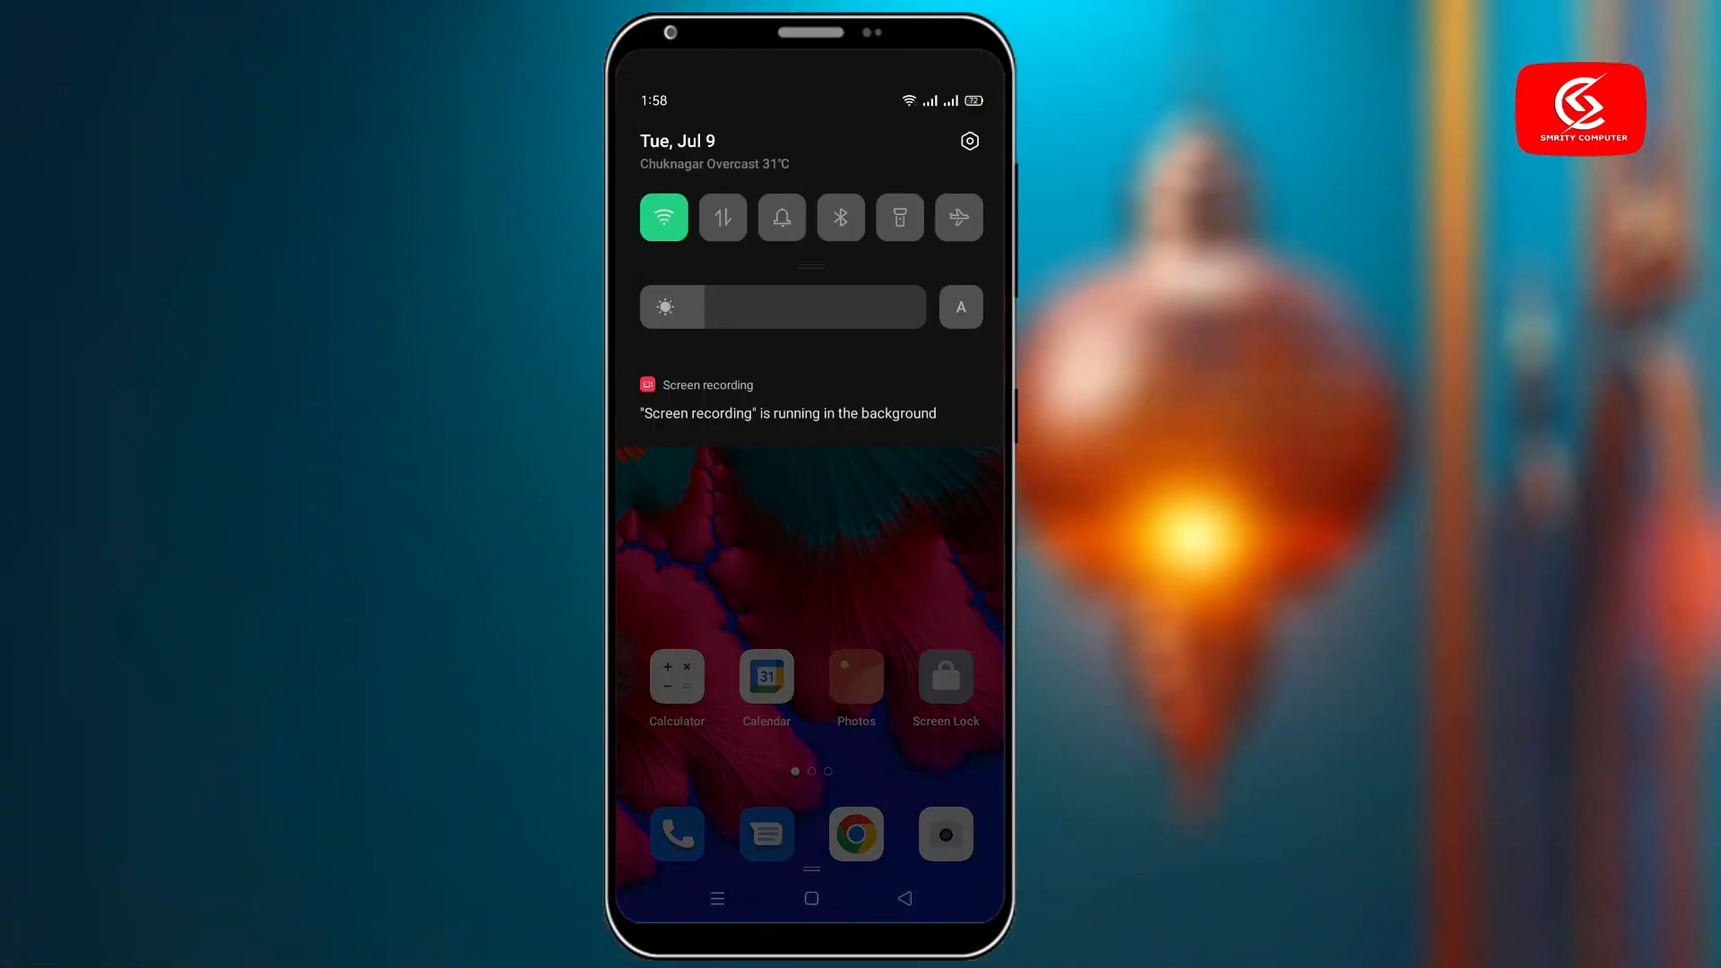
Join the 4G-UFI-4D3C Wi-Fi network from Settings and go to the browser.
left_click(663, 217)
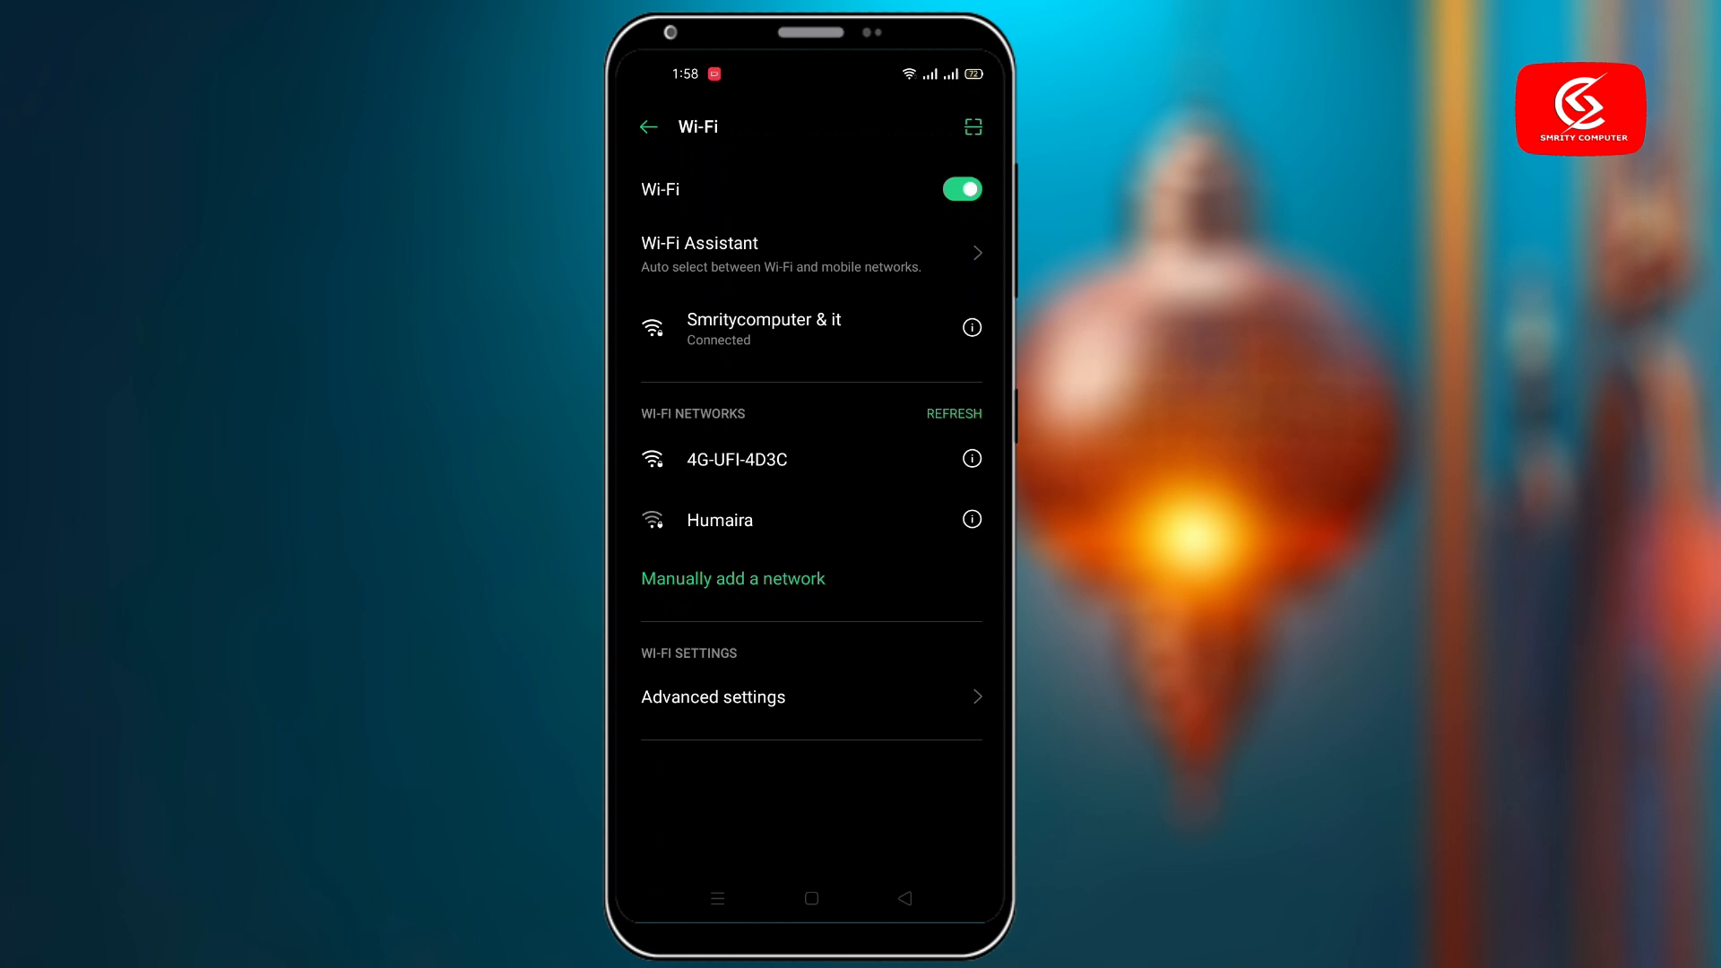
left_click(769, 460)
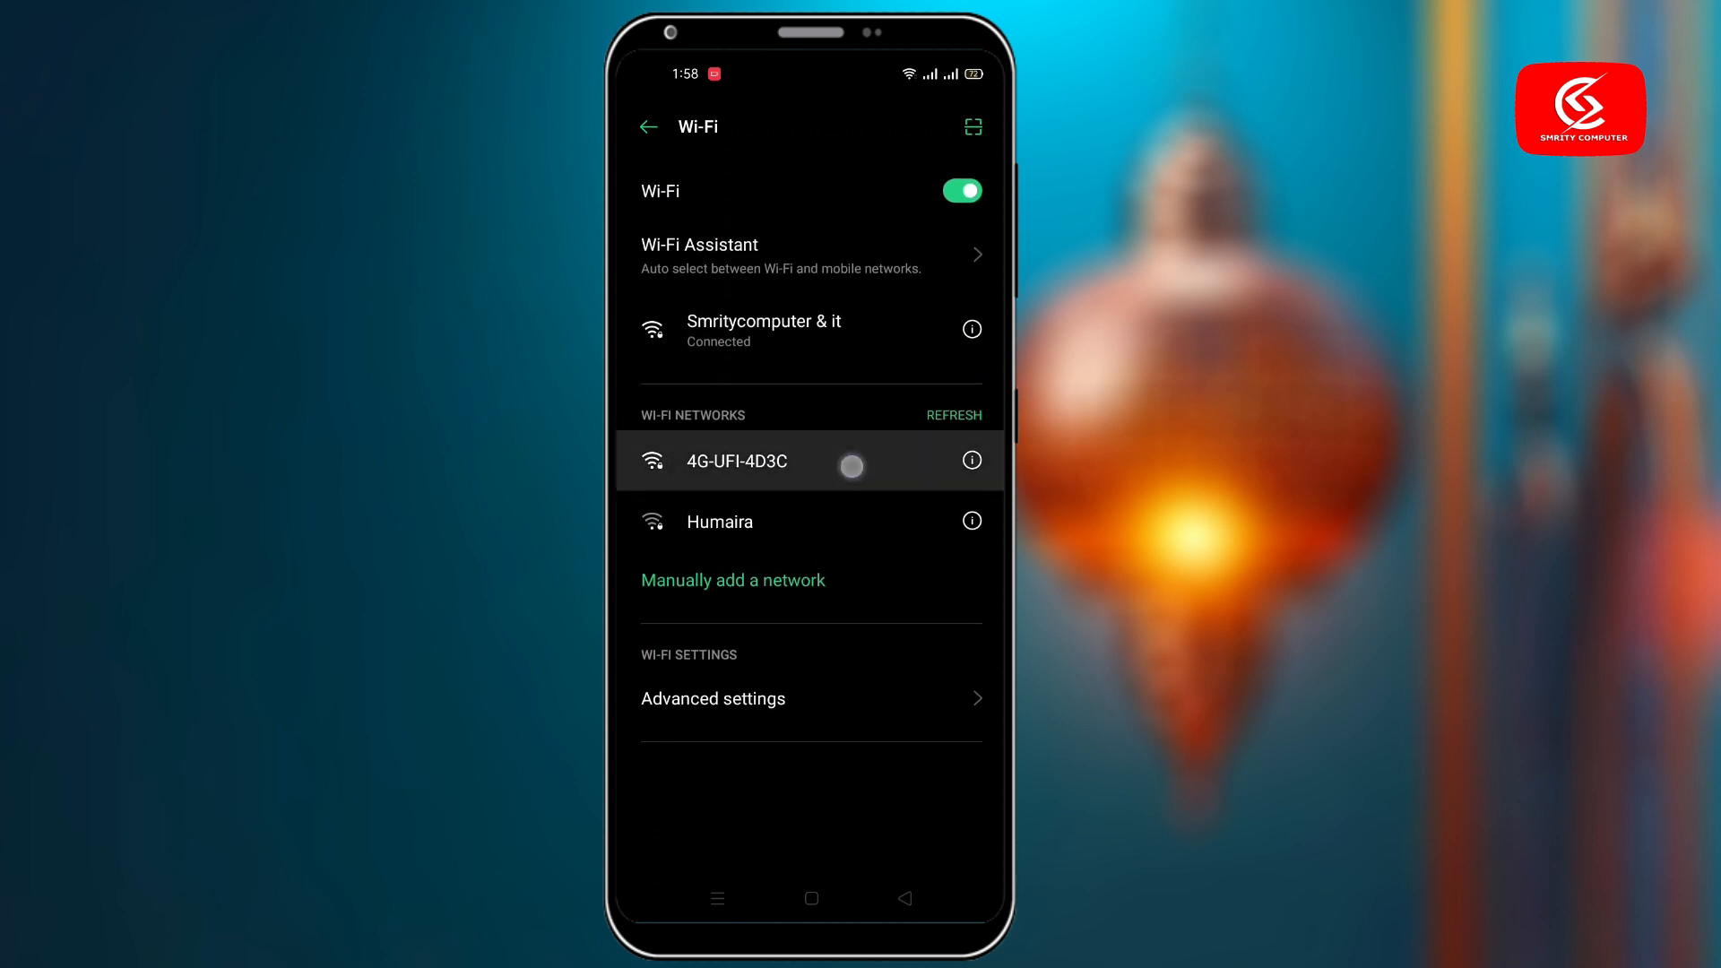
left_click(736, 461)
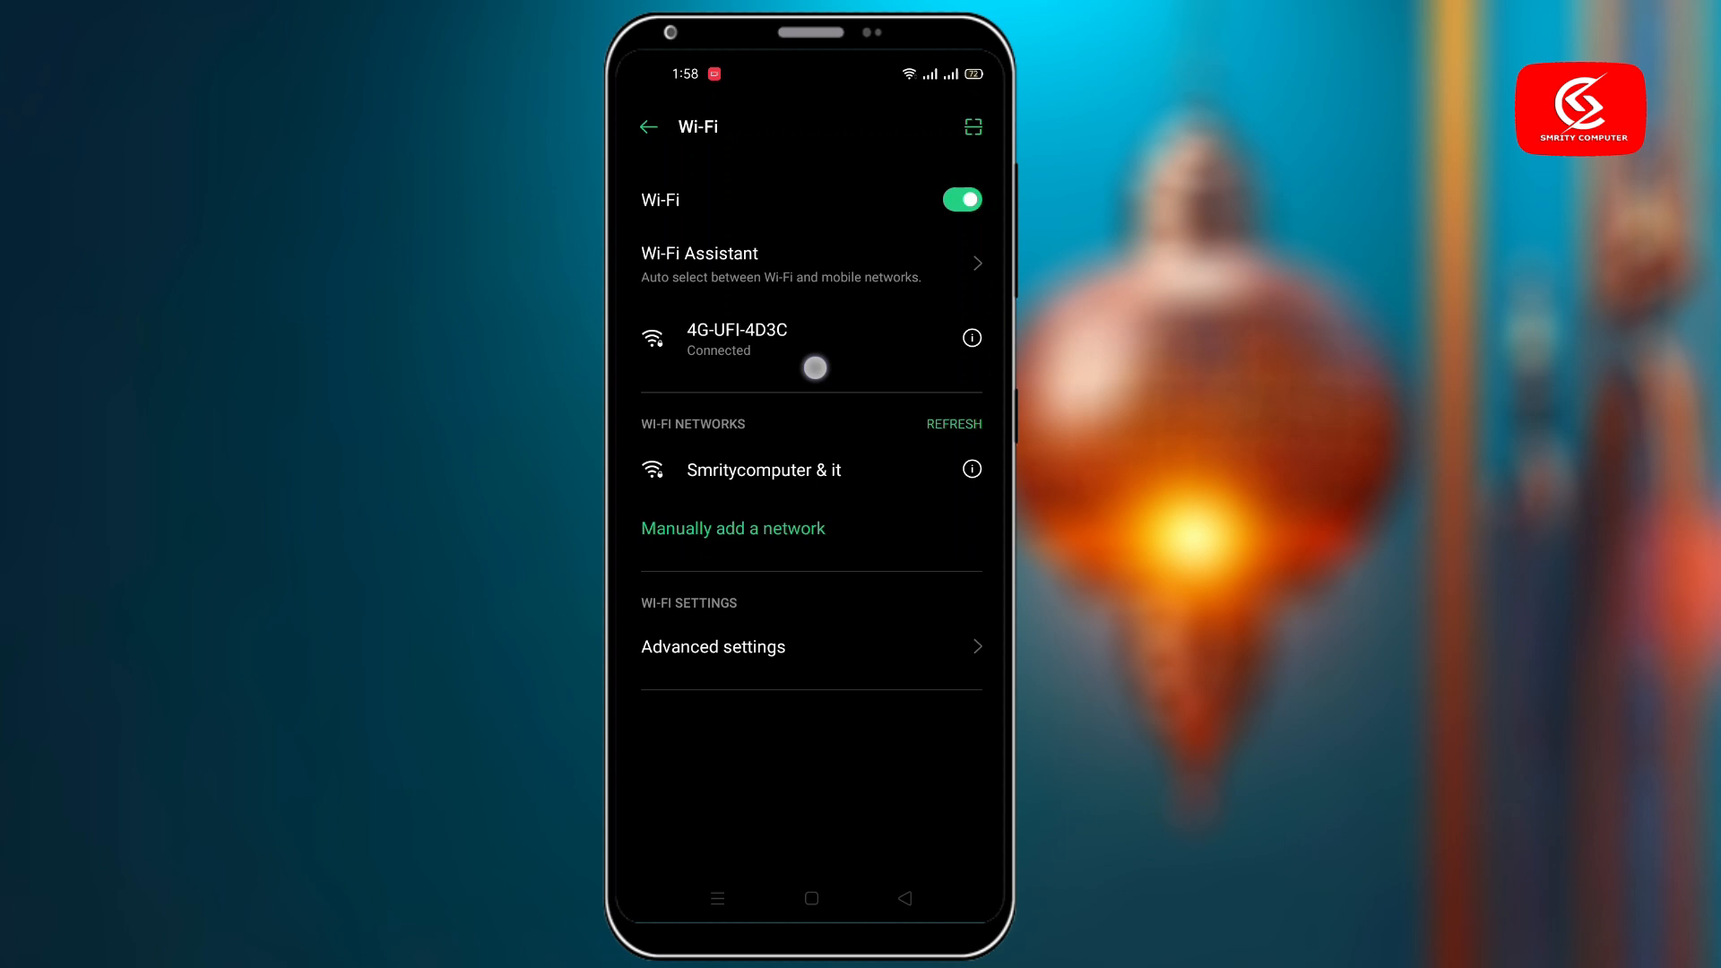
left_click(810, 898)
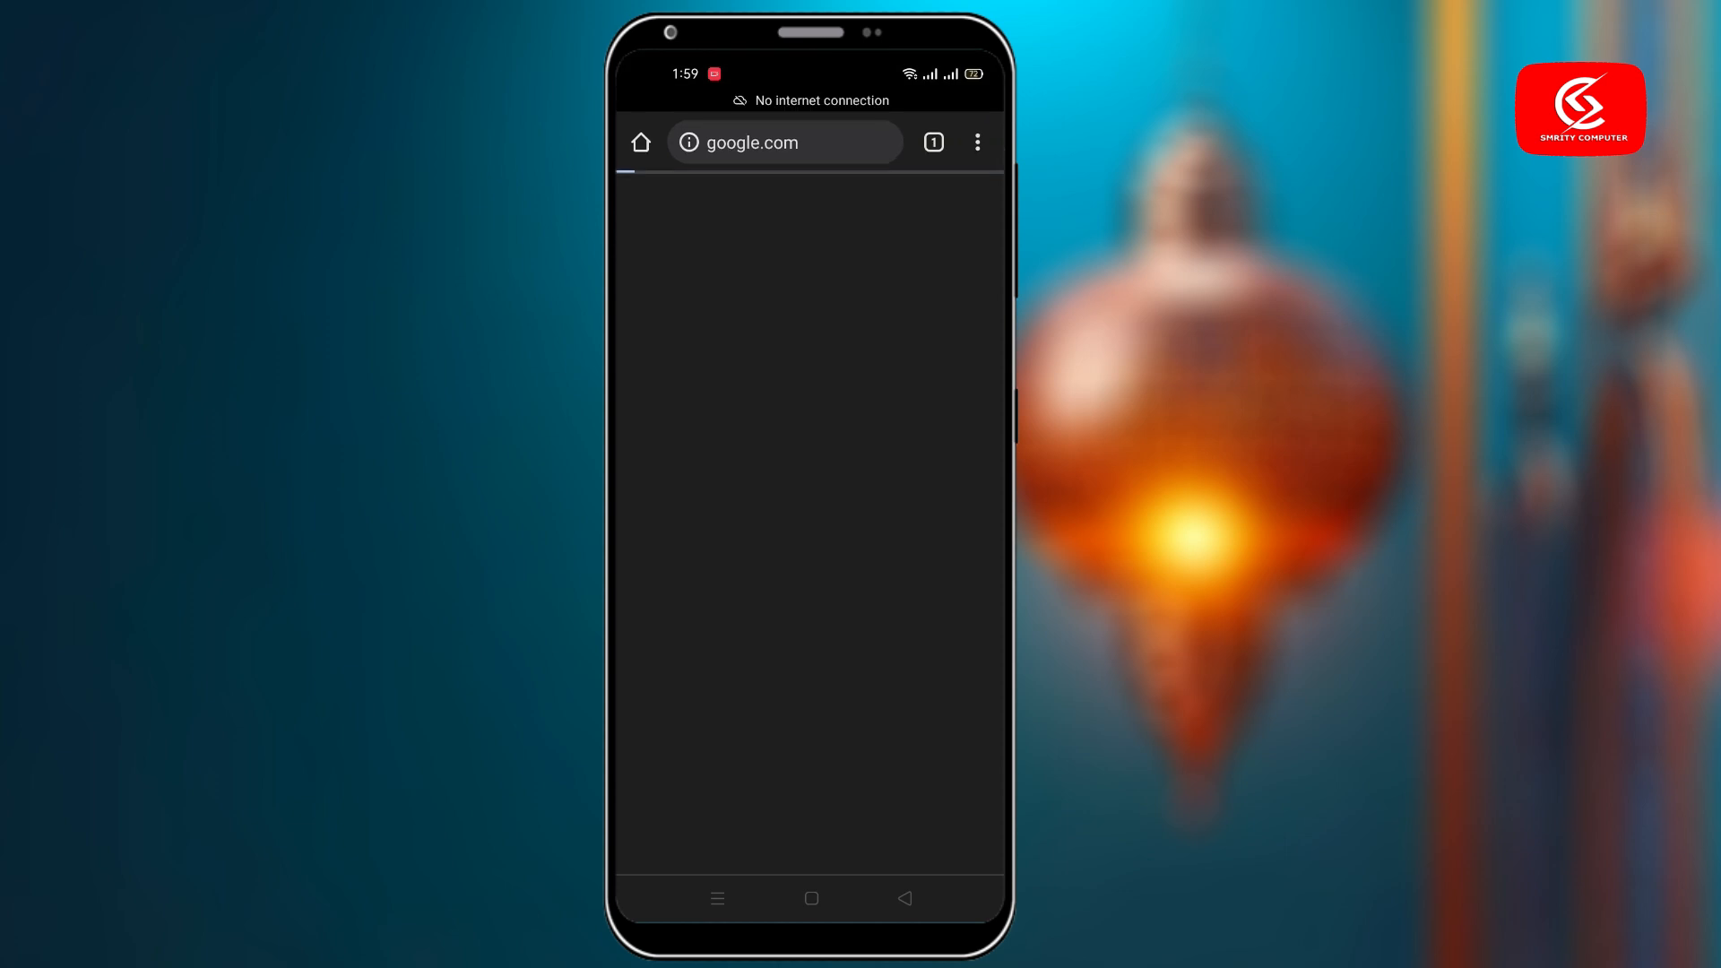
Load the router login page at 192.168.100.1 in Chrome, reloading past the error page.
left_click(783, 141)
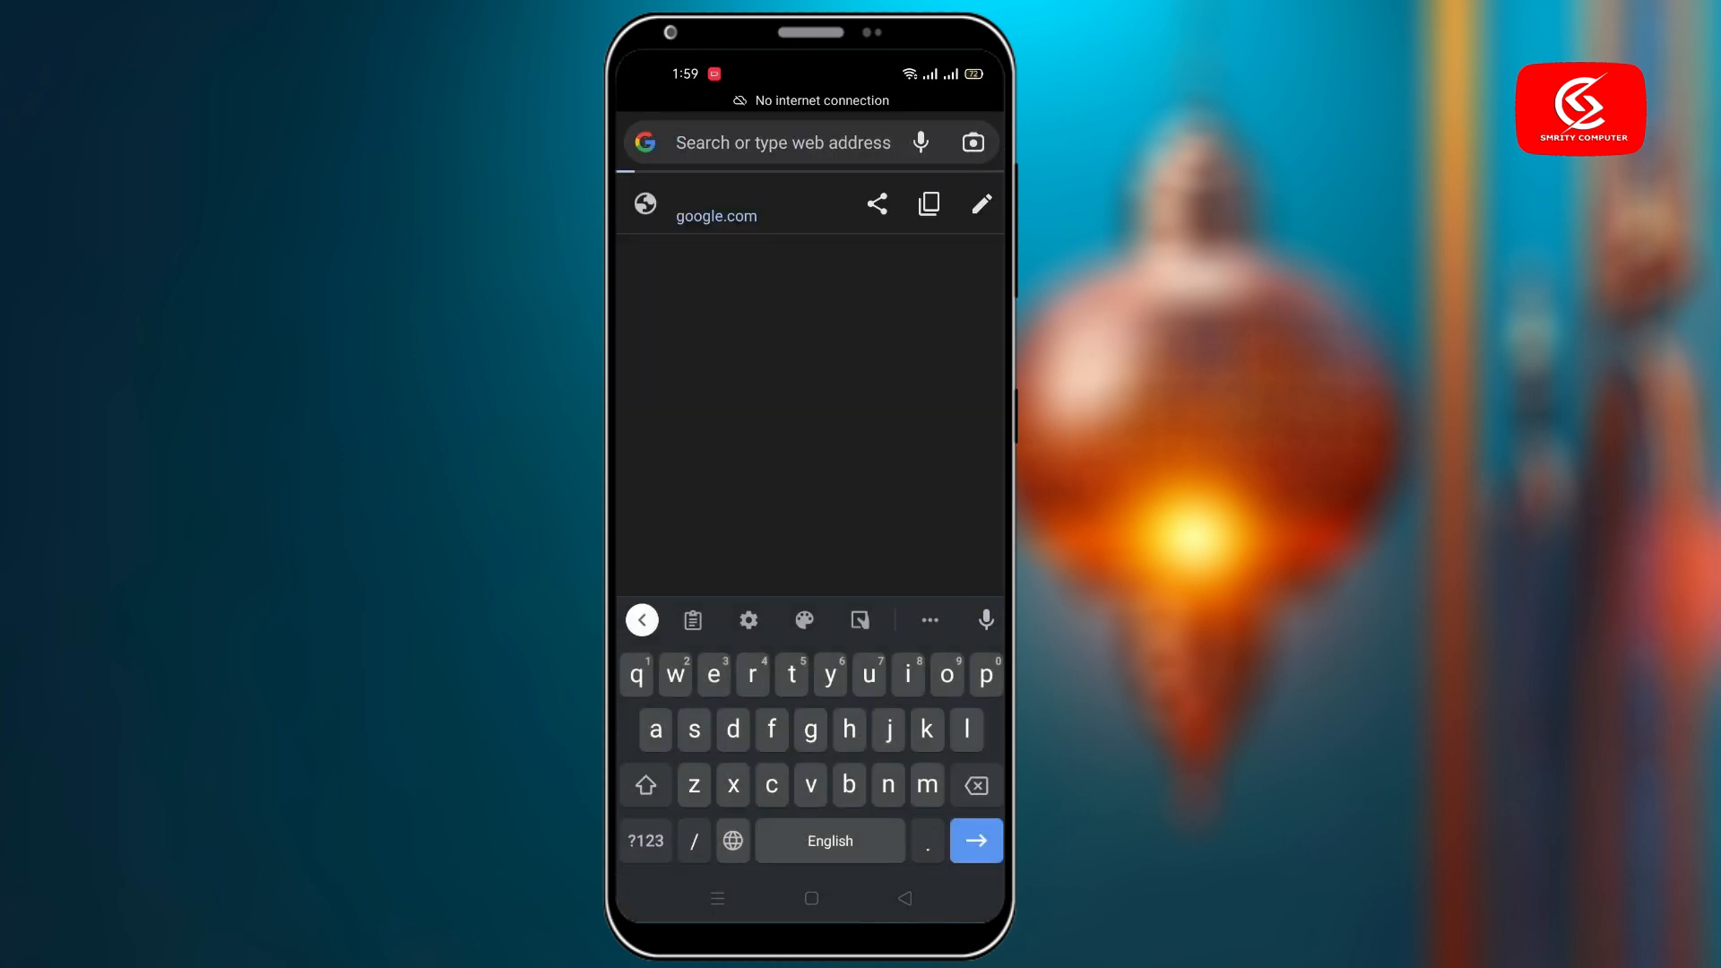
type("192.16")
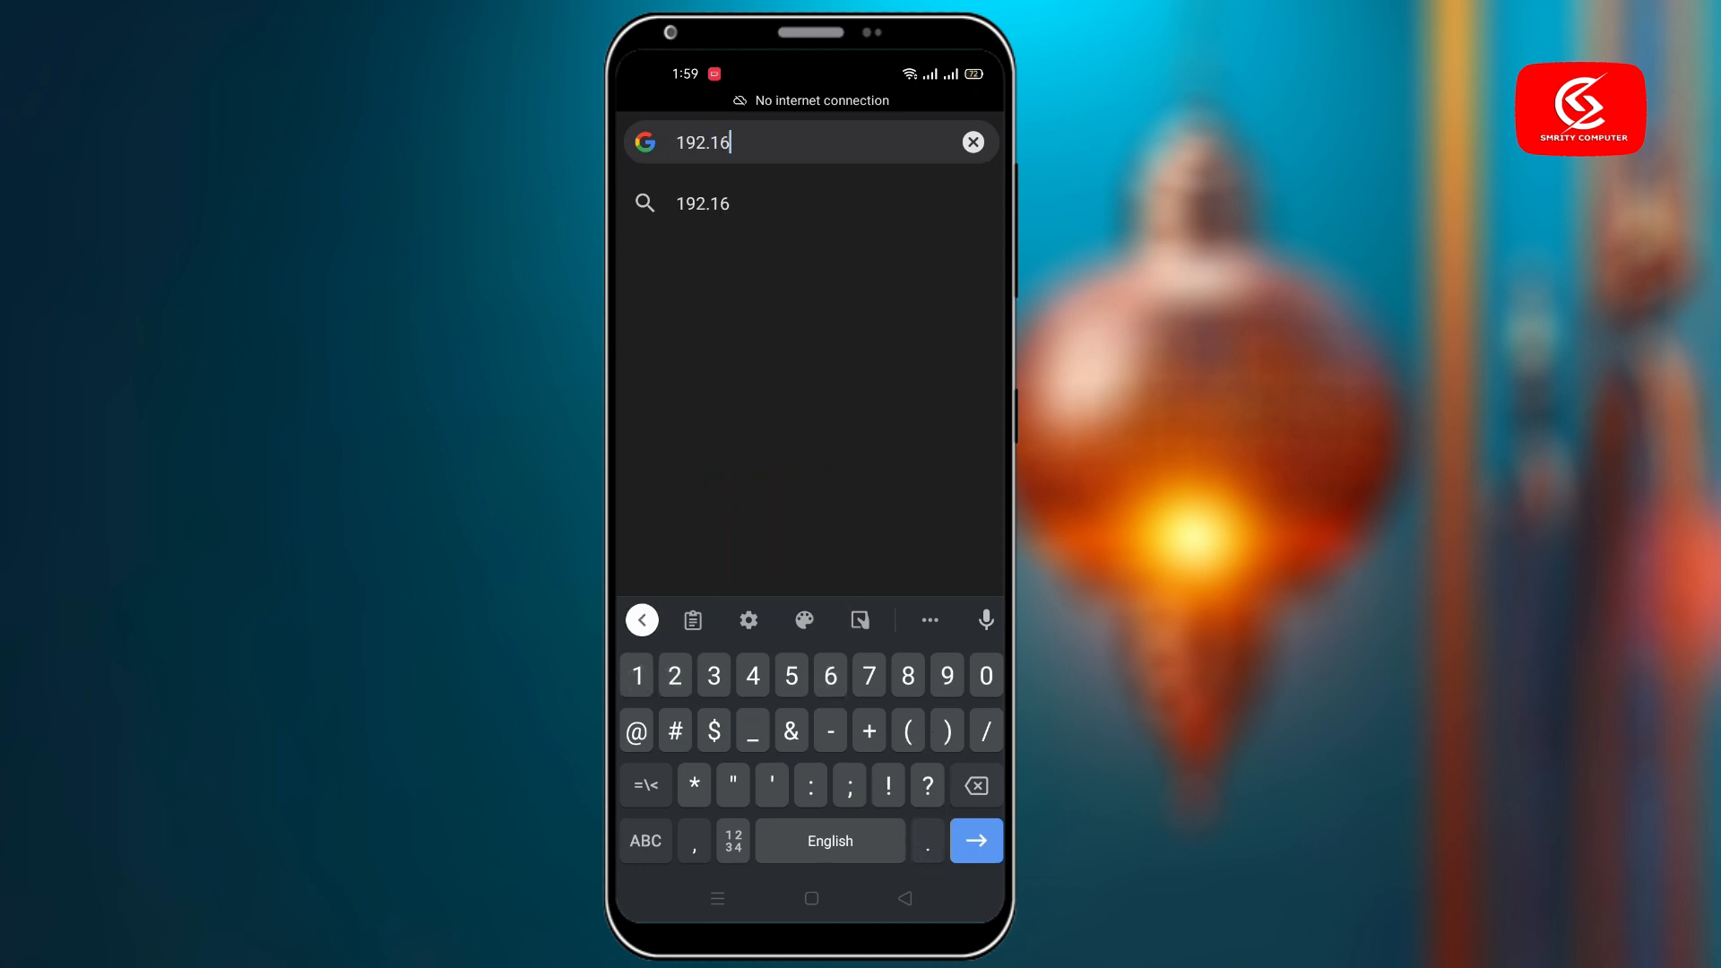
type("8.100.1")
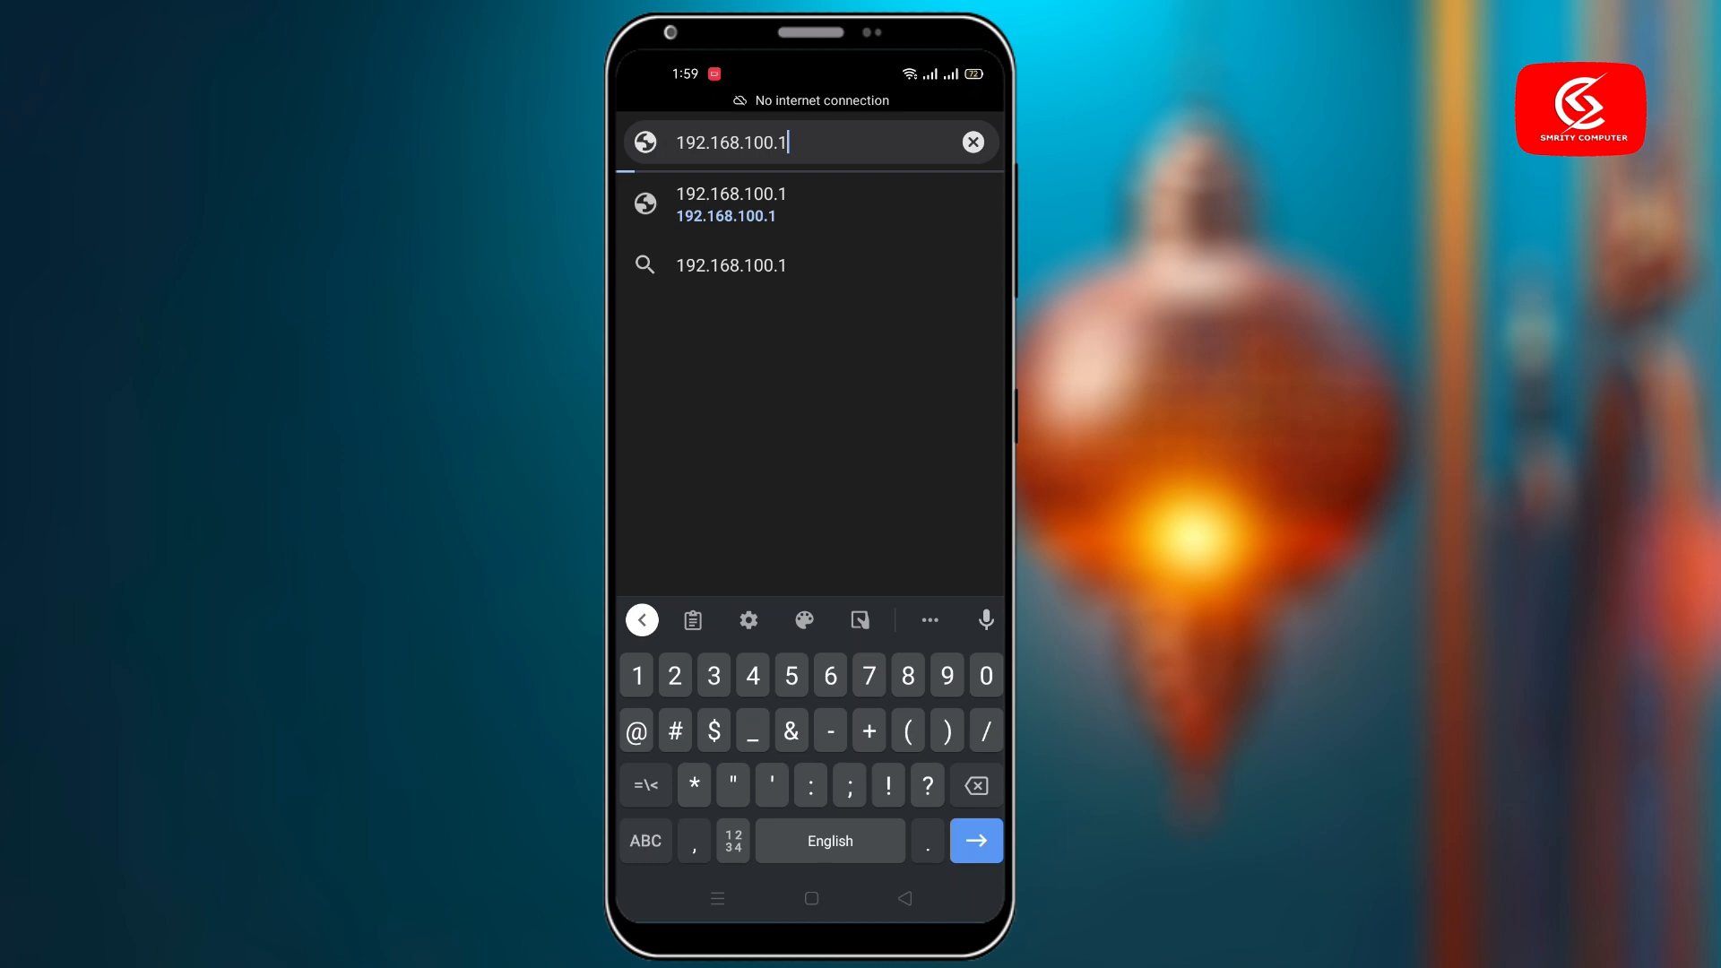
left_click(975, 841)
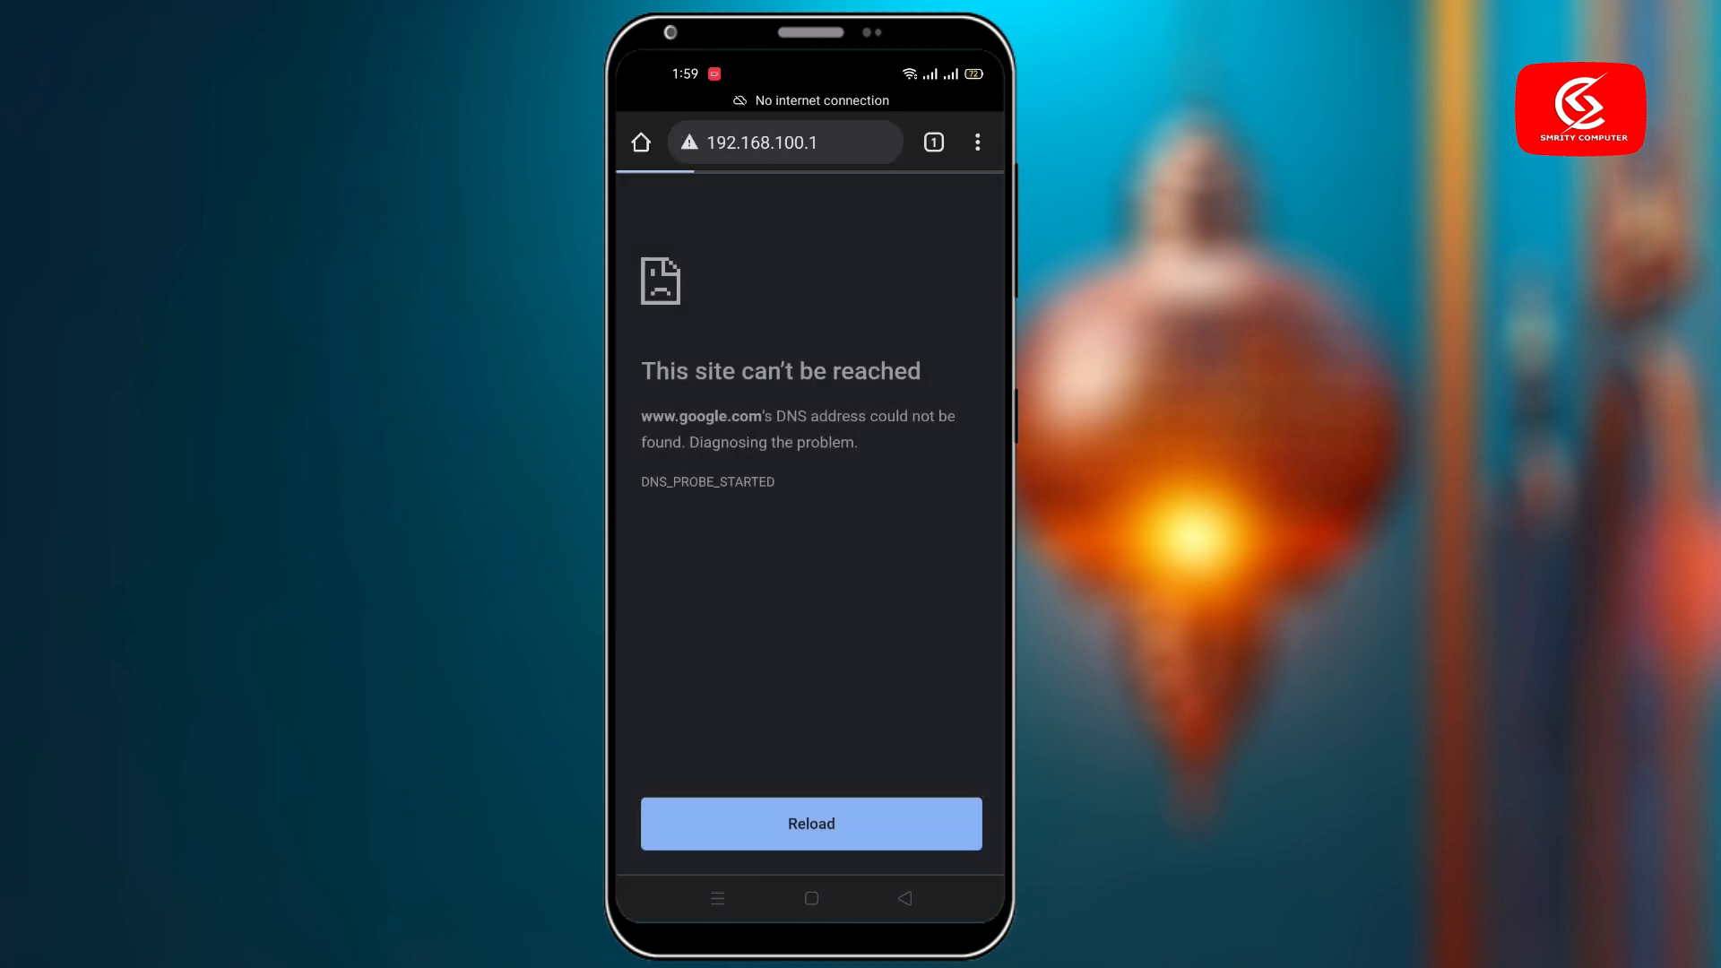
left_click(810, 823)
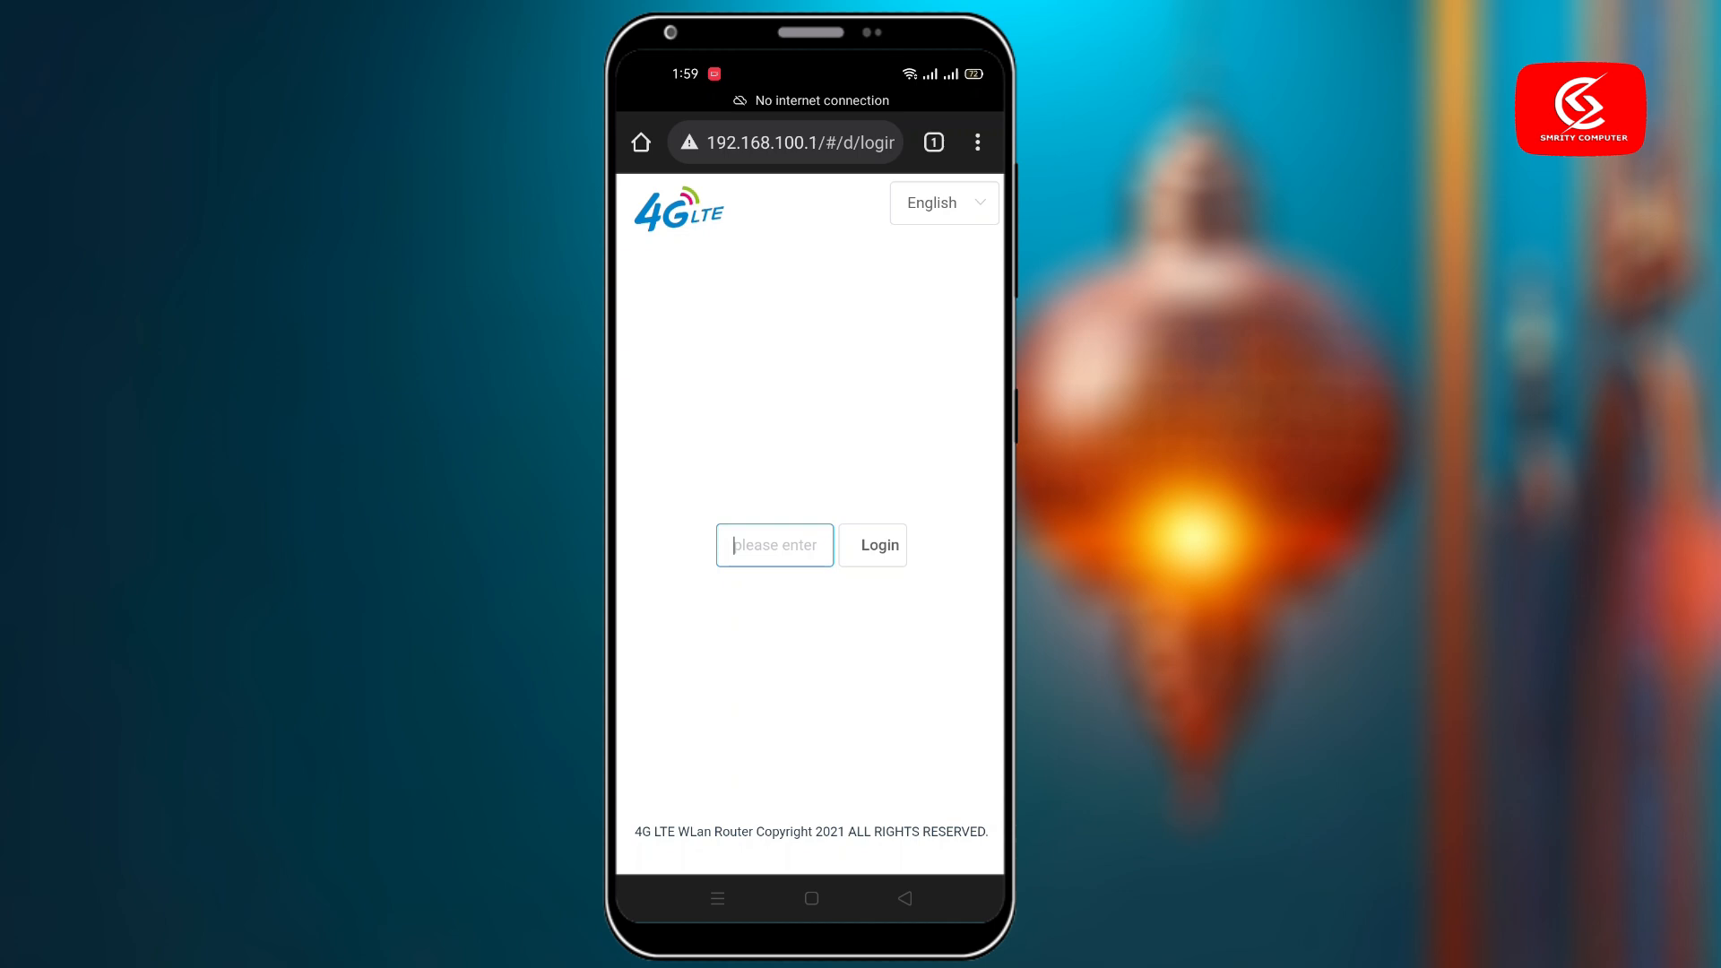
Log in with the admin password and go to Advance Settings.
type("a")
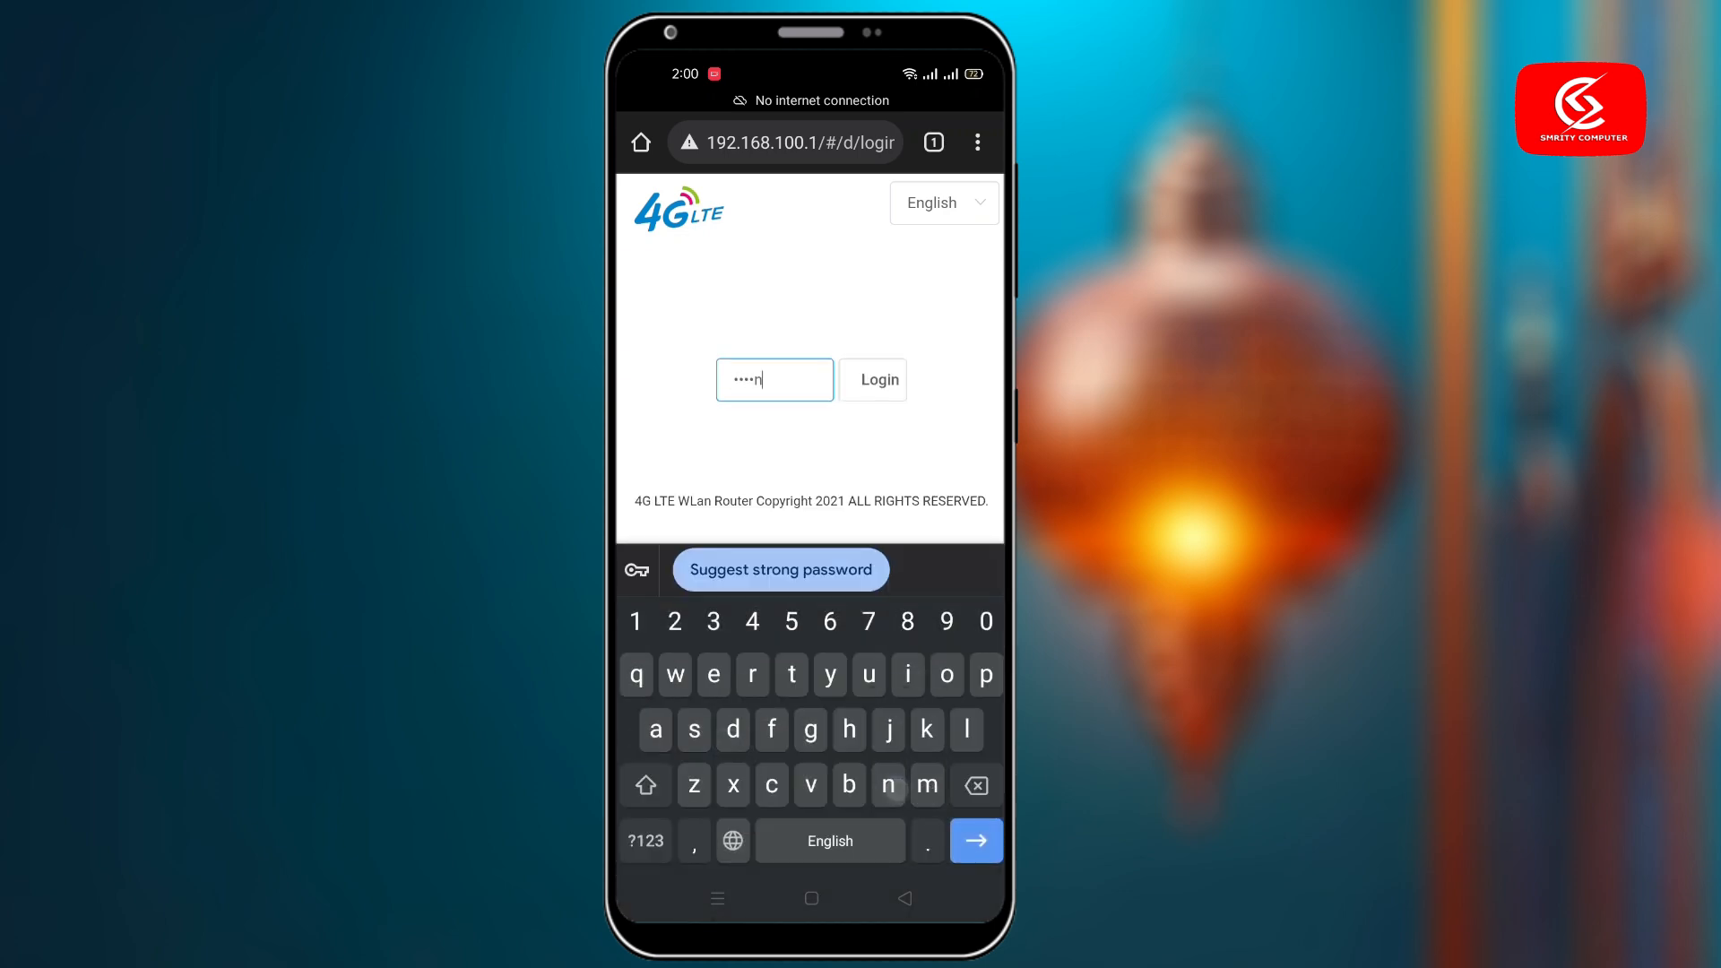
left_click(871, 378)
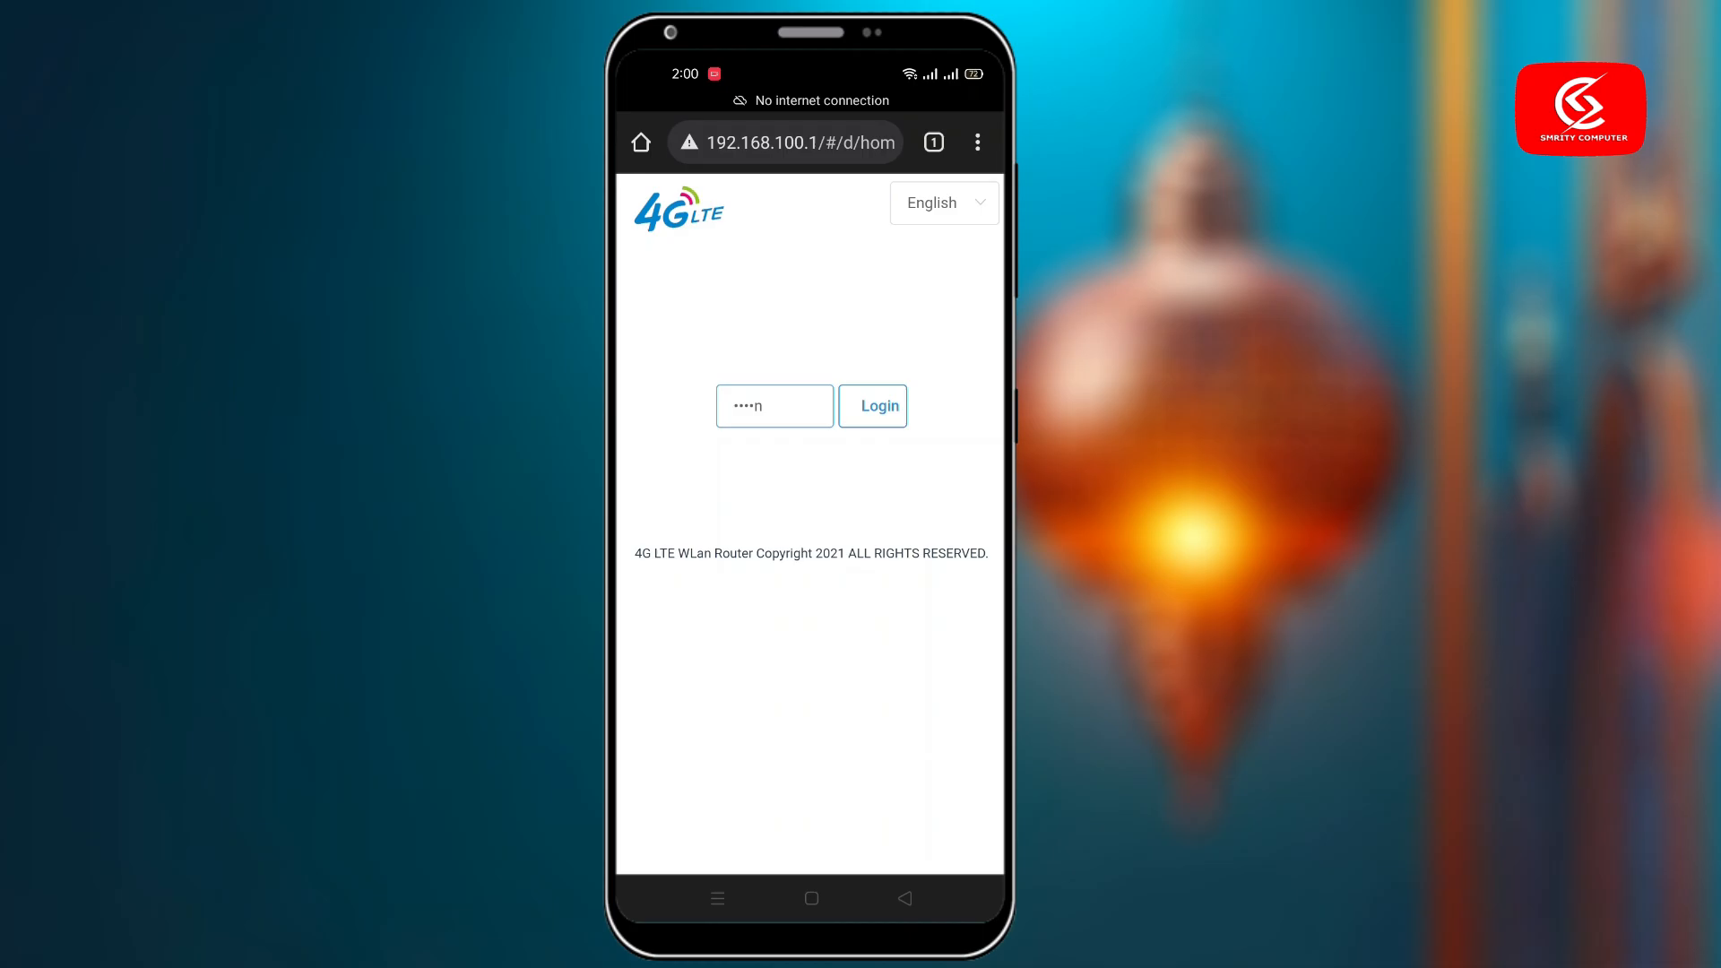
left_click(873, 405)
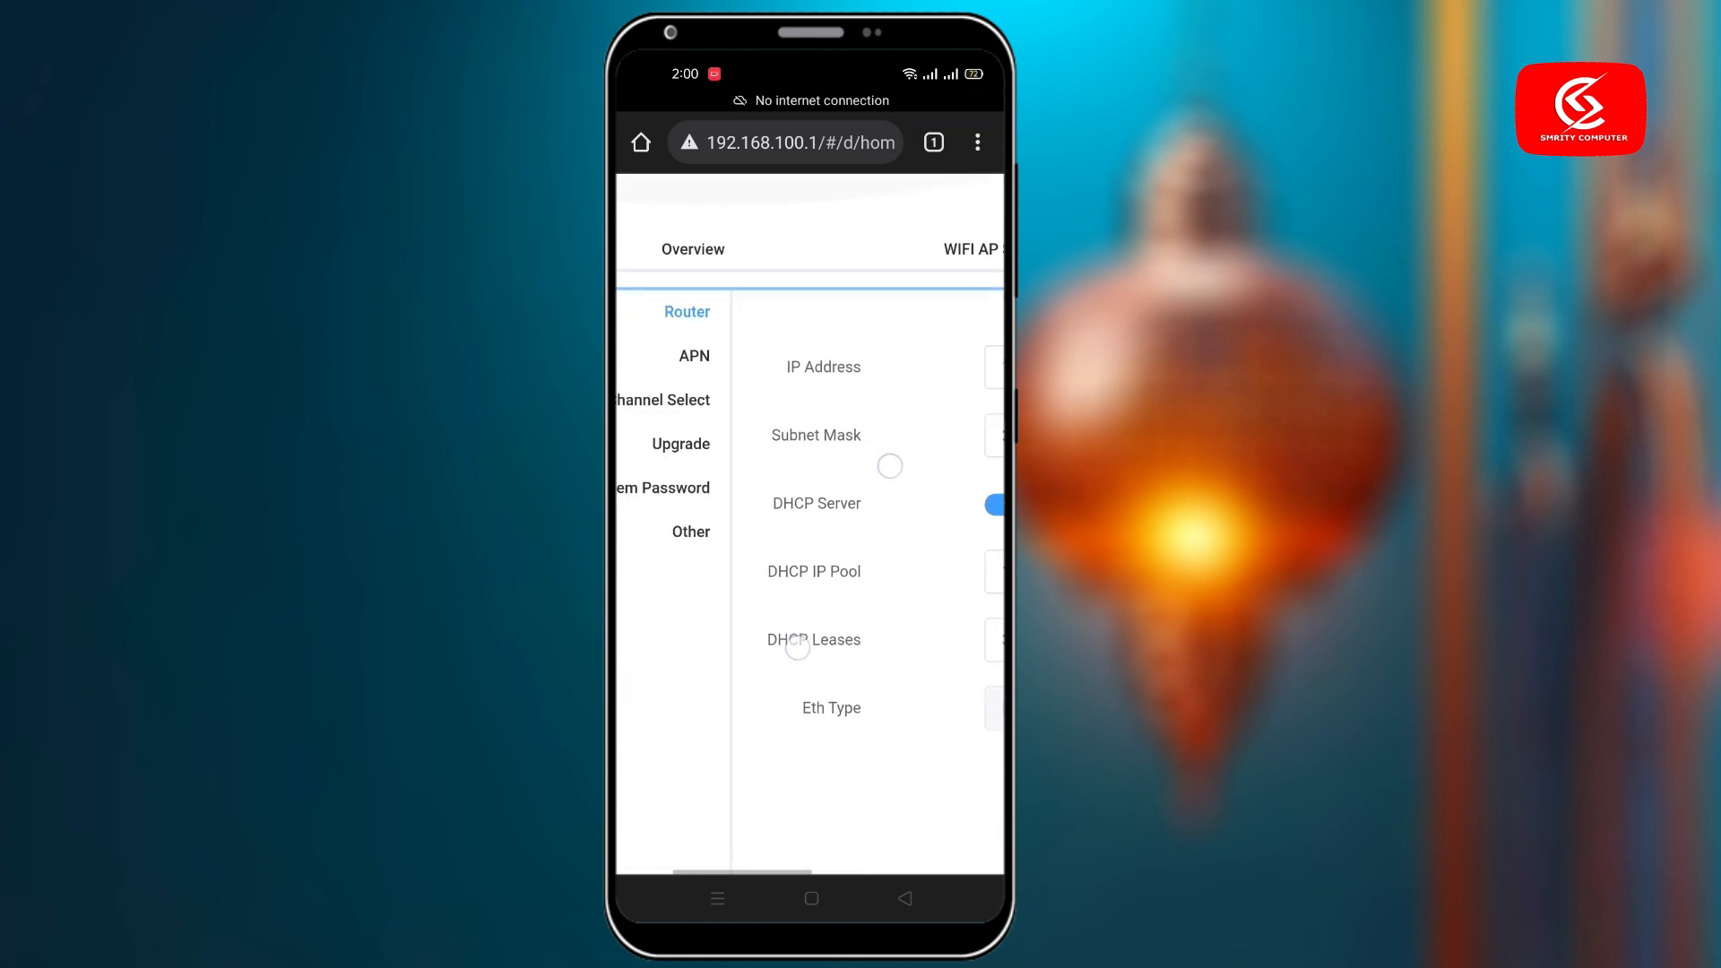
Delete the gp APN profile on the APN page and start a blank new profile.
left_click(696, 355)
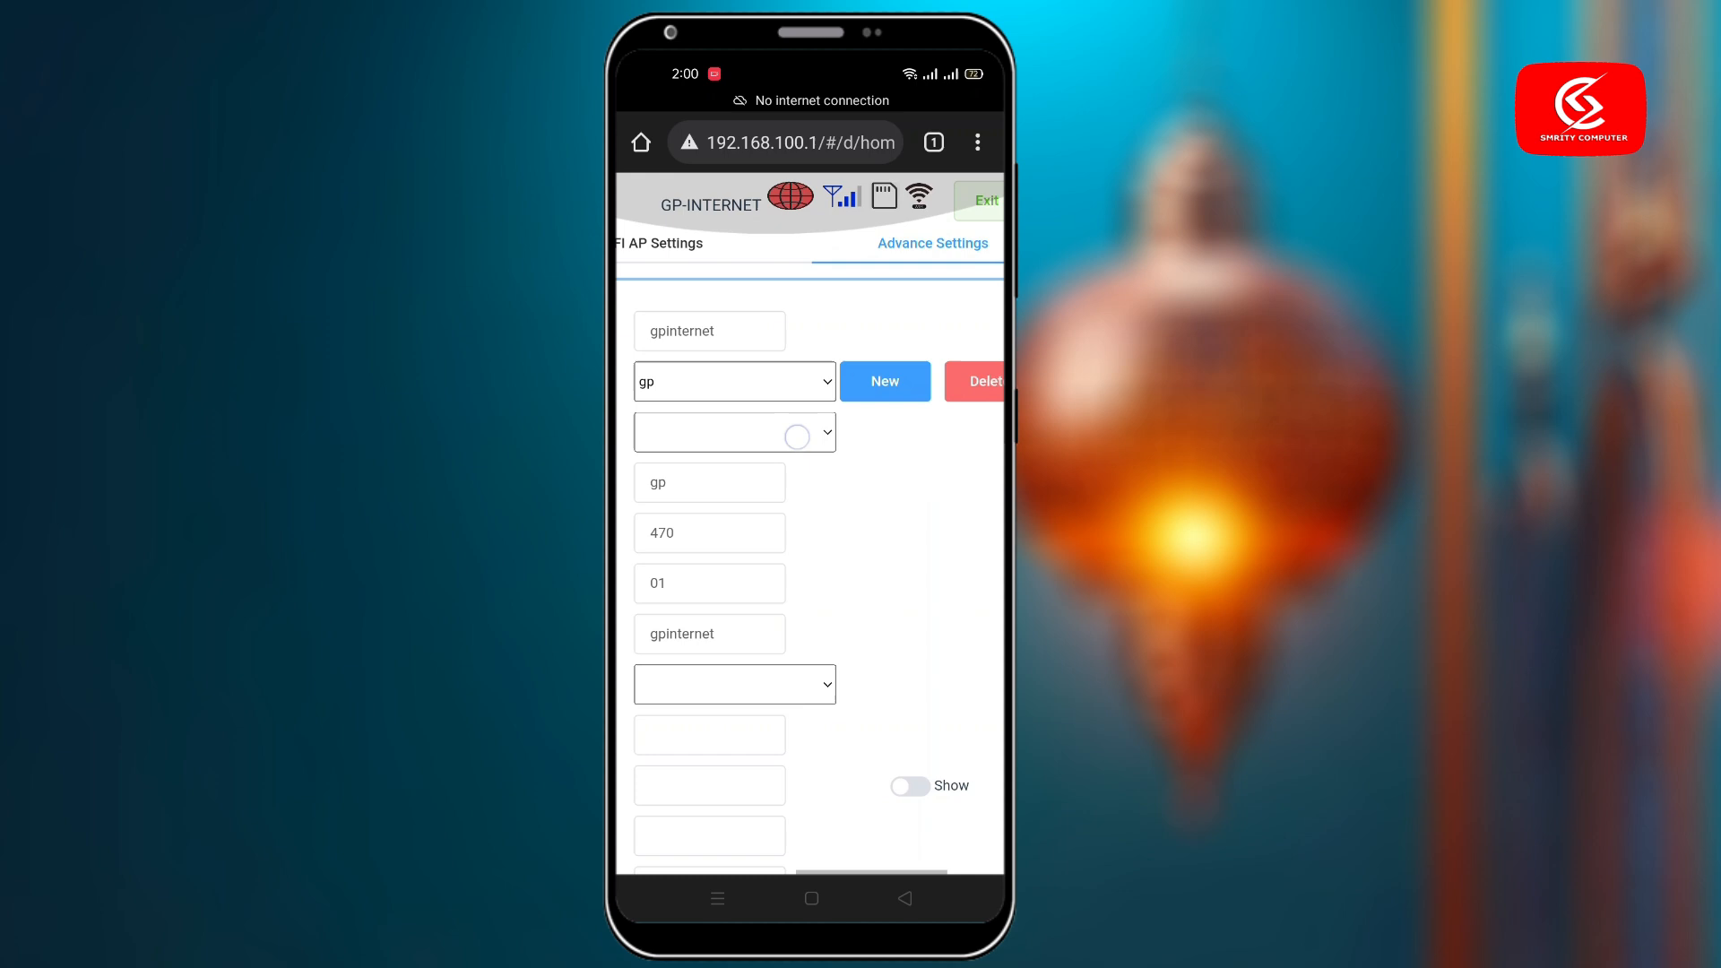
scroll("up", 3)
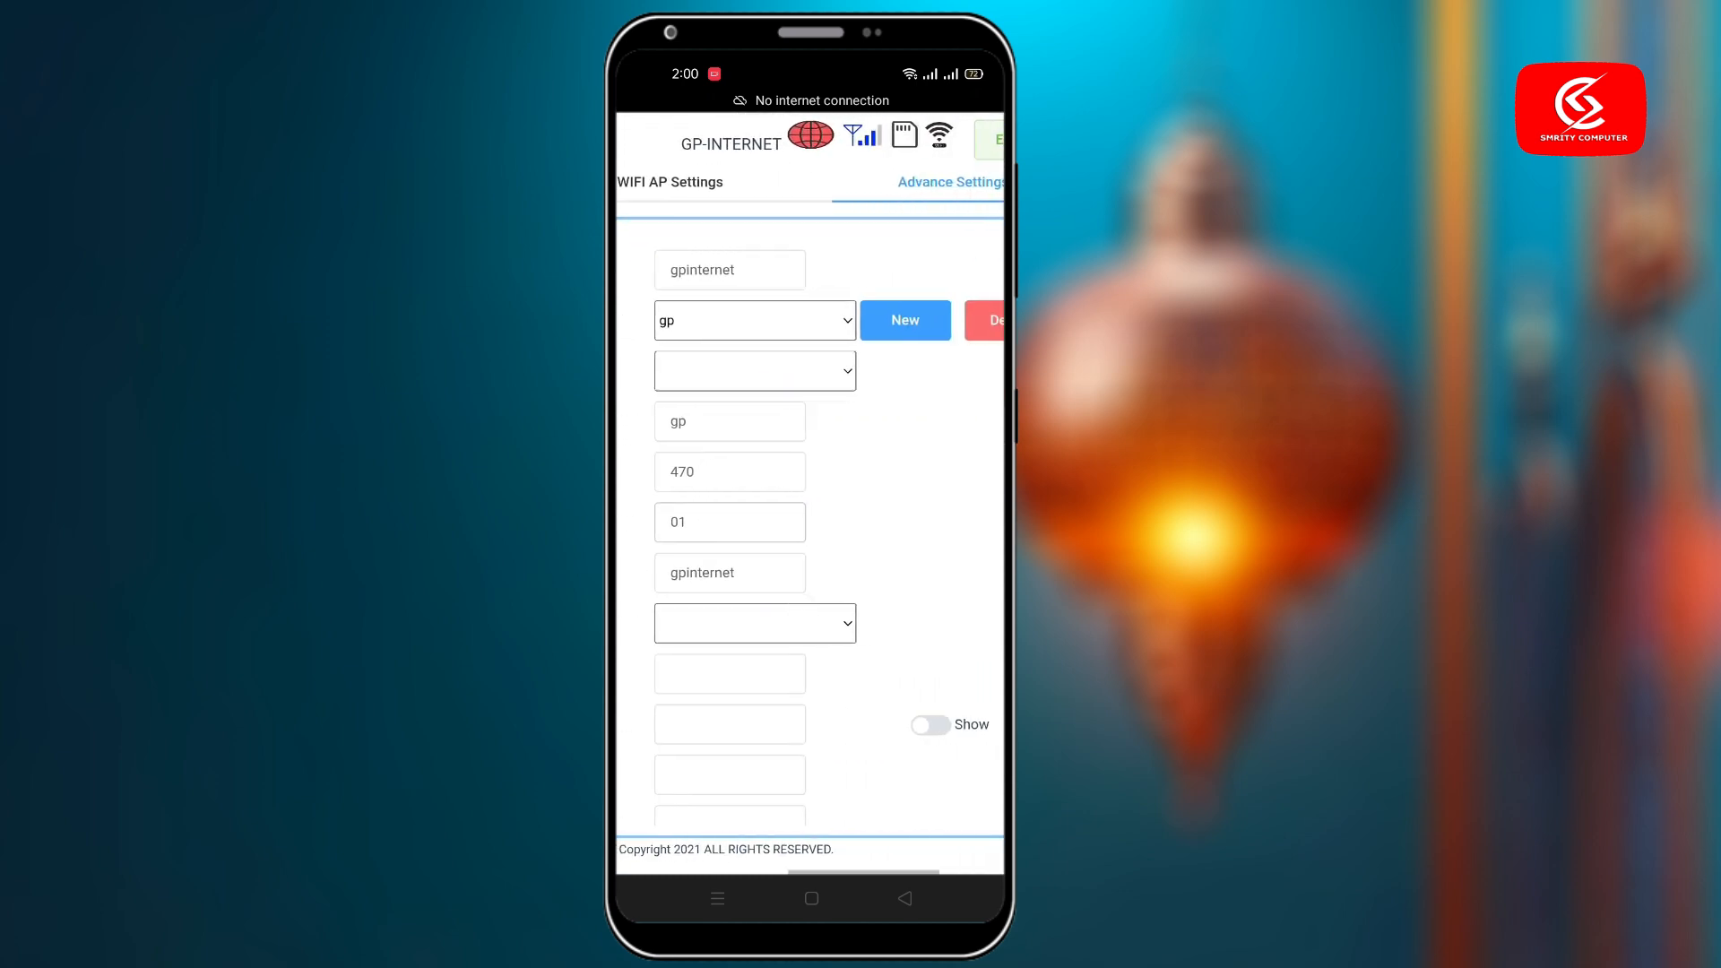
left_click(903, 319)
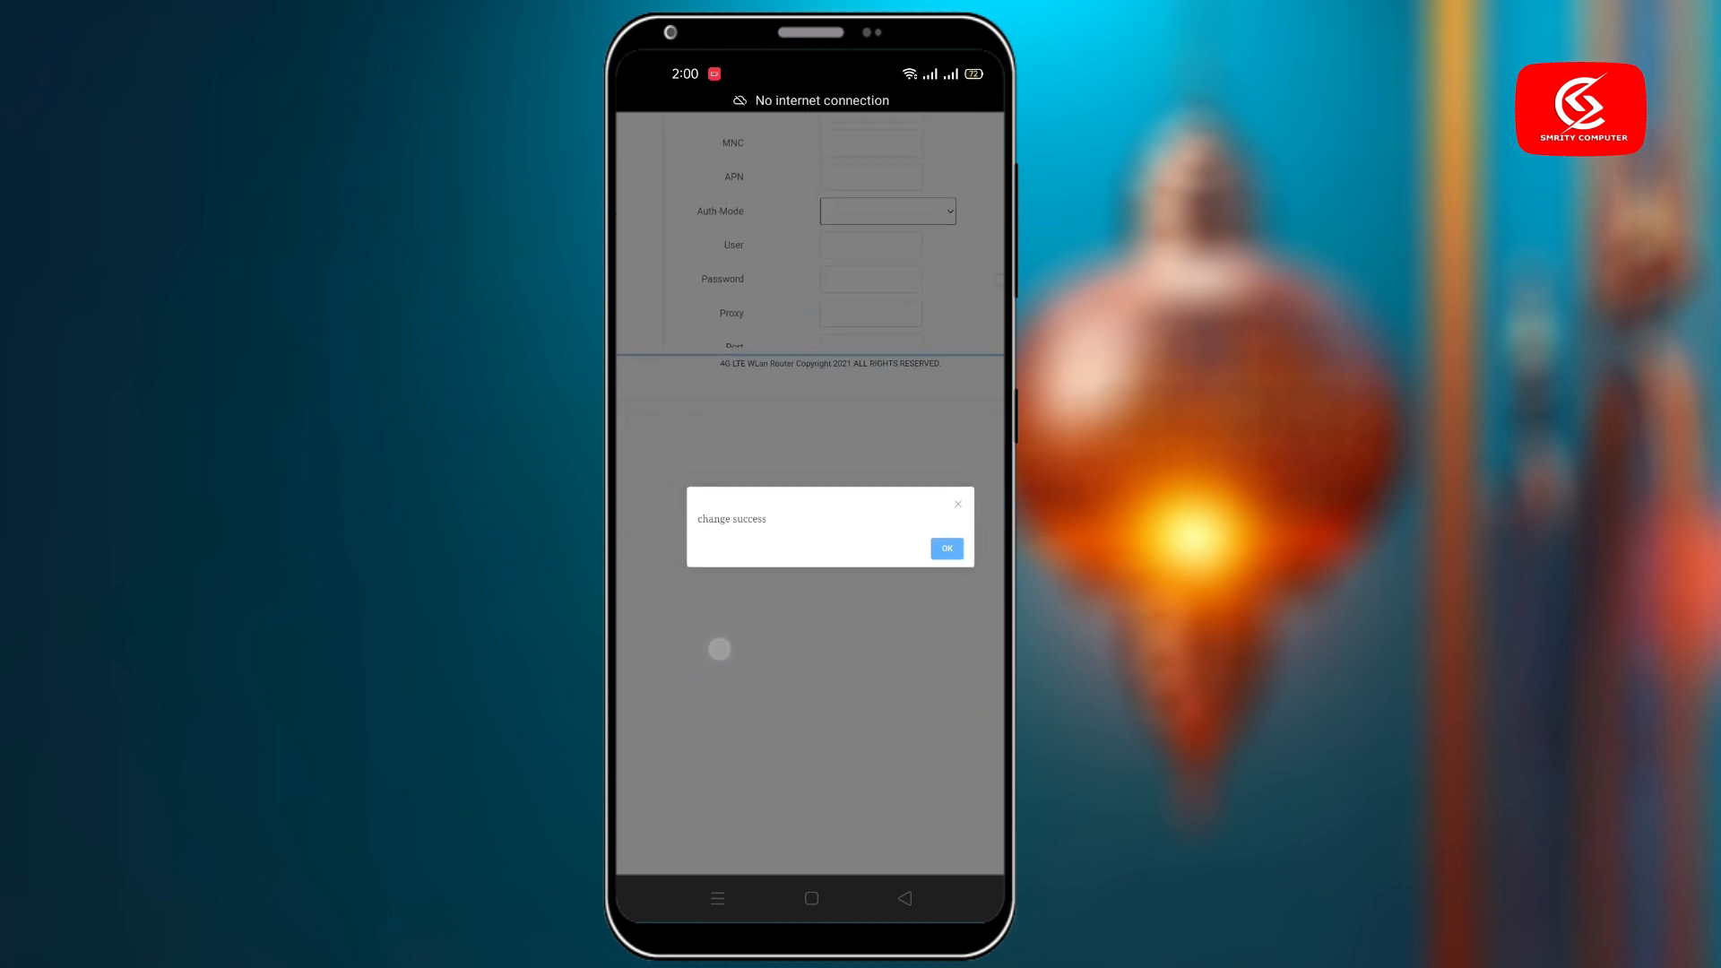
left_click(945, 549)
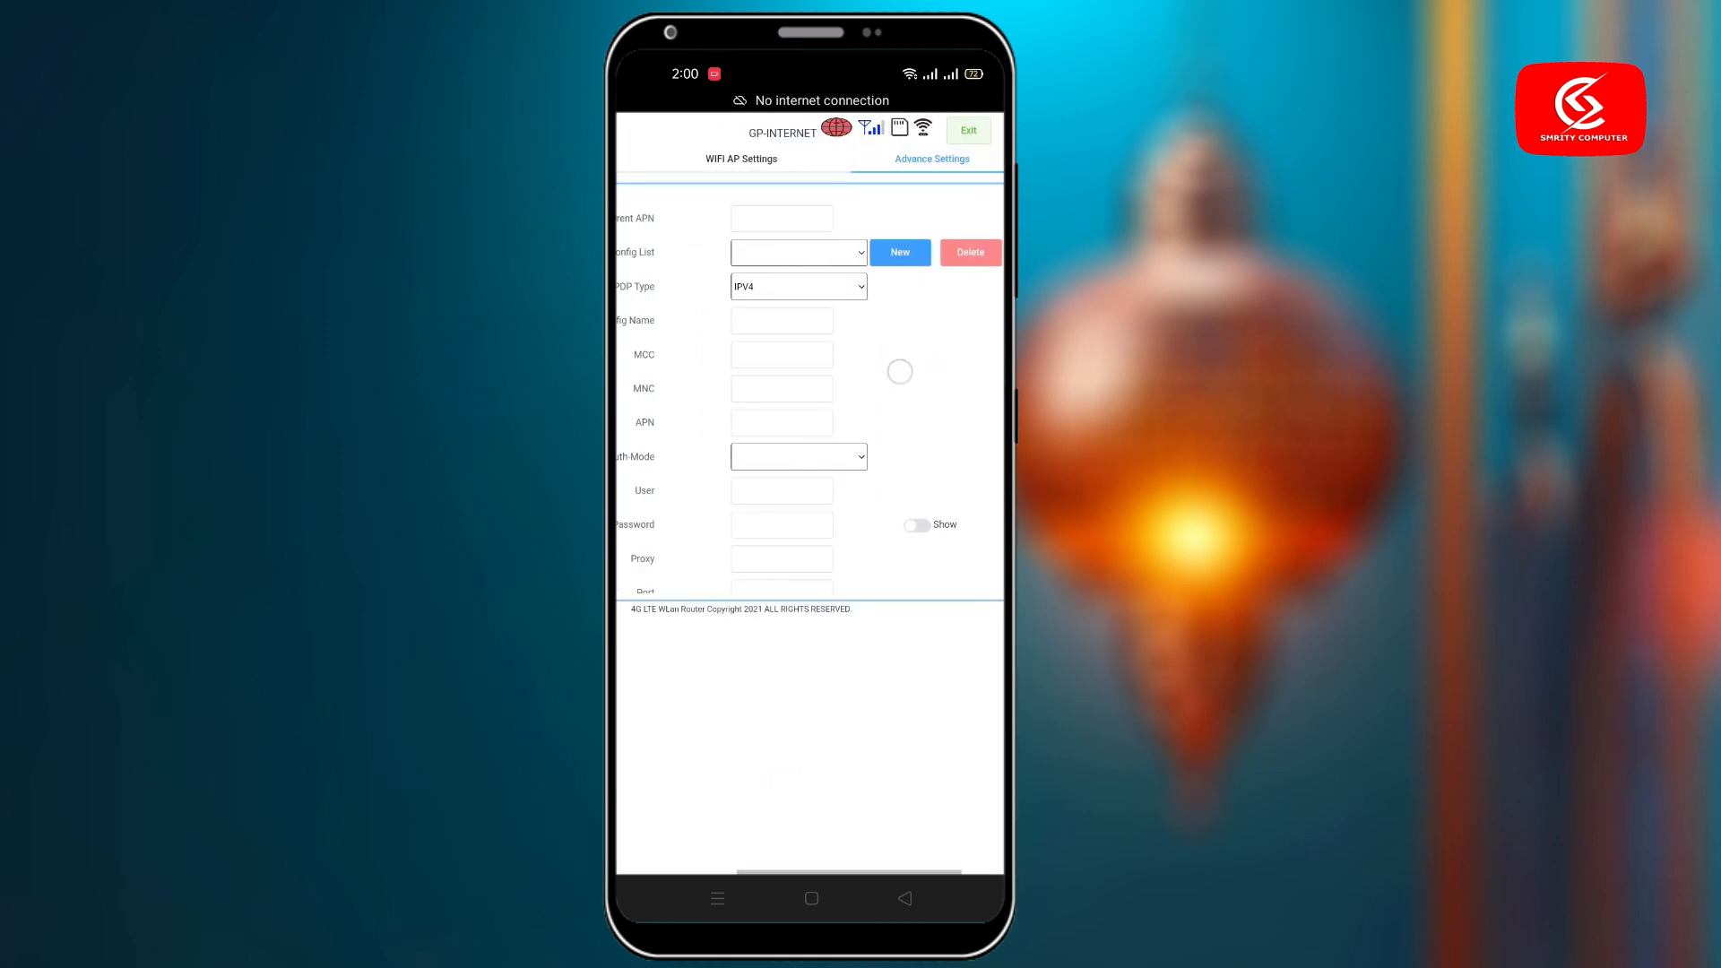
left_click(898, 251)
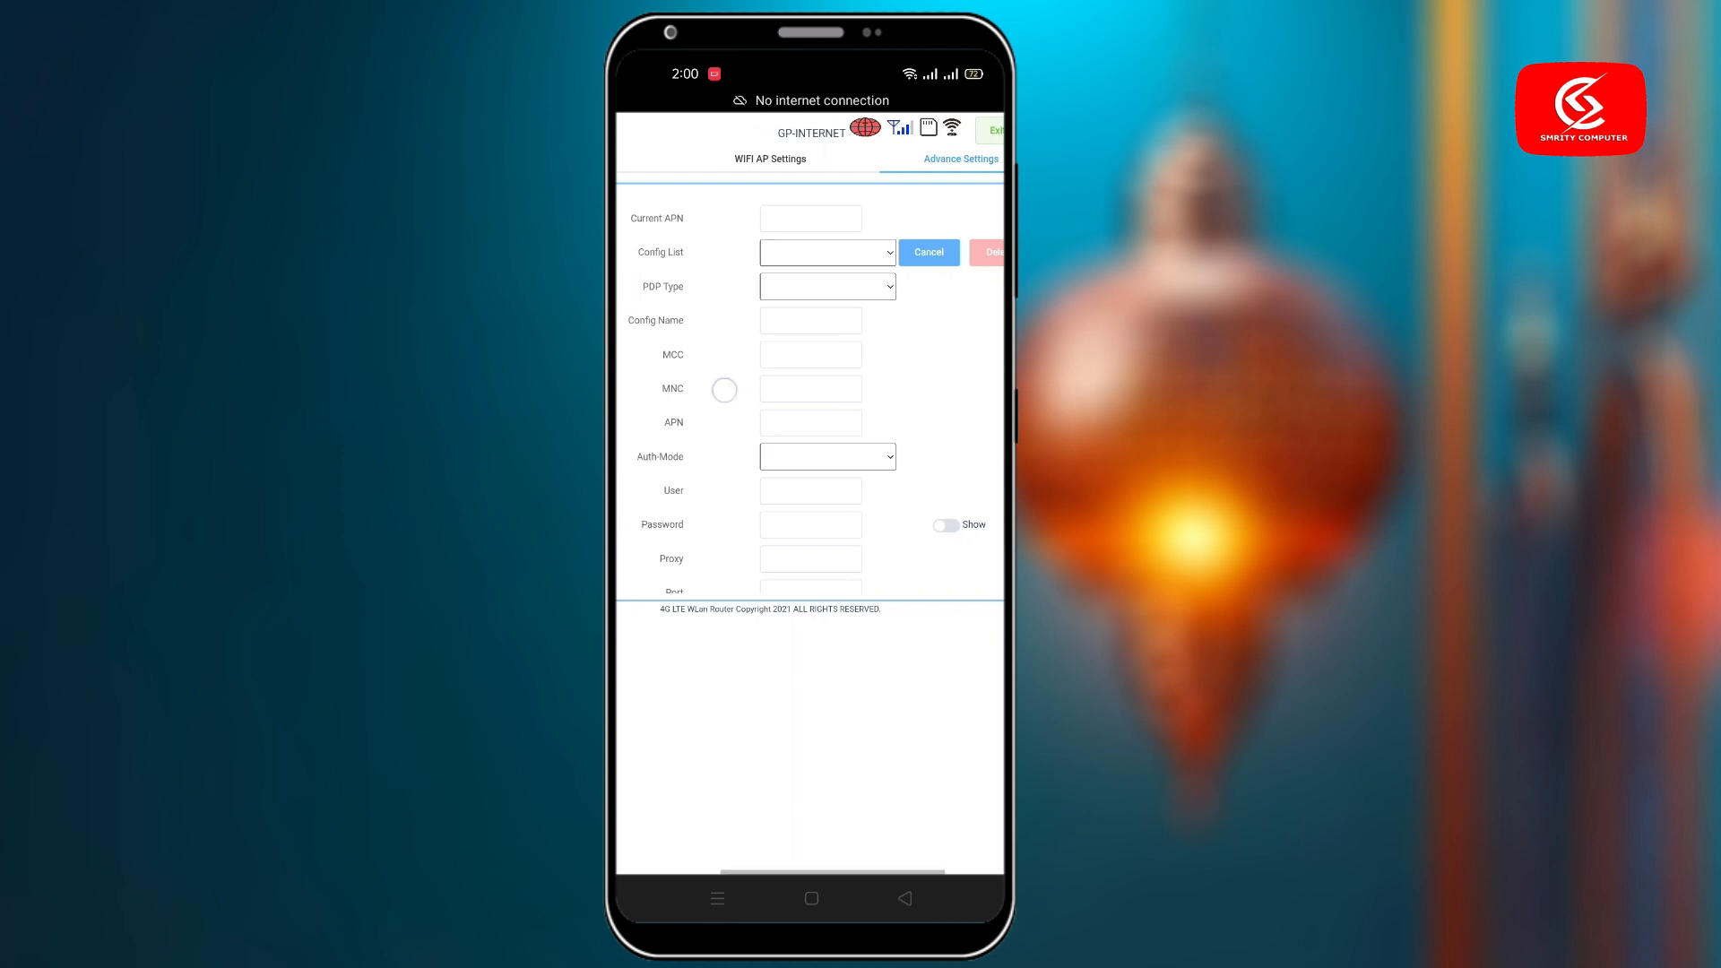
Fill Config Name as Gpinternet and APN as gpinternet in the new profile form.
left_click(810, 321)
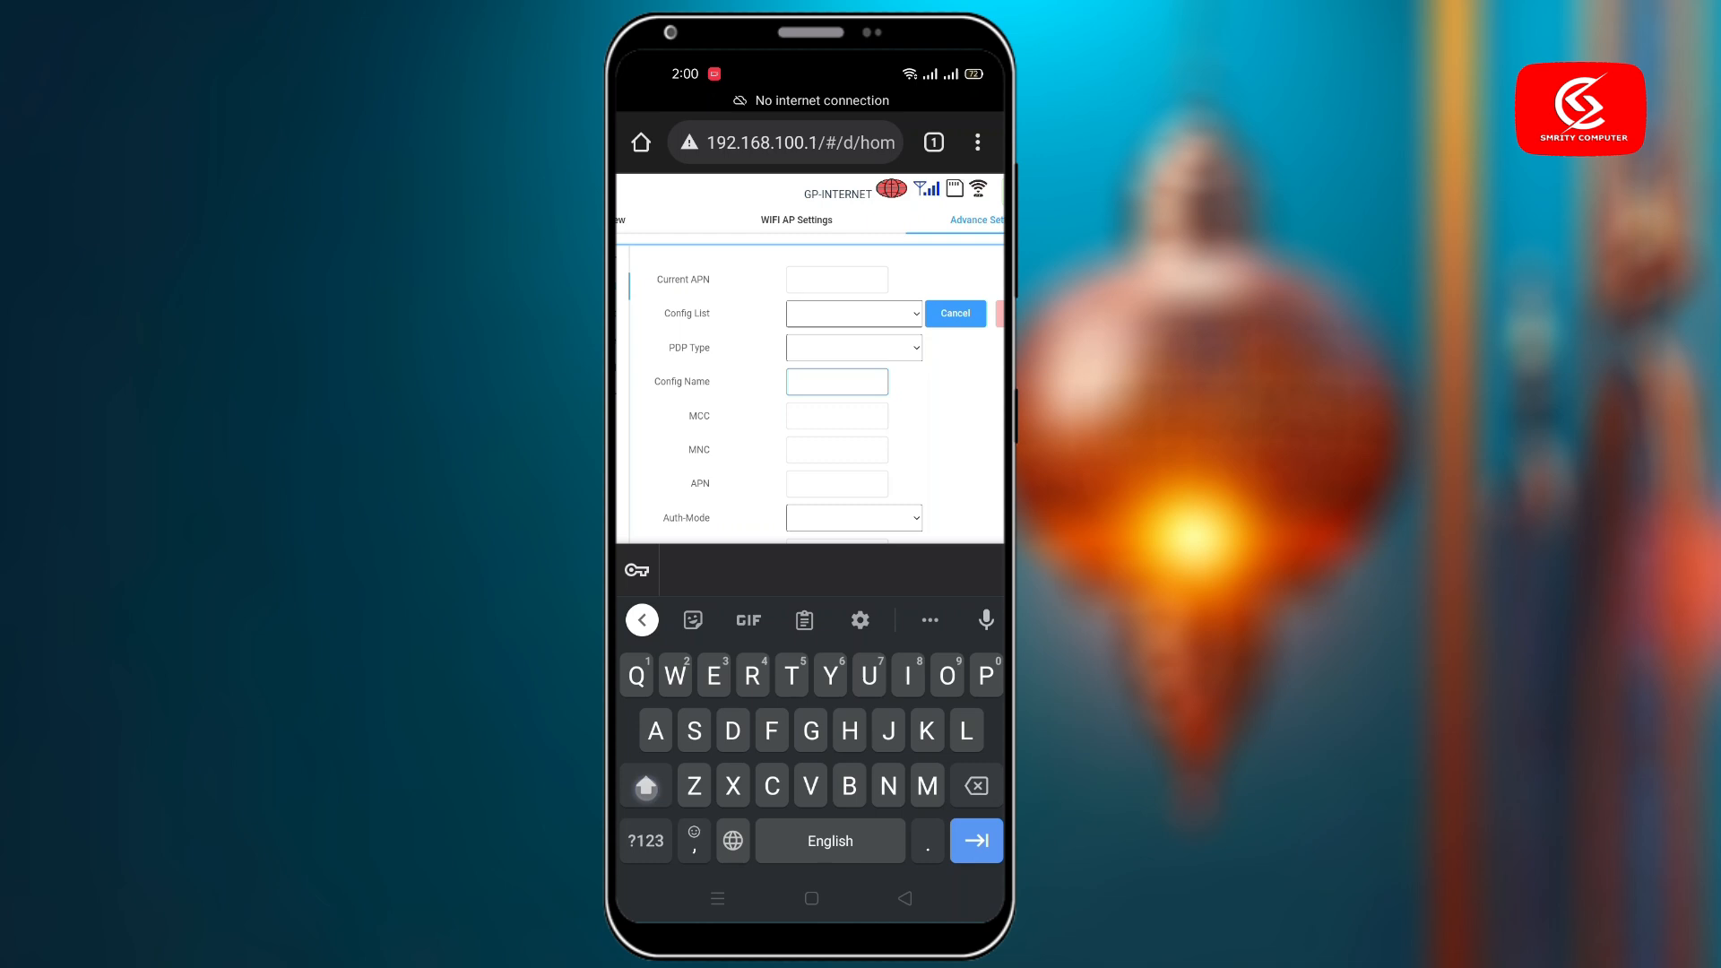
type("Go")
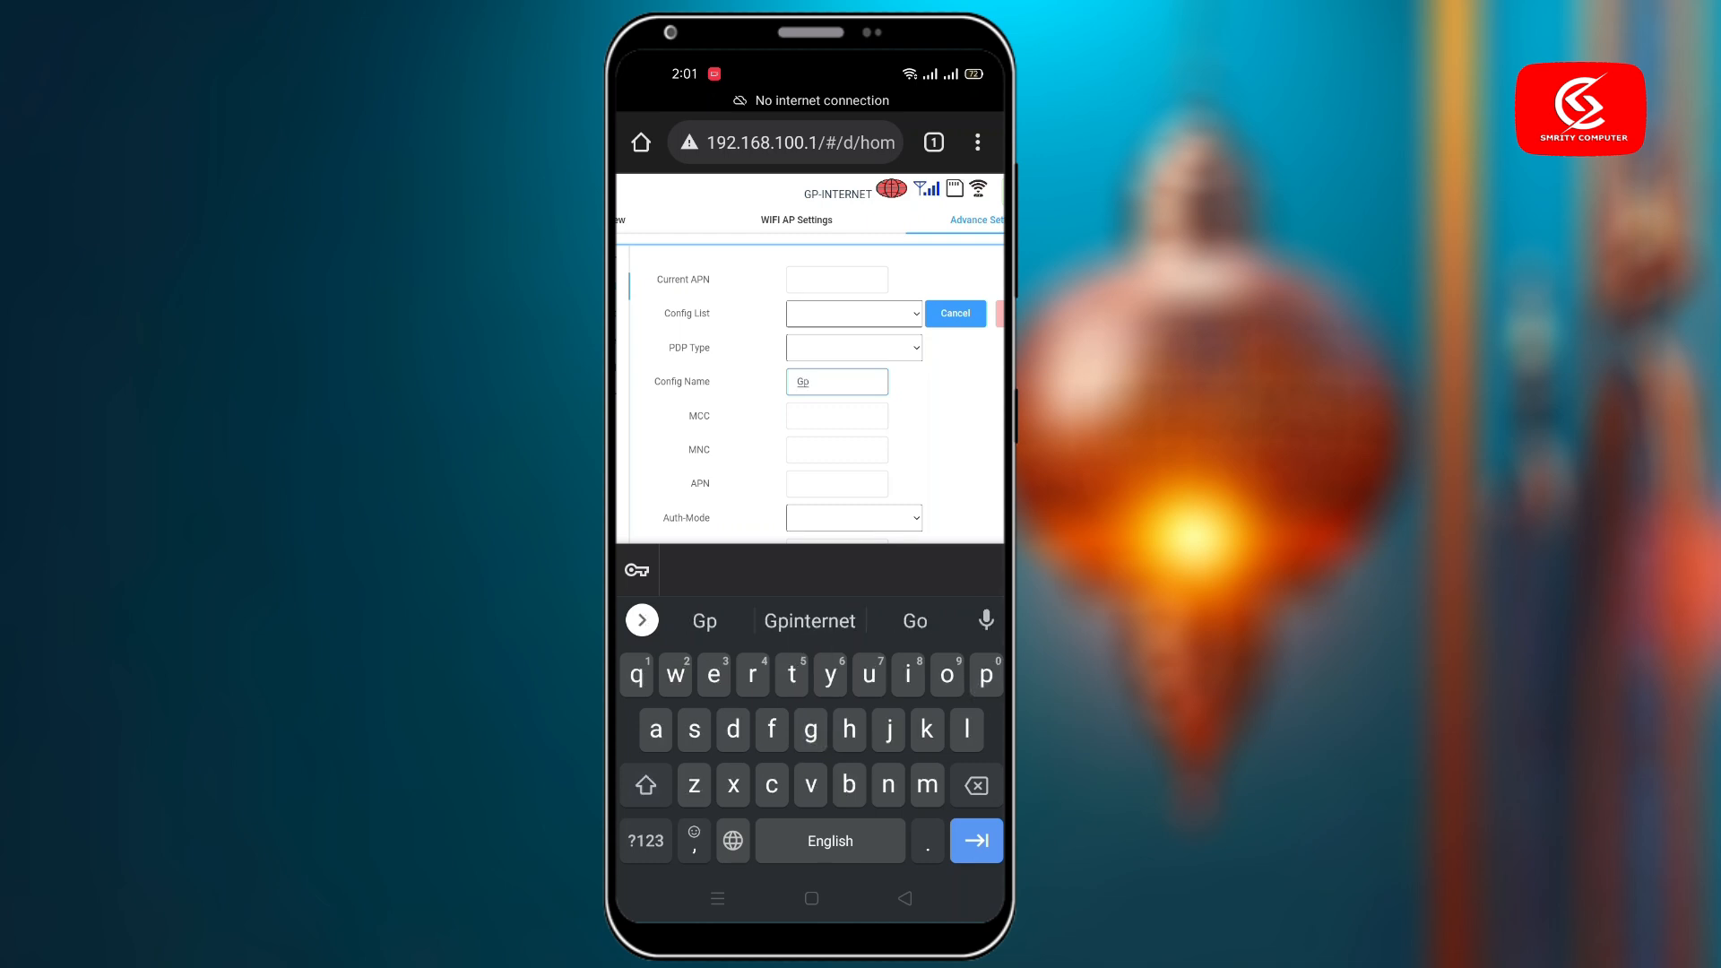
left_click(809, 620)
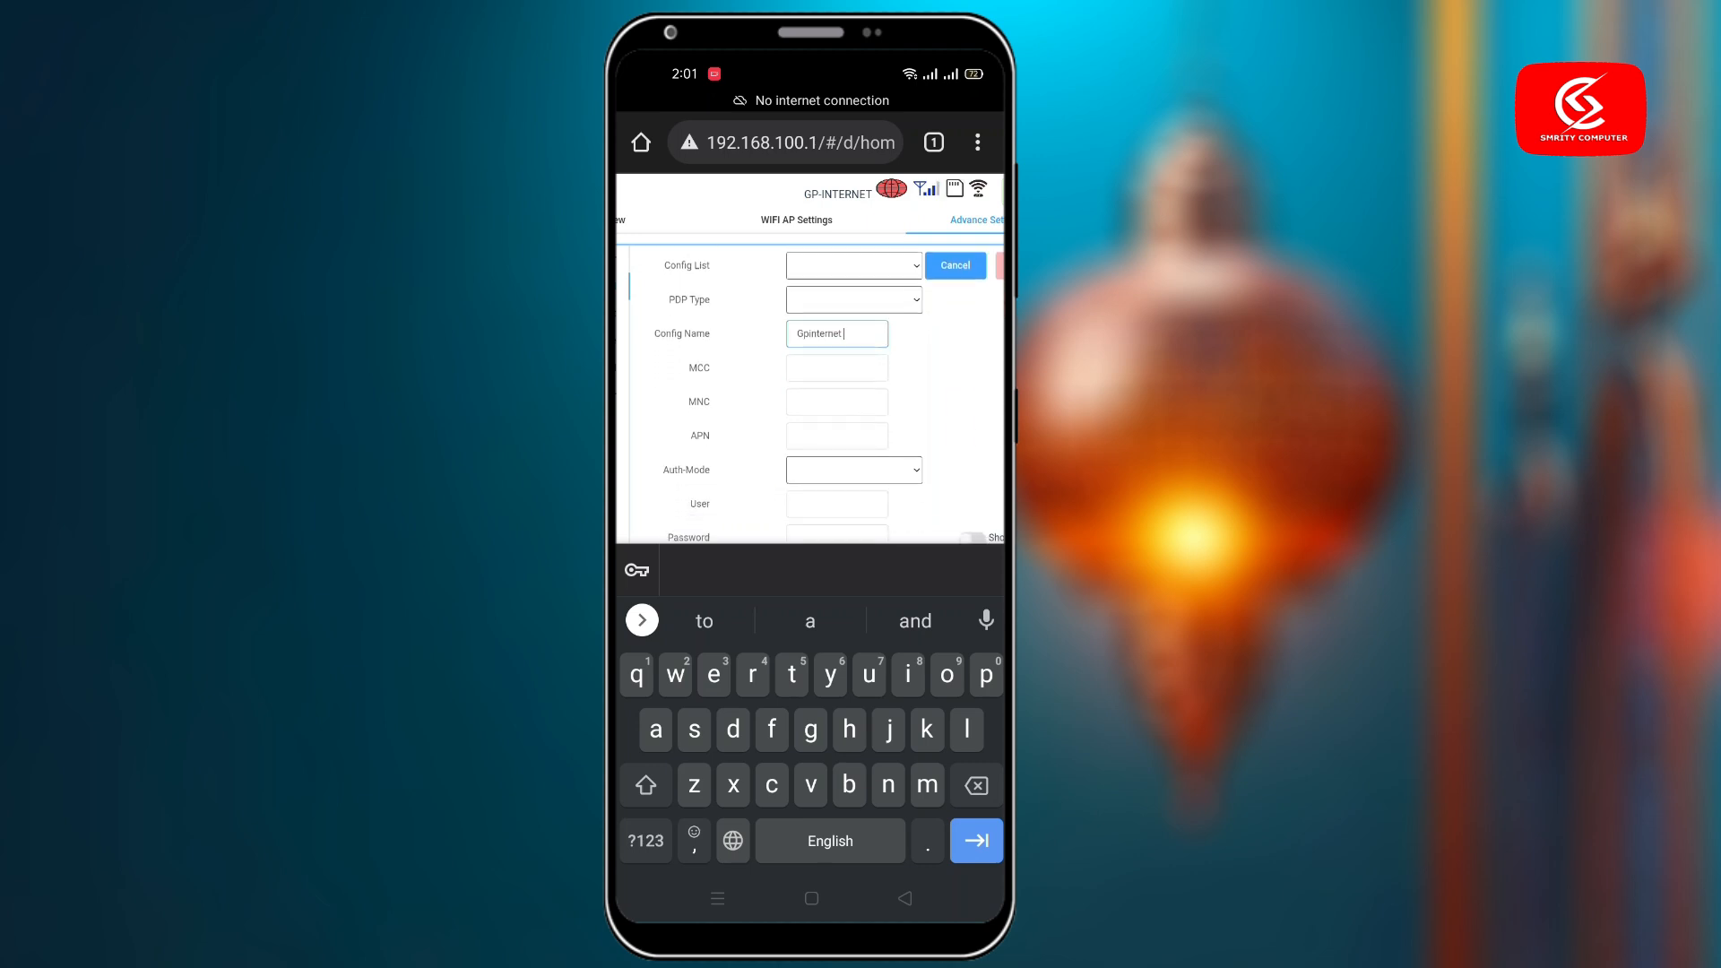
left_click(837, 433)
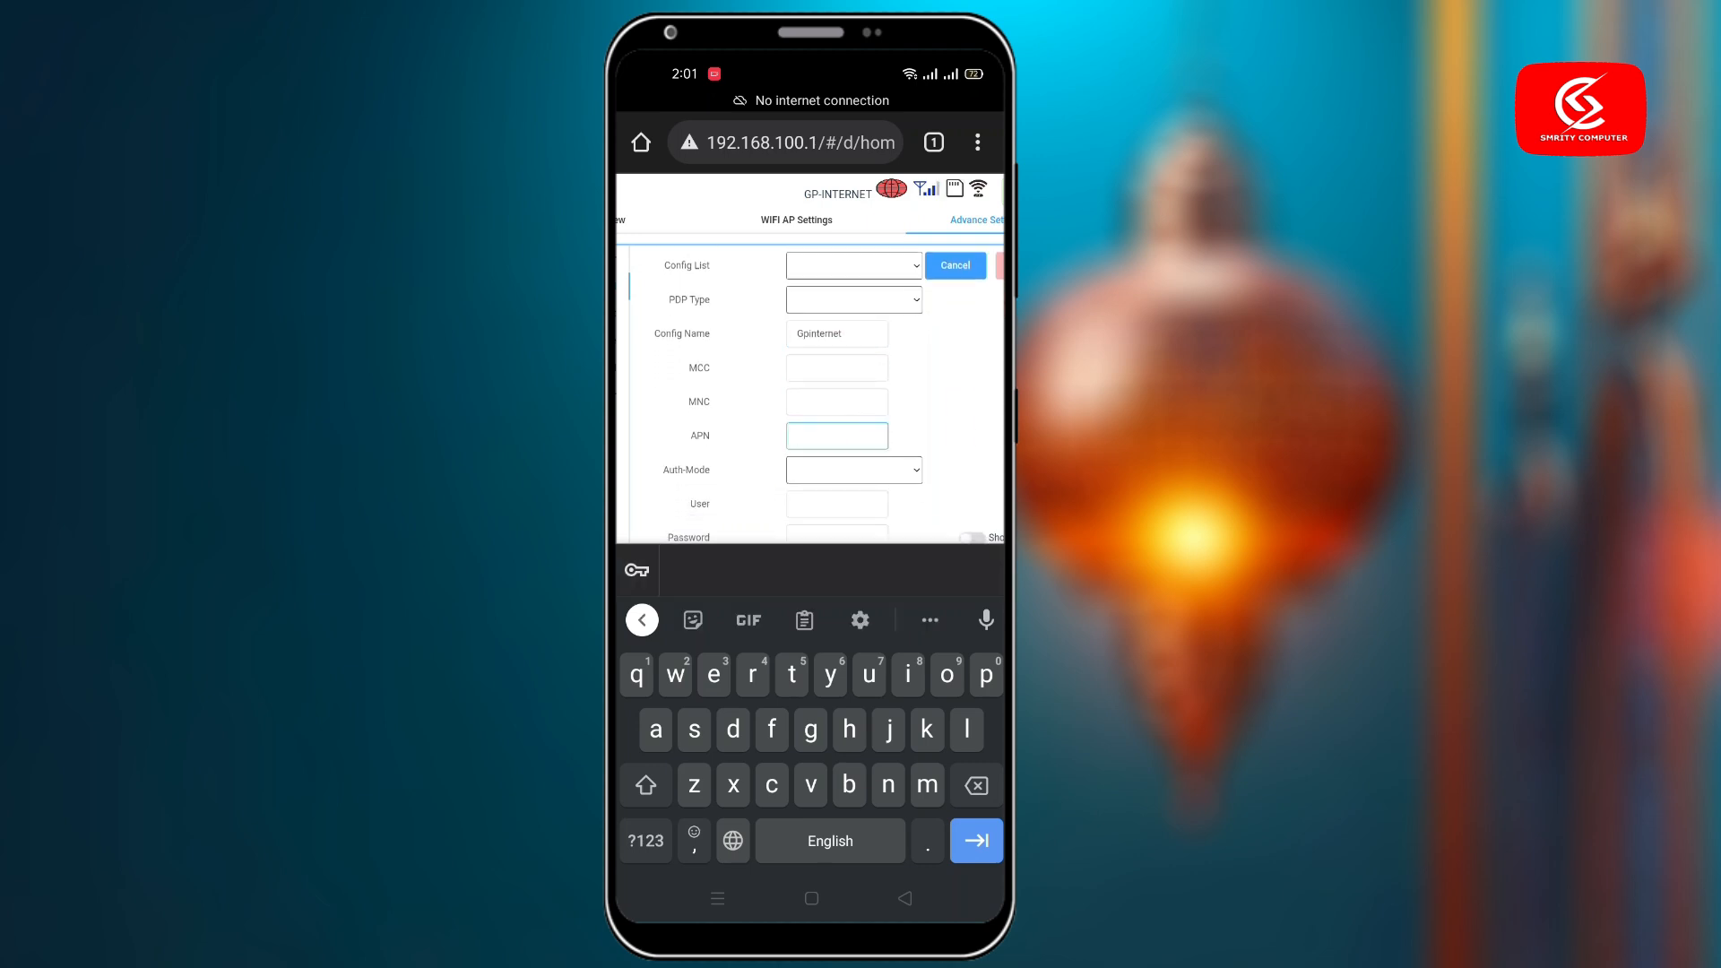
type("gp")
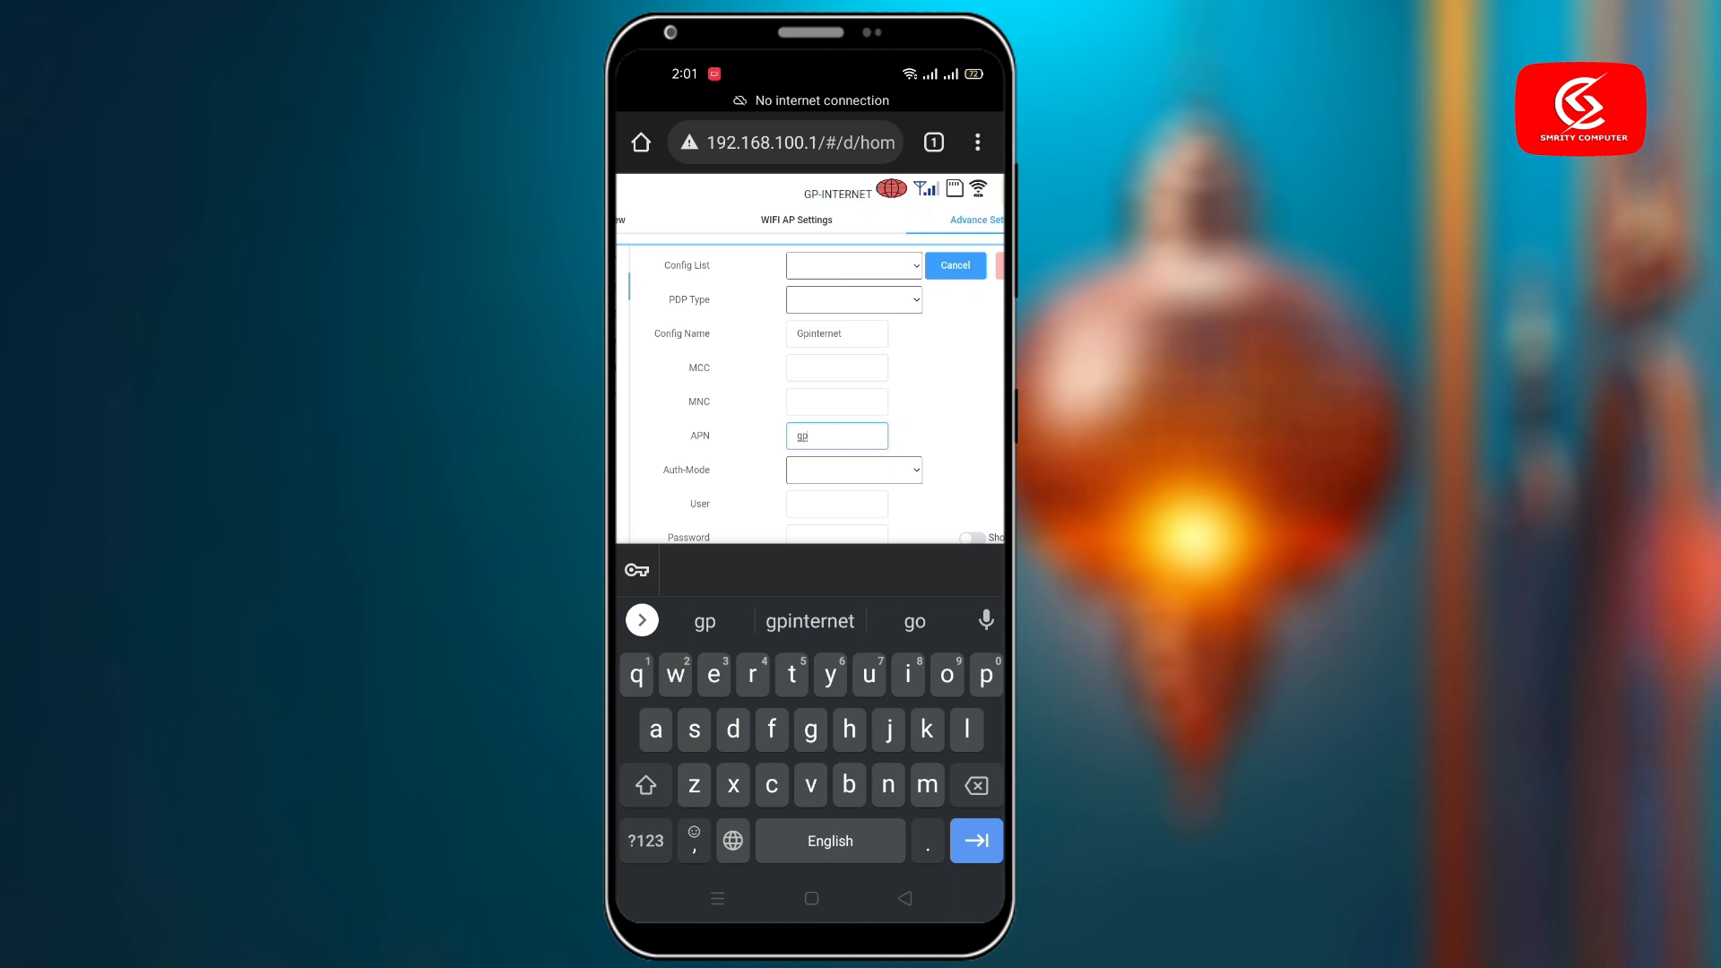
left_click(811, 620)
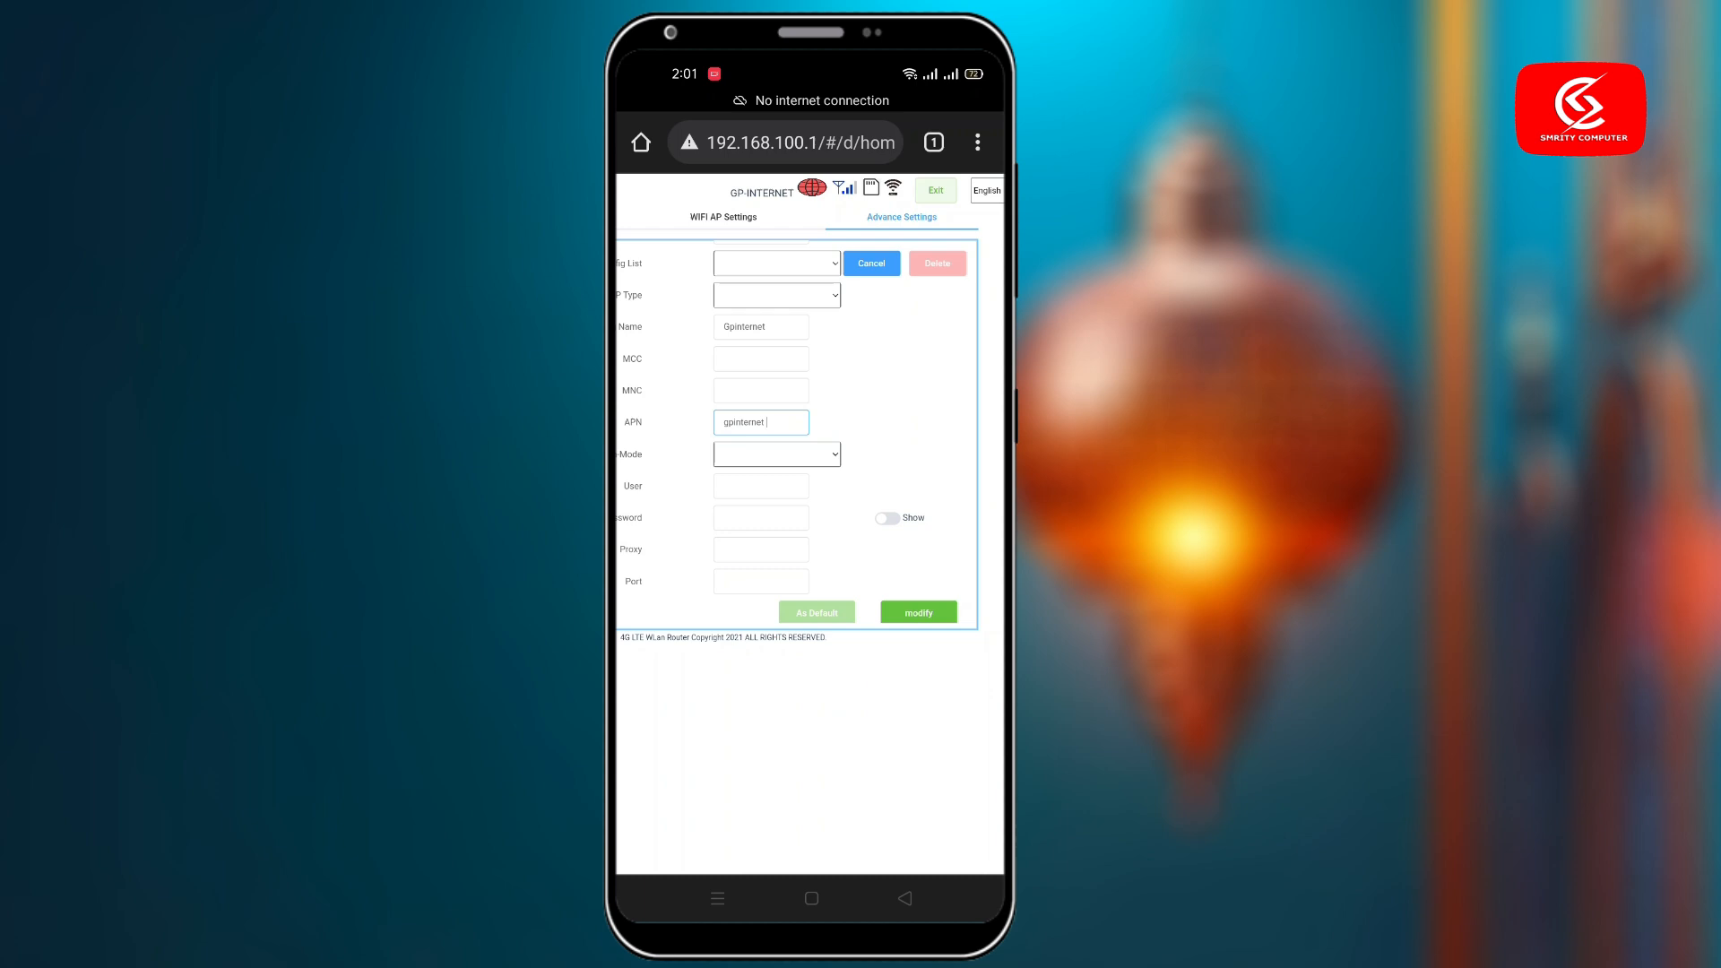
Save the Gpinternet profile, make it the default, then view Chrome's open tabs.
left_click(918, 612)
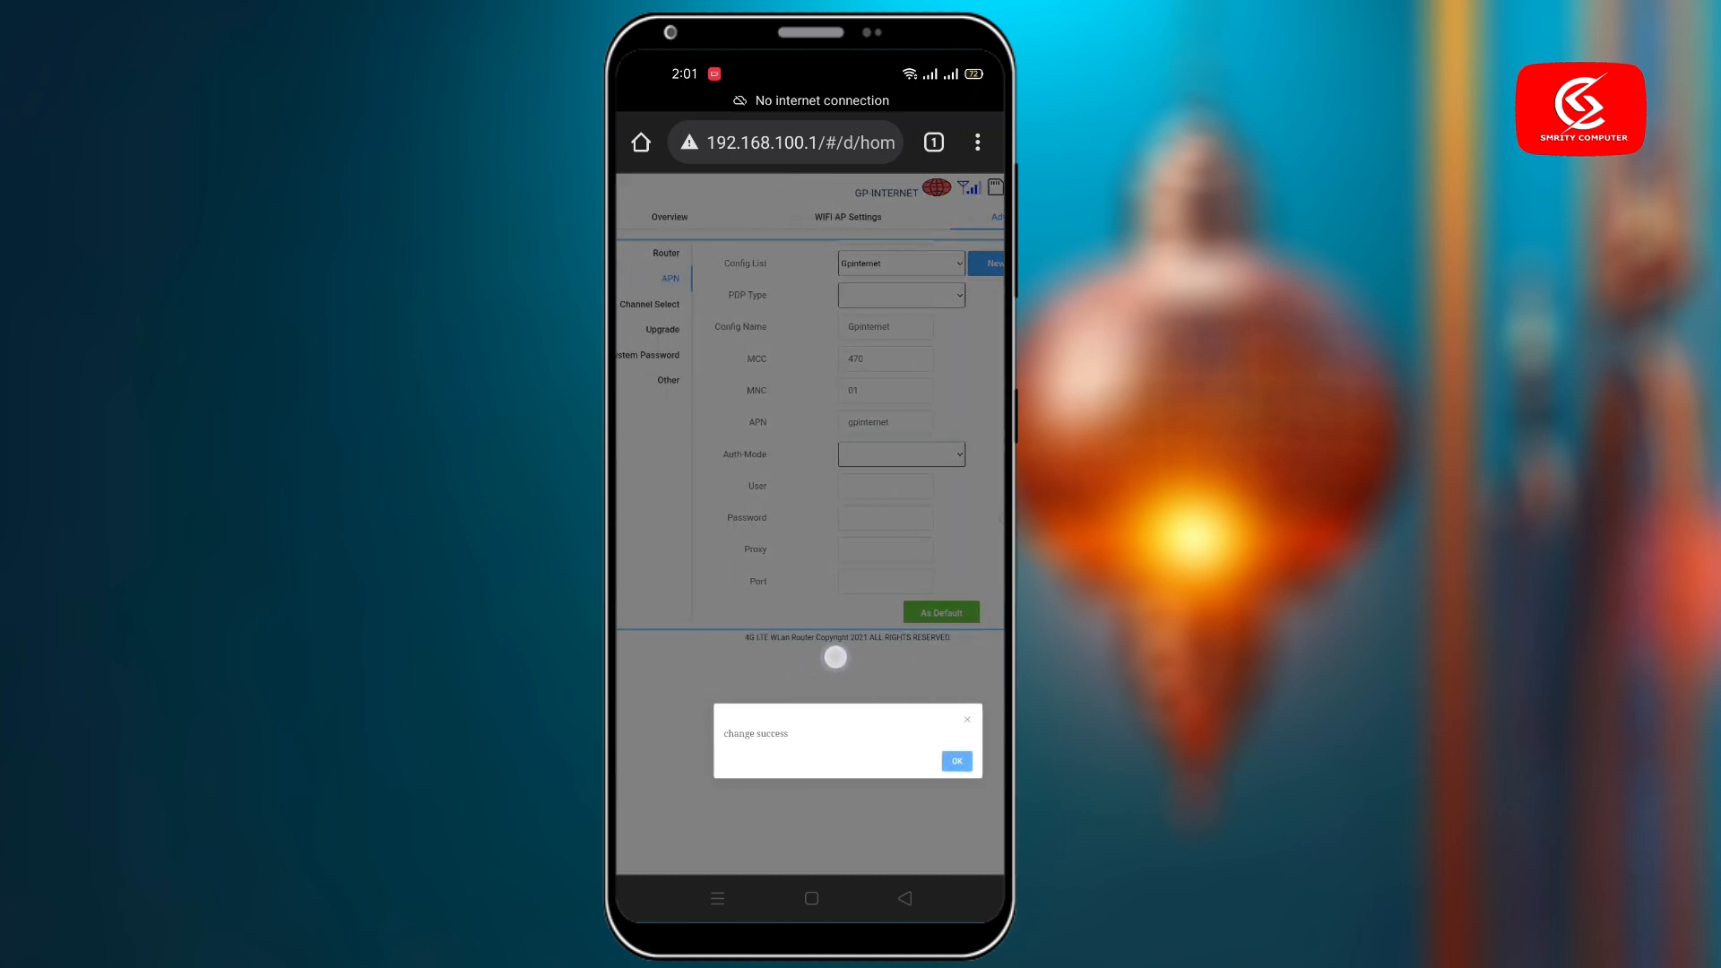
left_click(954, 760)
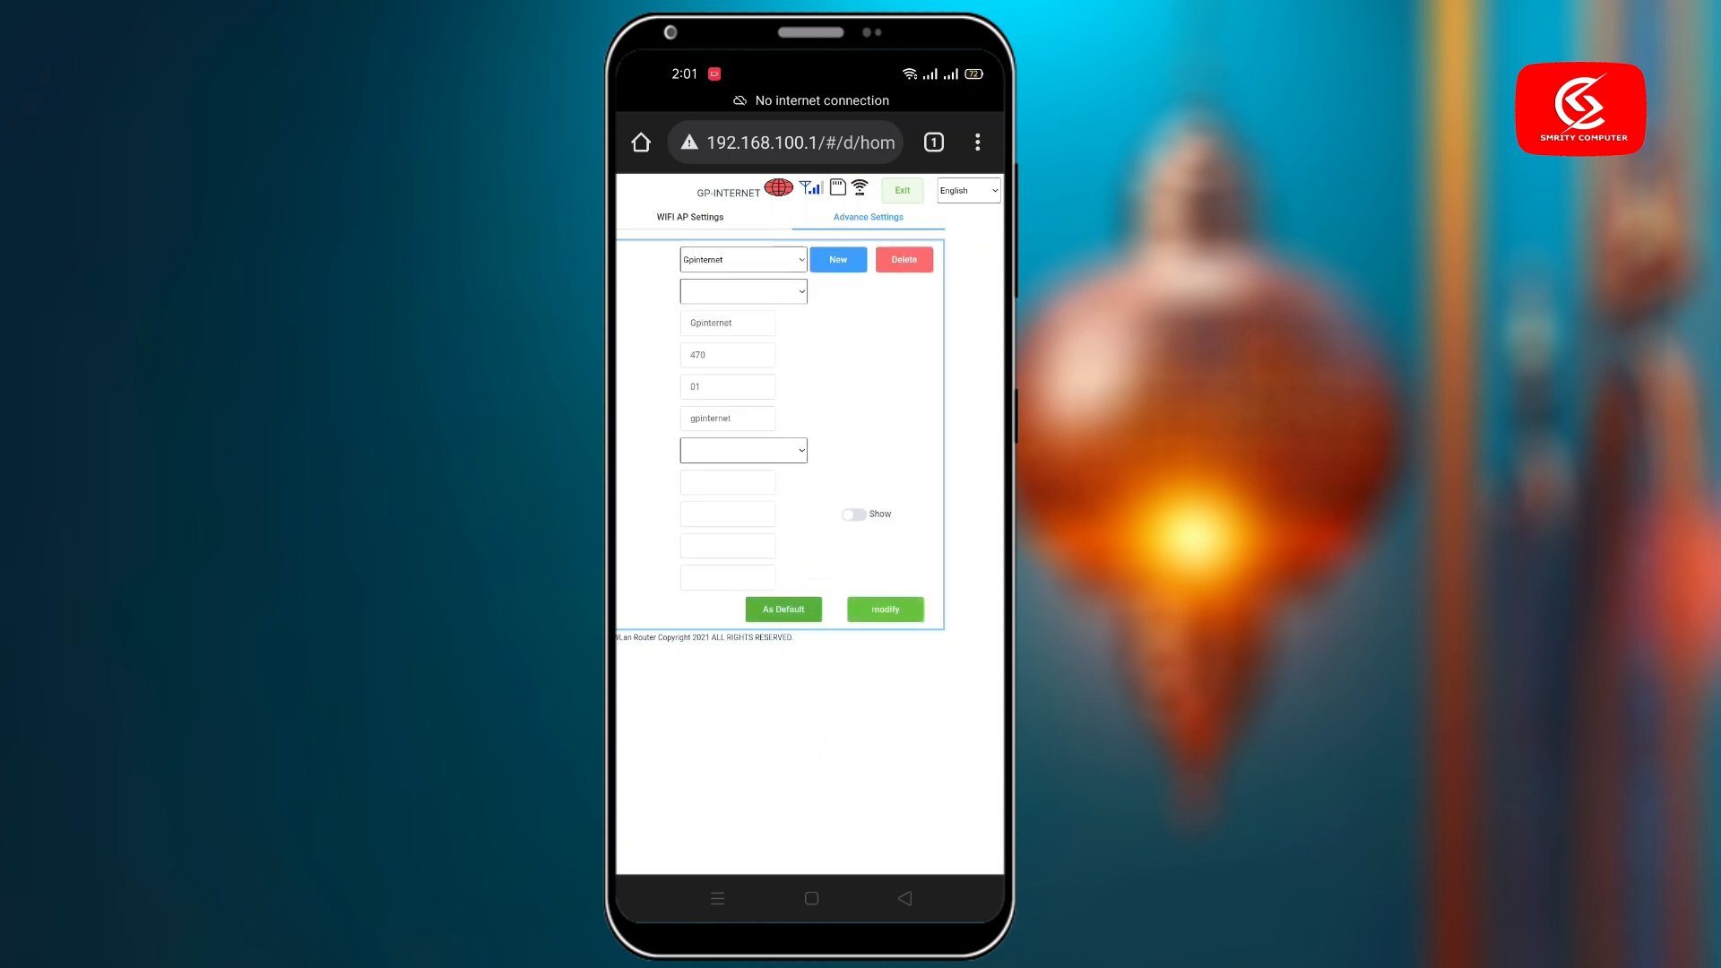
left_click(884, 609)
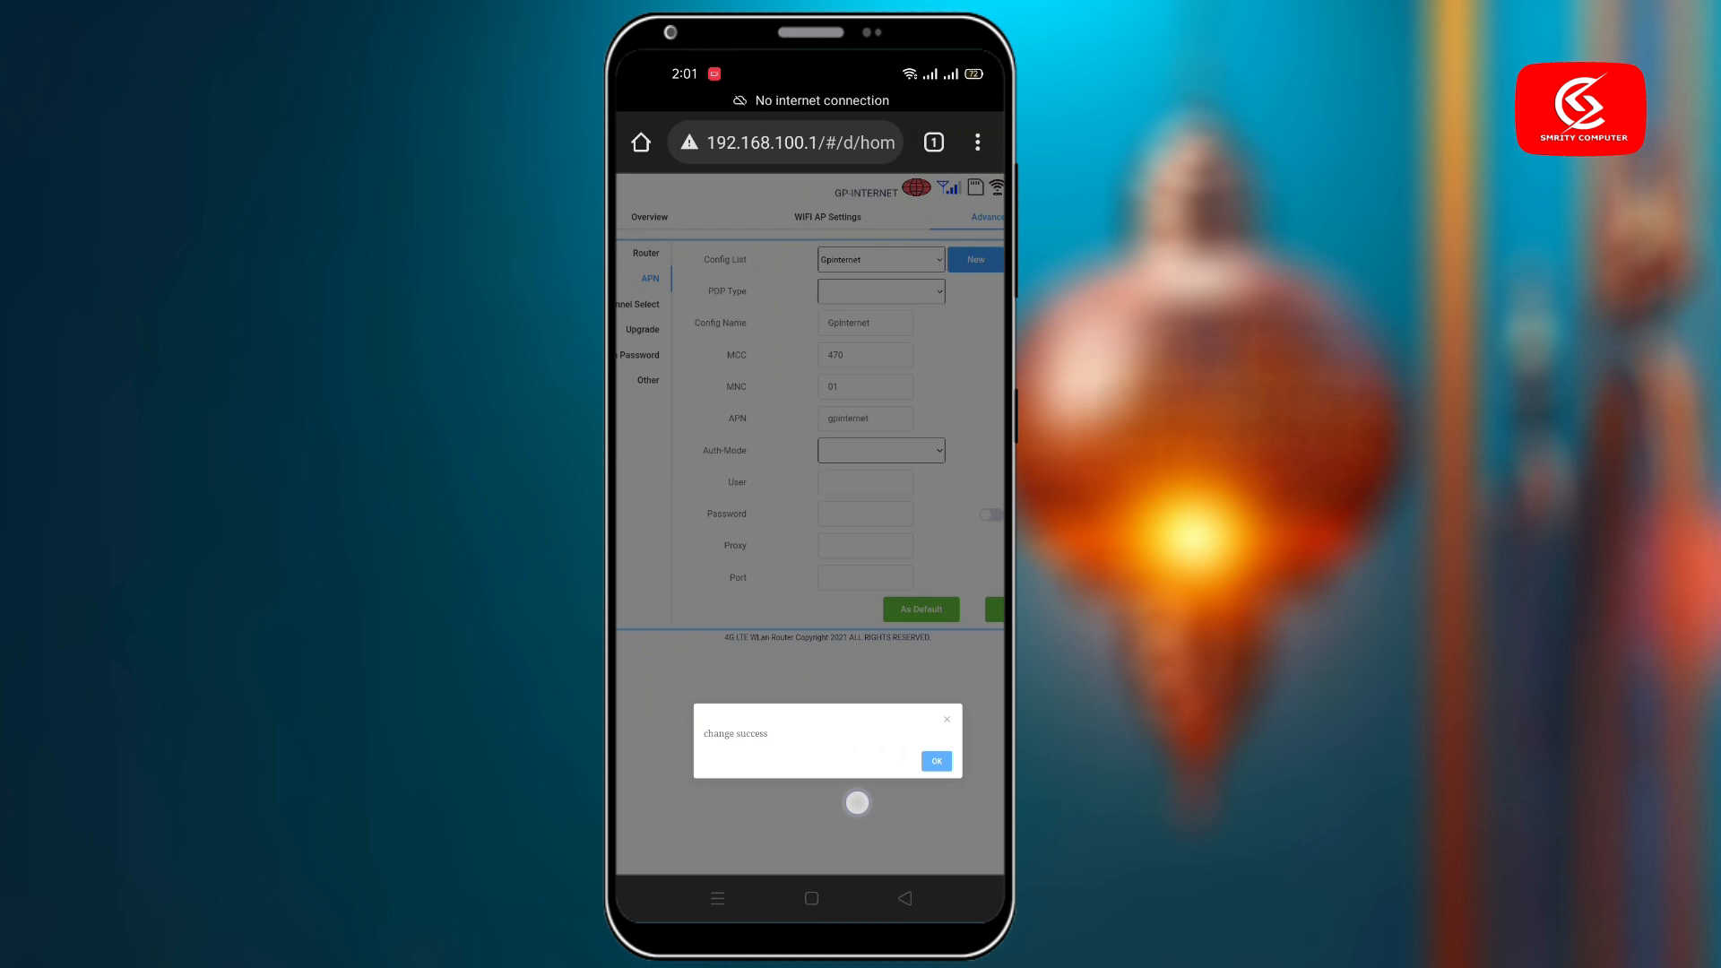
left_click(935, 760)
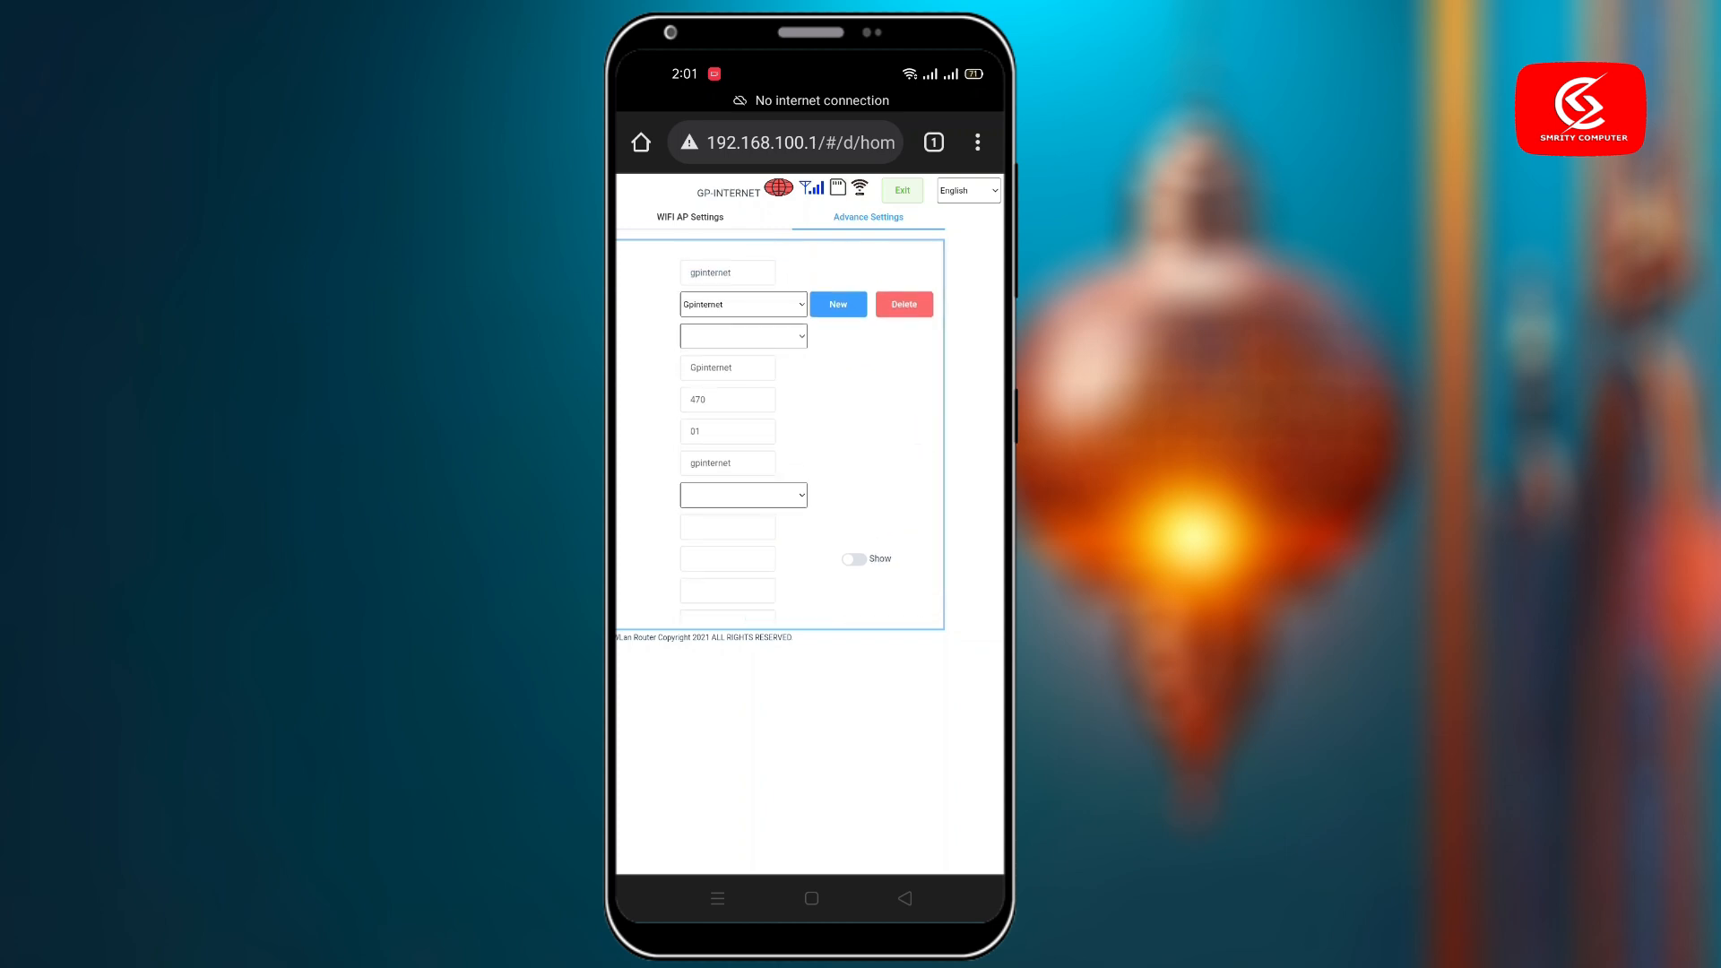
left_click(932, 142)
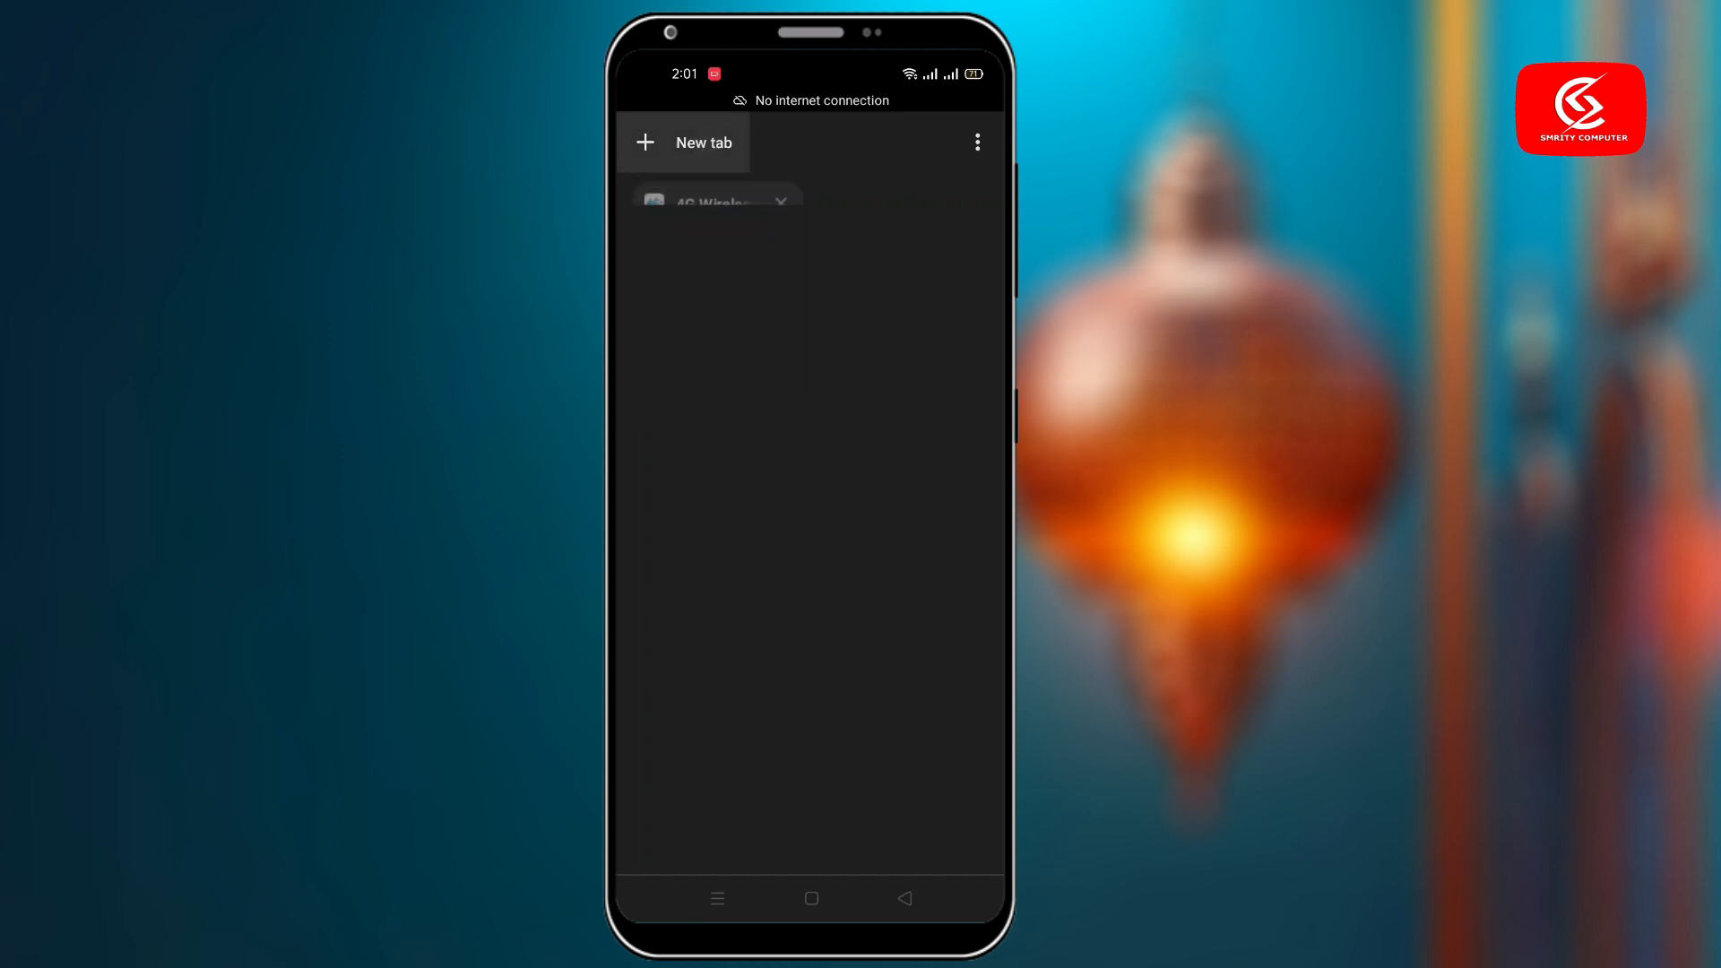
Search Google for 'globe apn' and select internet.globe.com.ph from the answer to copy.
left_click(645, 141)
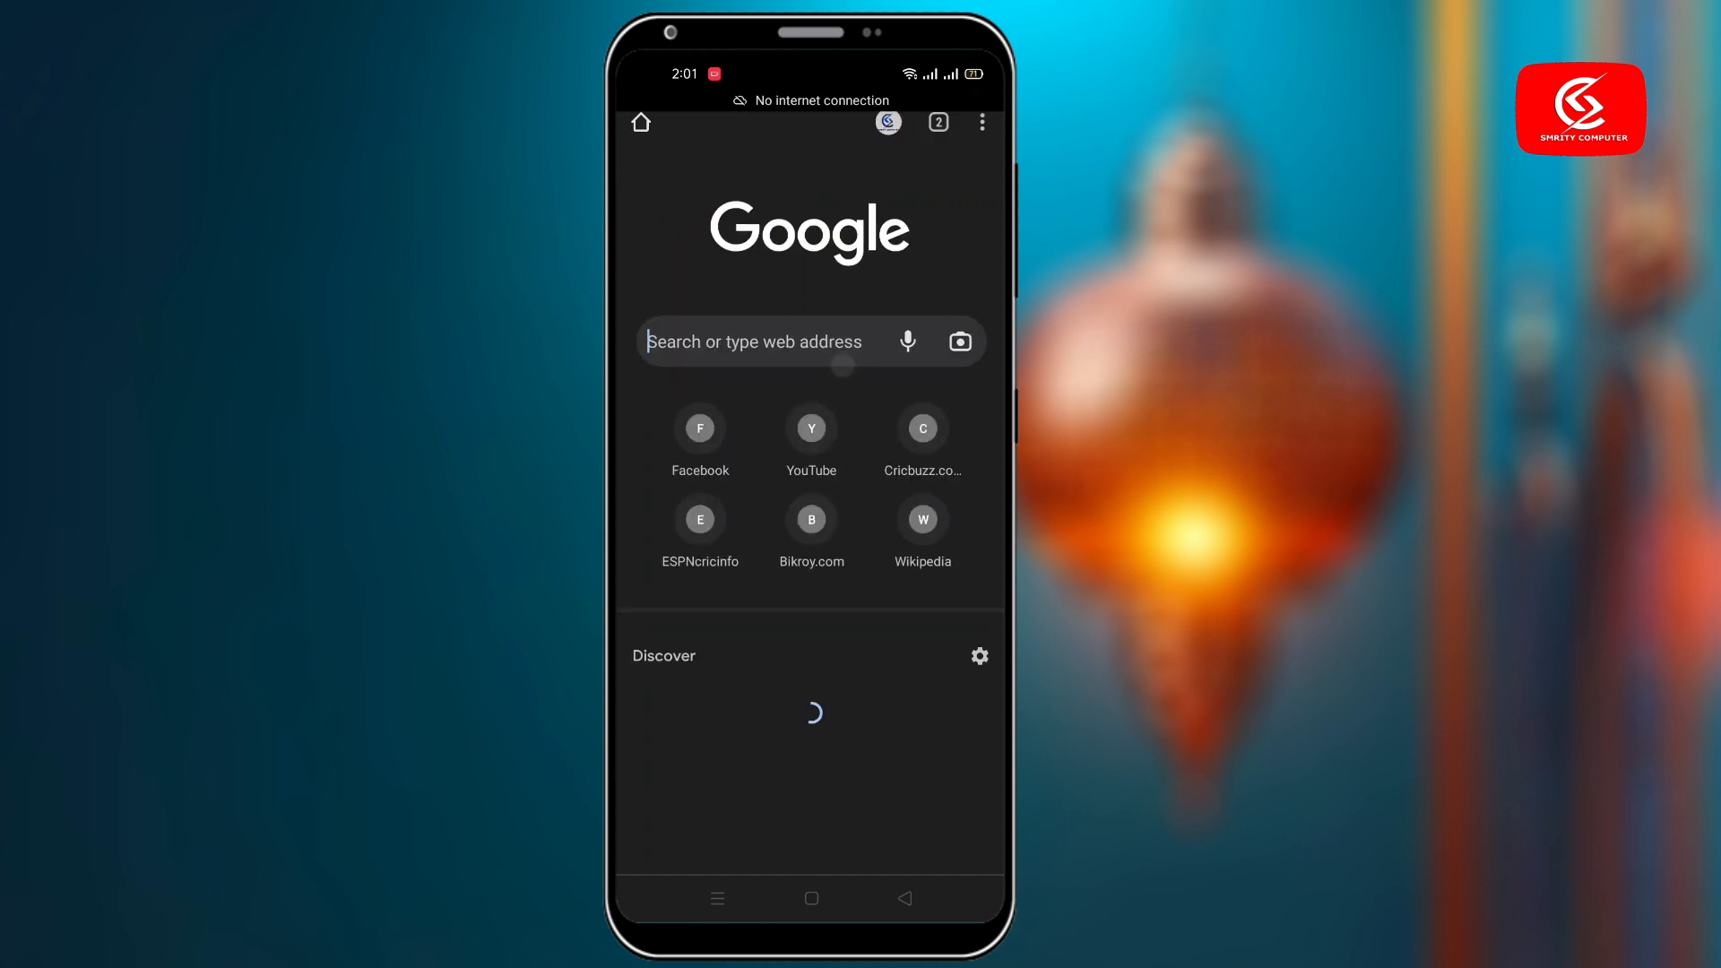
type("globe")
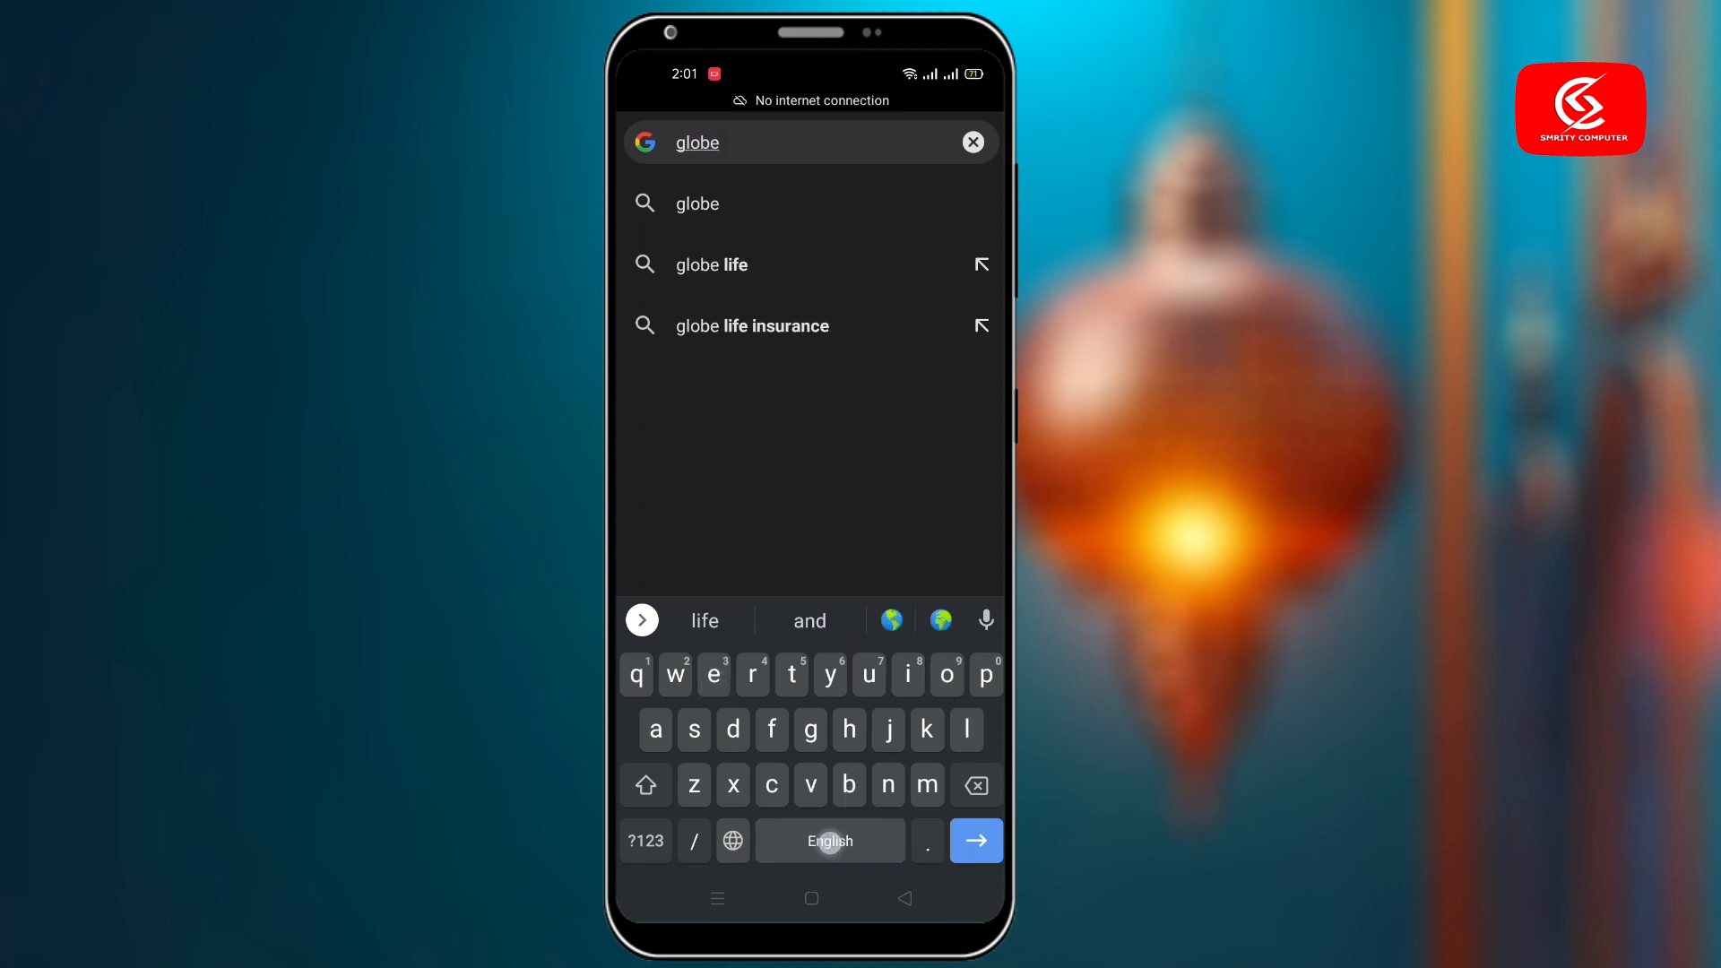
type("apn")
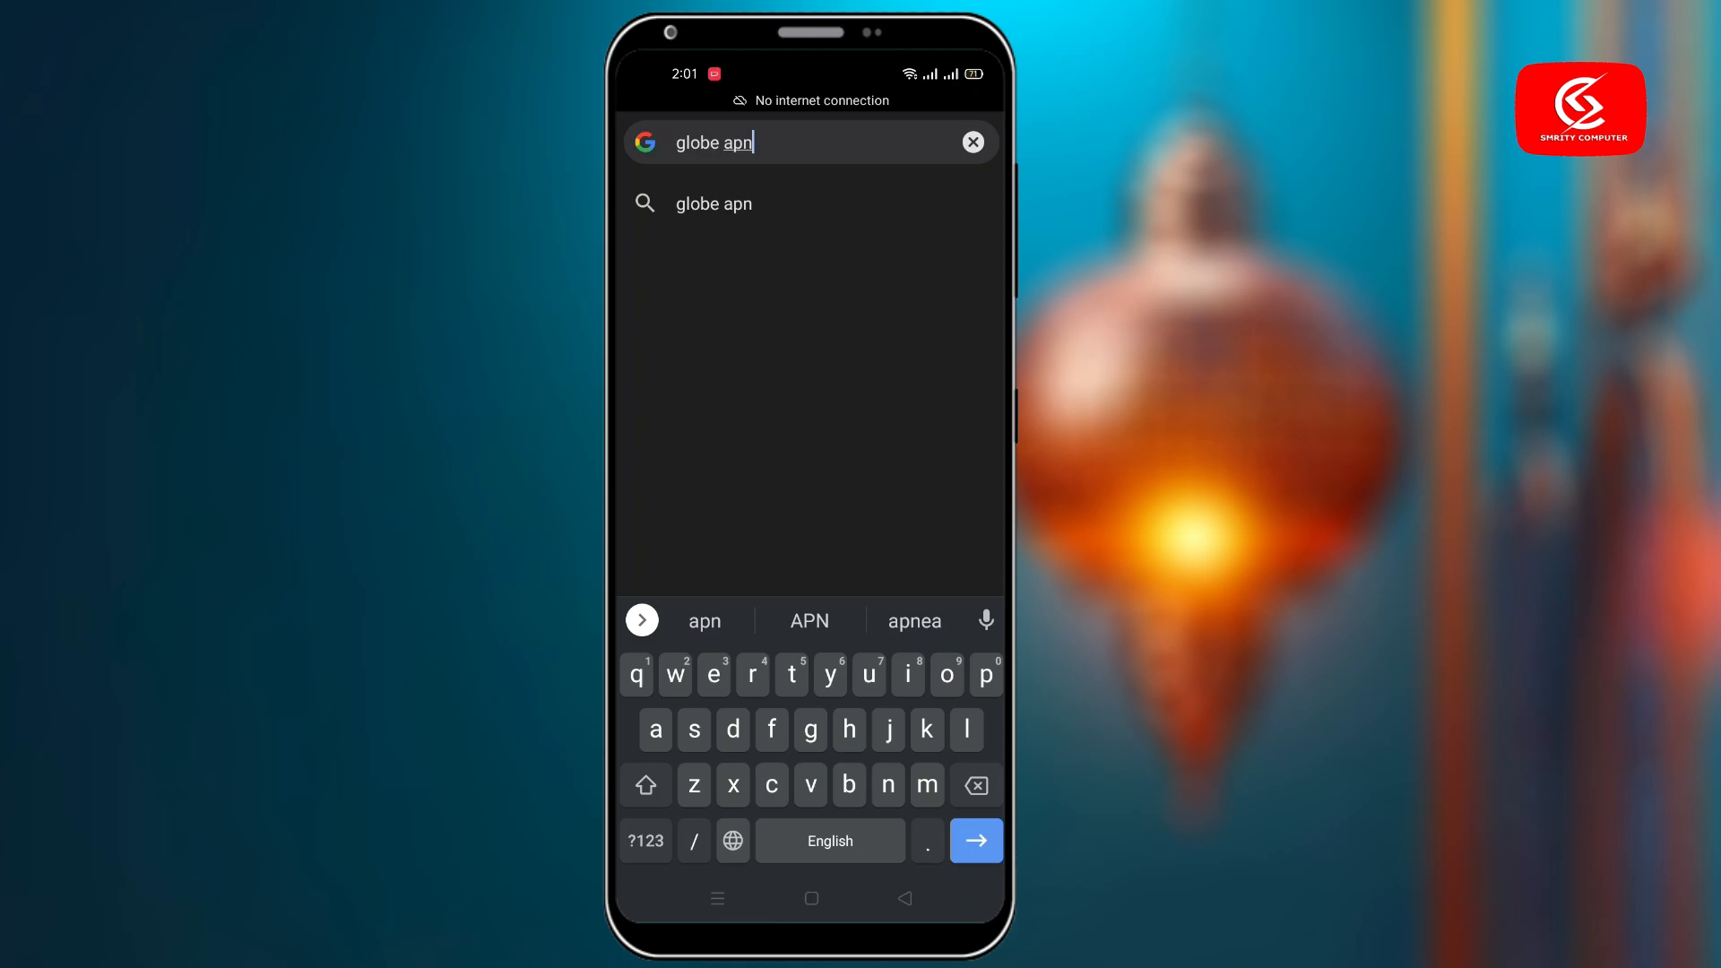
left_click(973, 841)
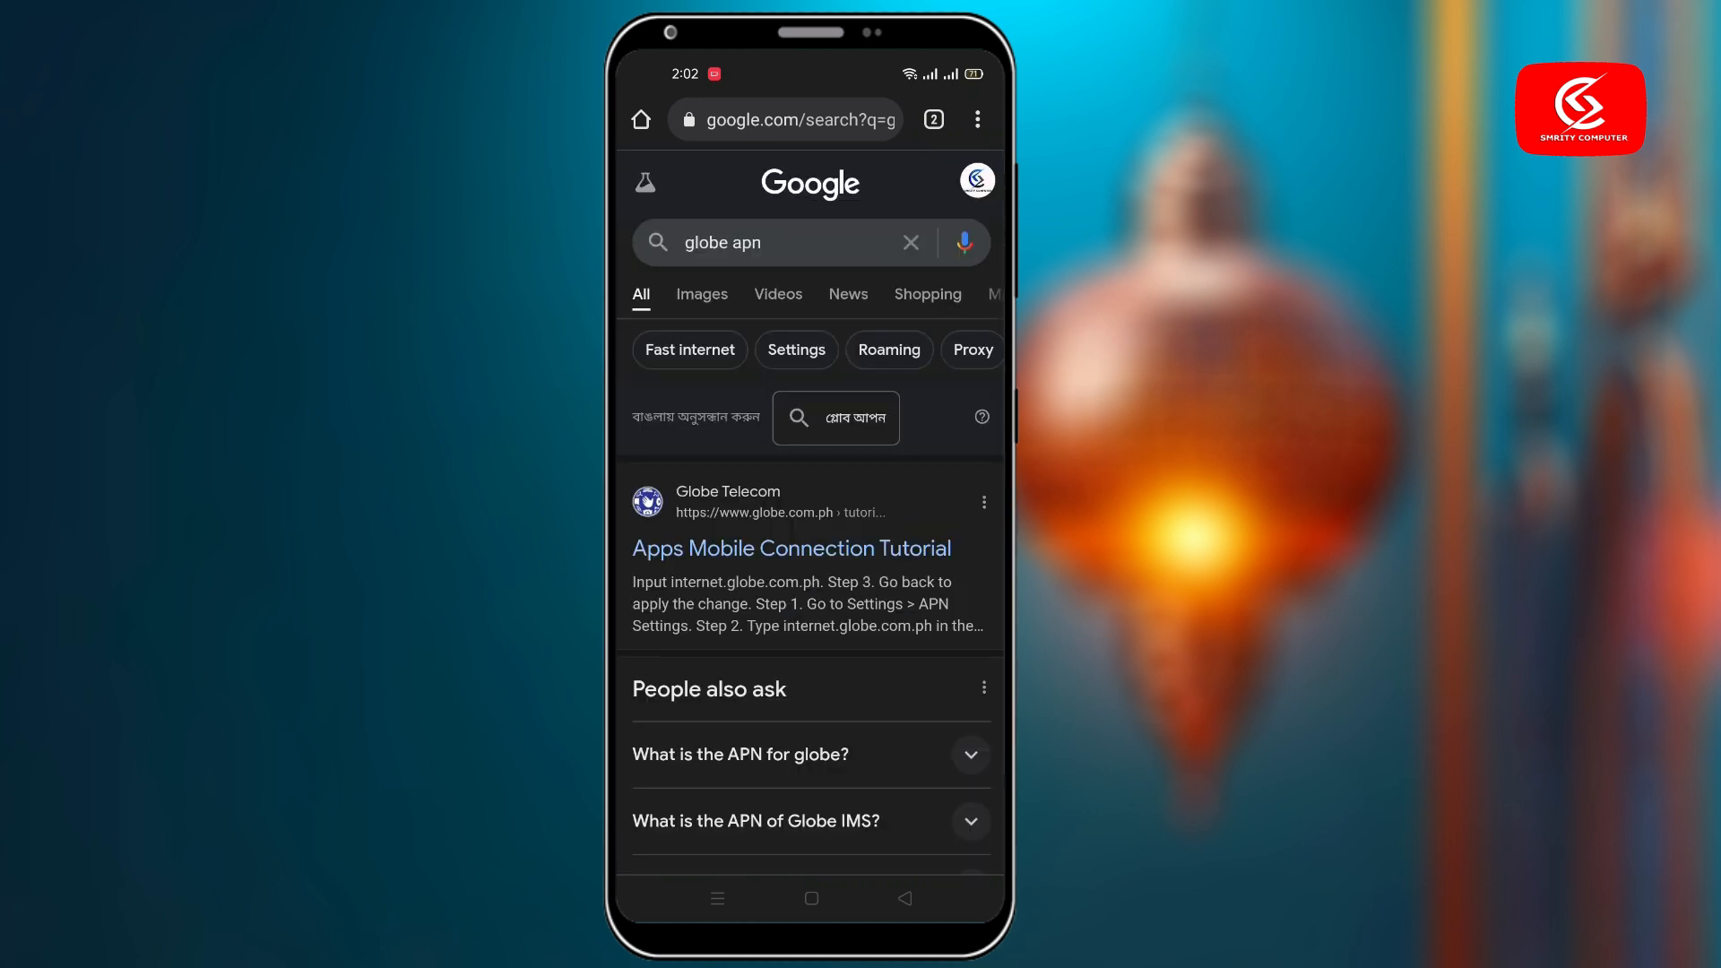
scroll("down", 3)
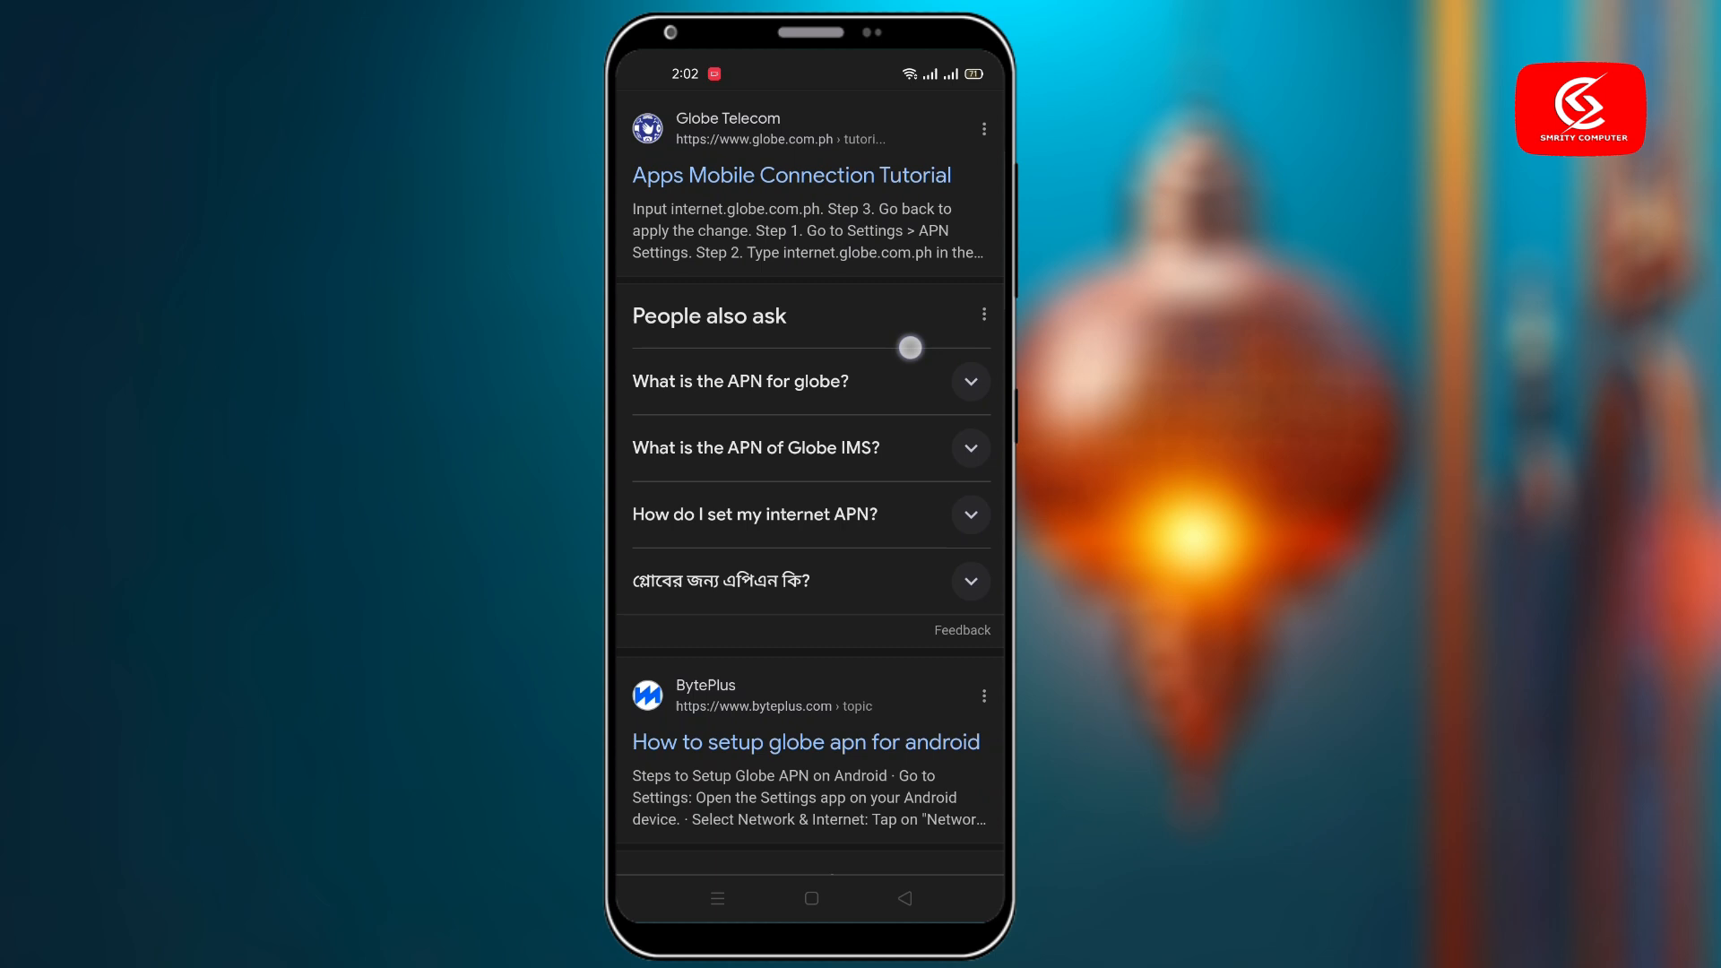
scroll("up", 3)
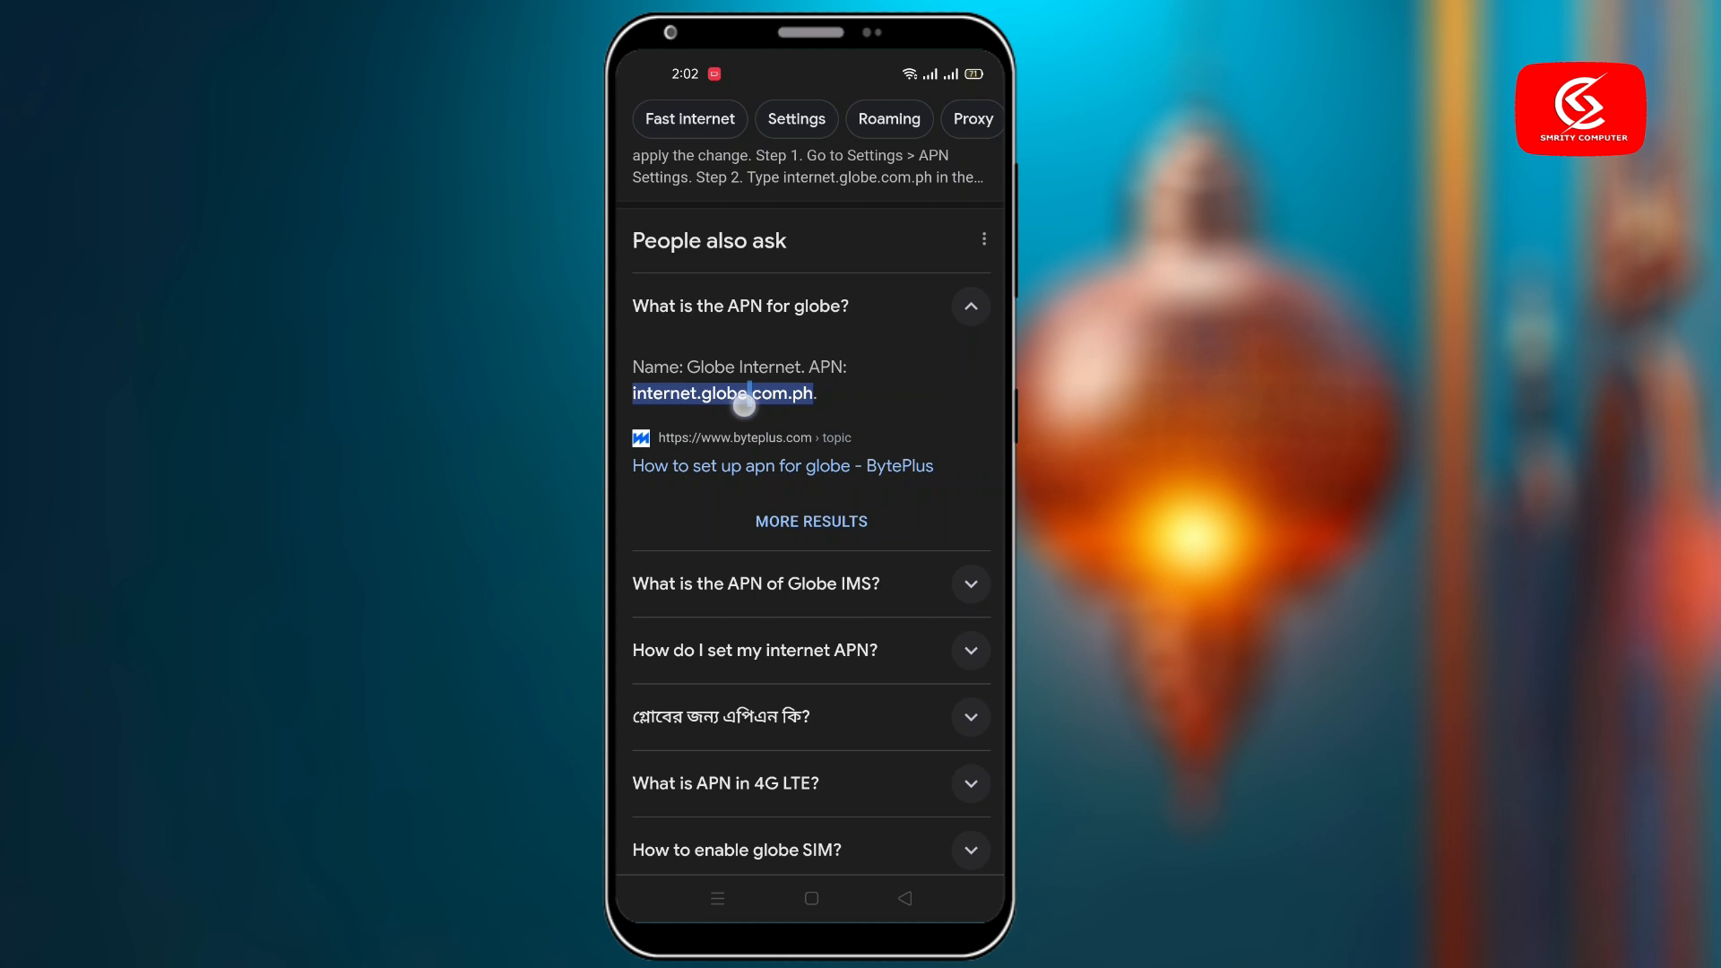
double_click(721, 392)
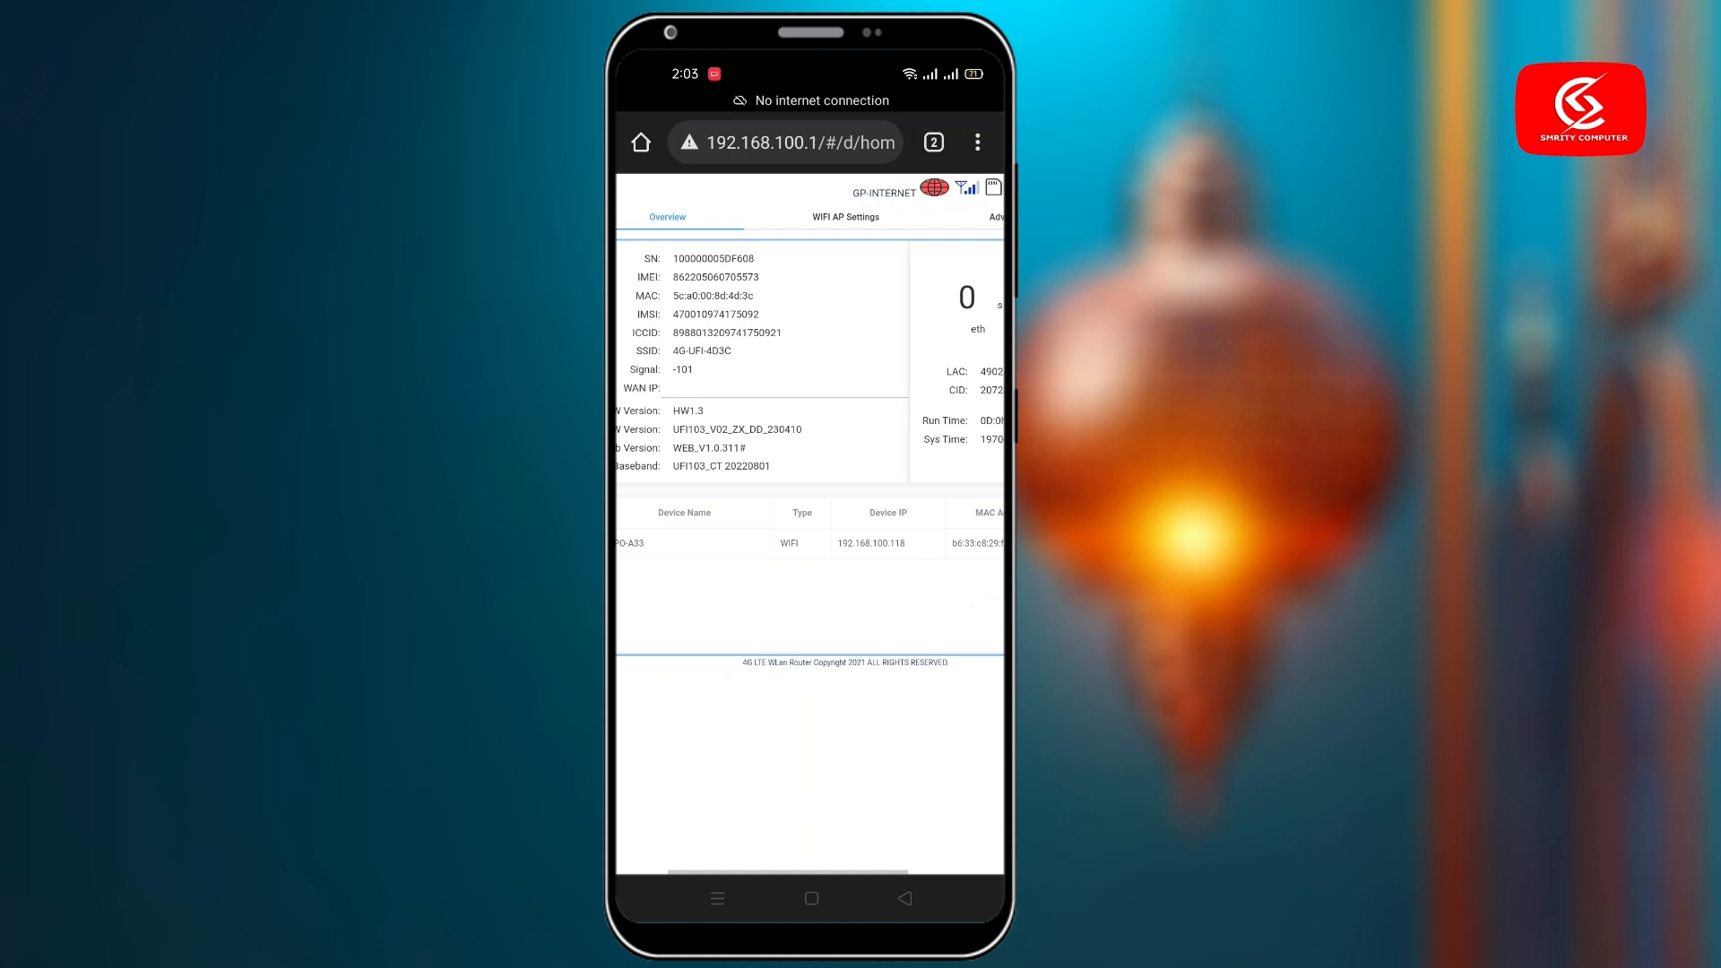
Delete the Gpinternet profile from Advance Settings > APN, leaving no profile listed.
left_click(997, 217)
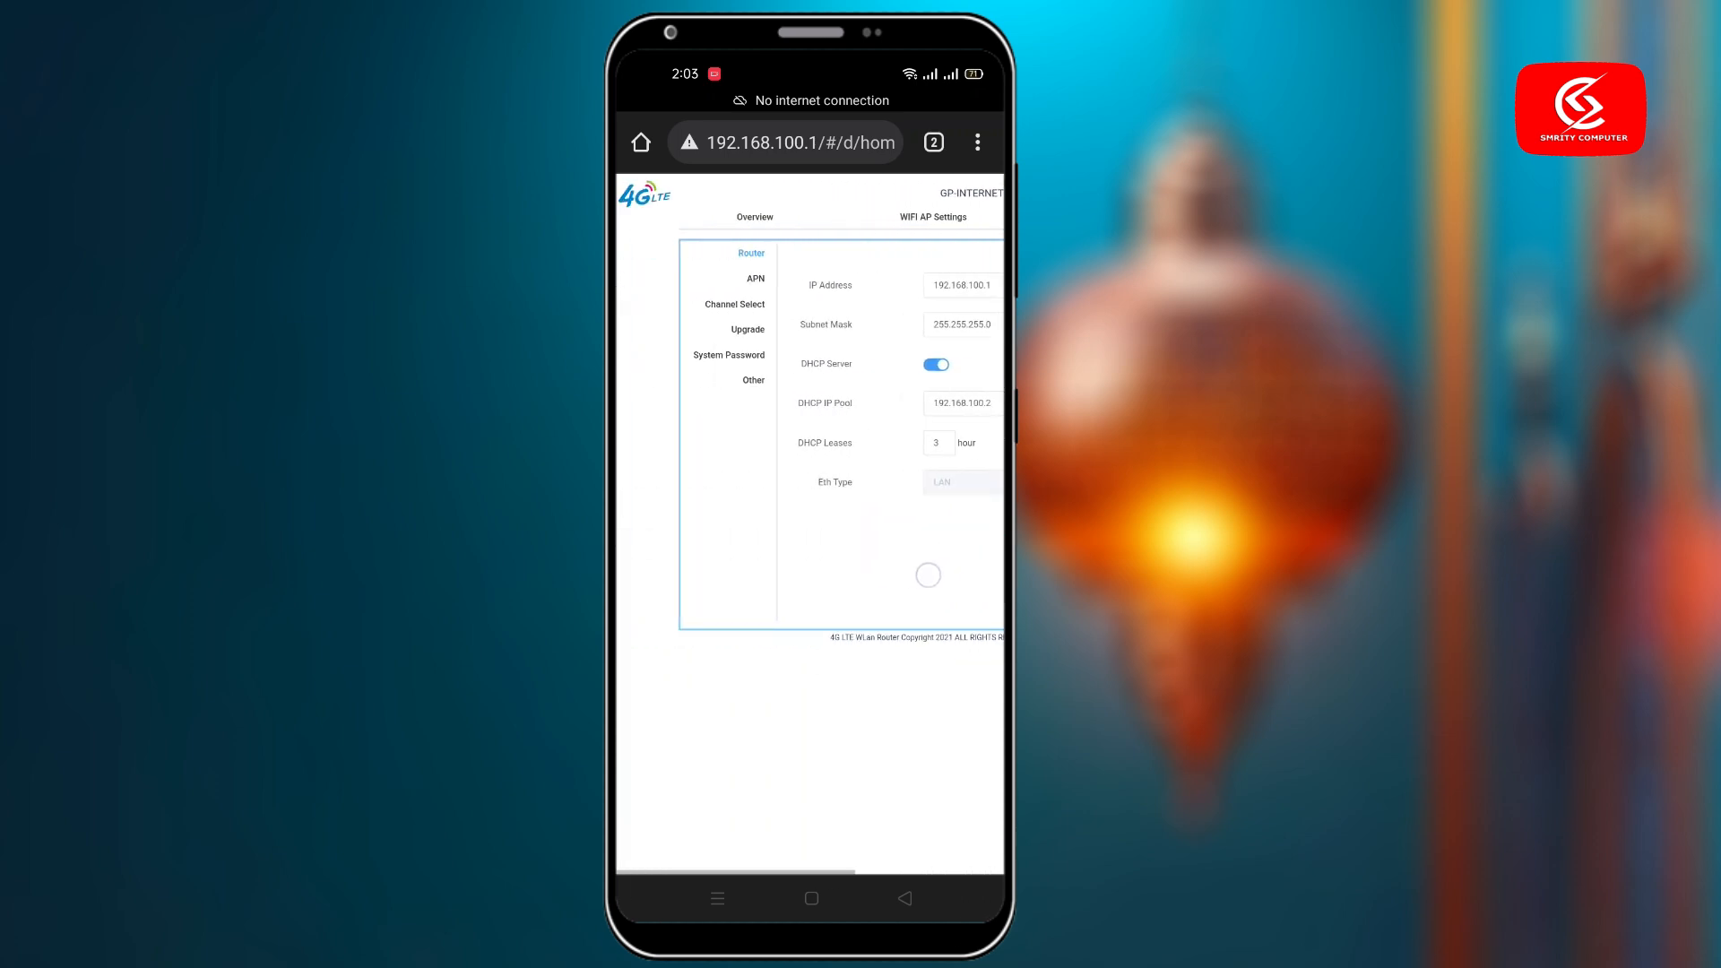
left_click(754, 278)
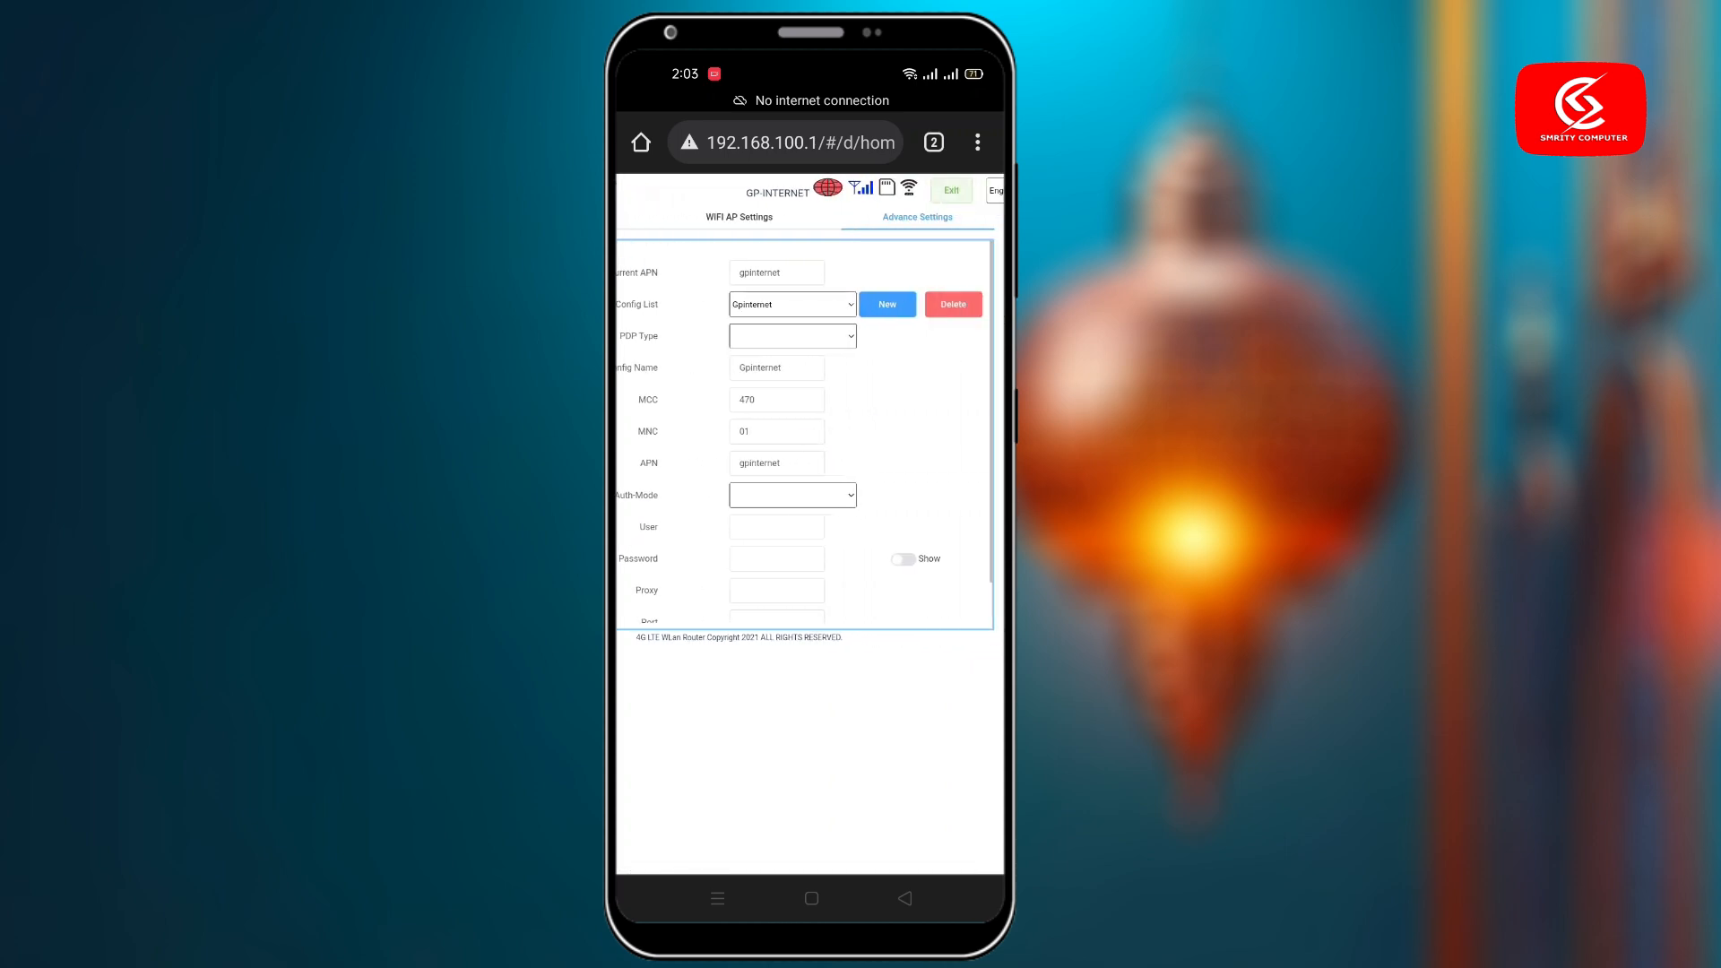
left_click(950, 305)
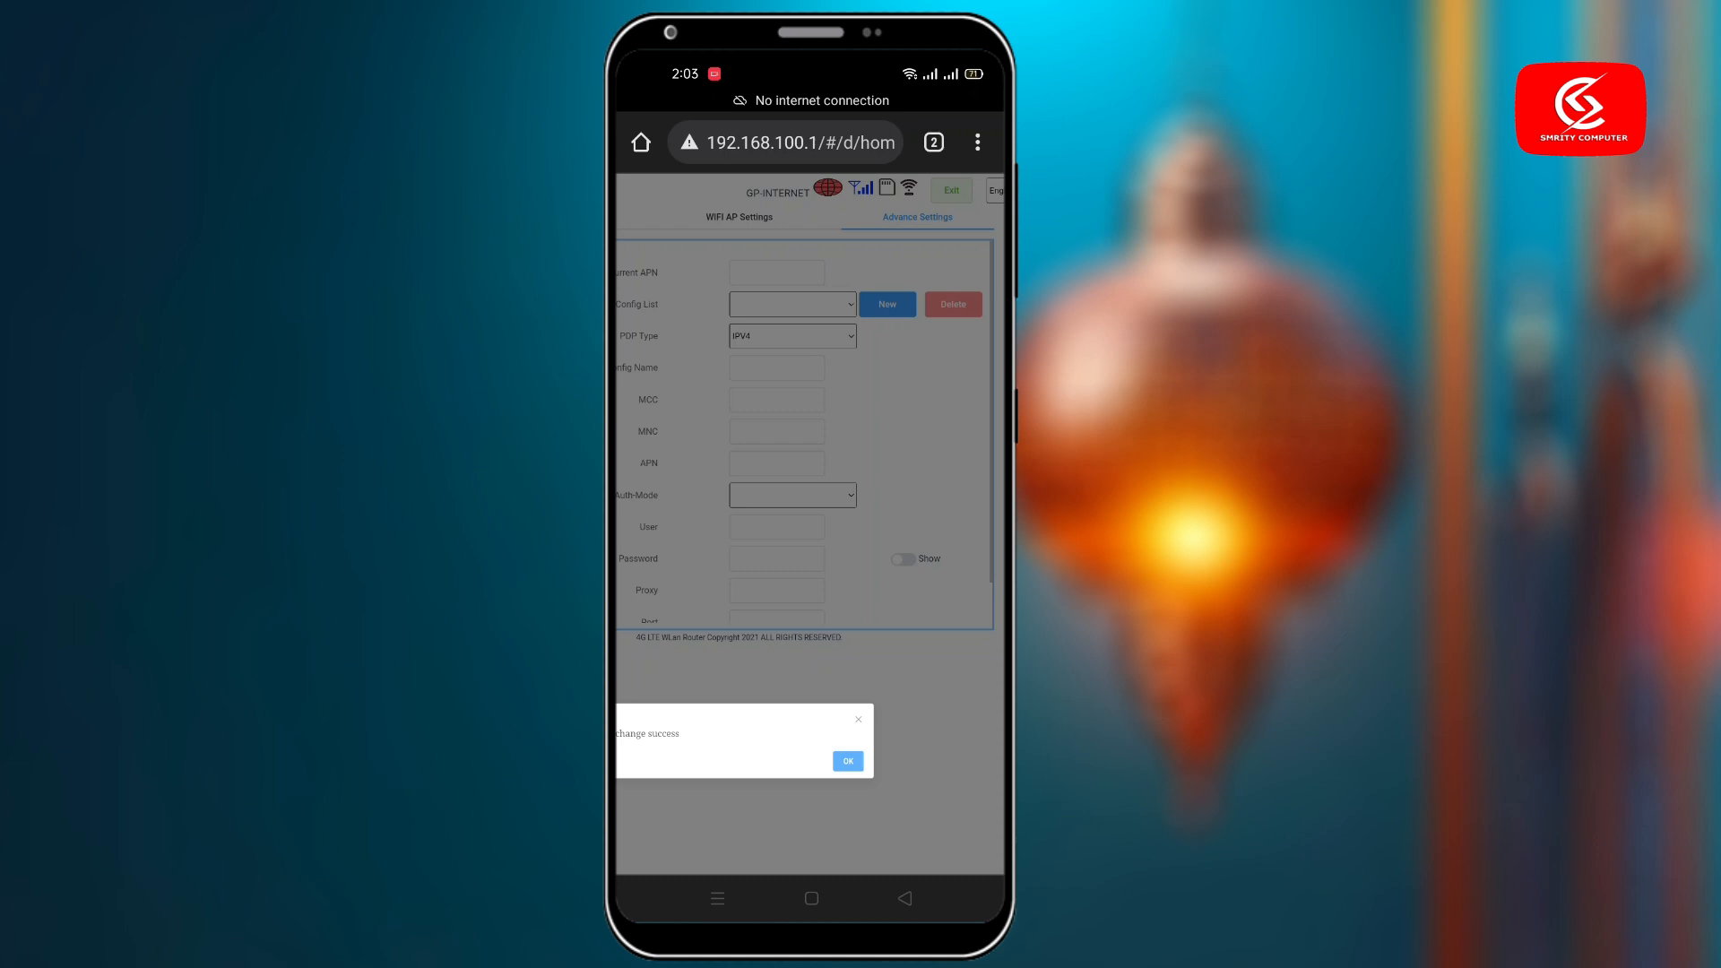
left_click(847, 760)
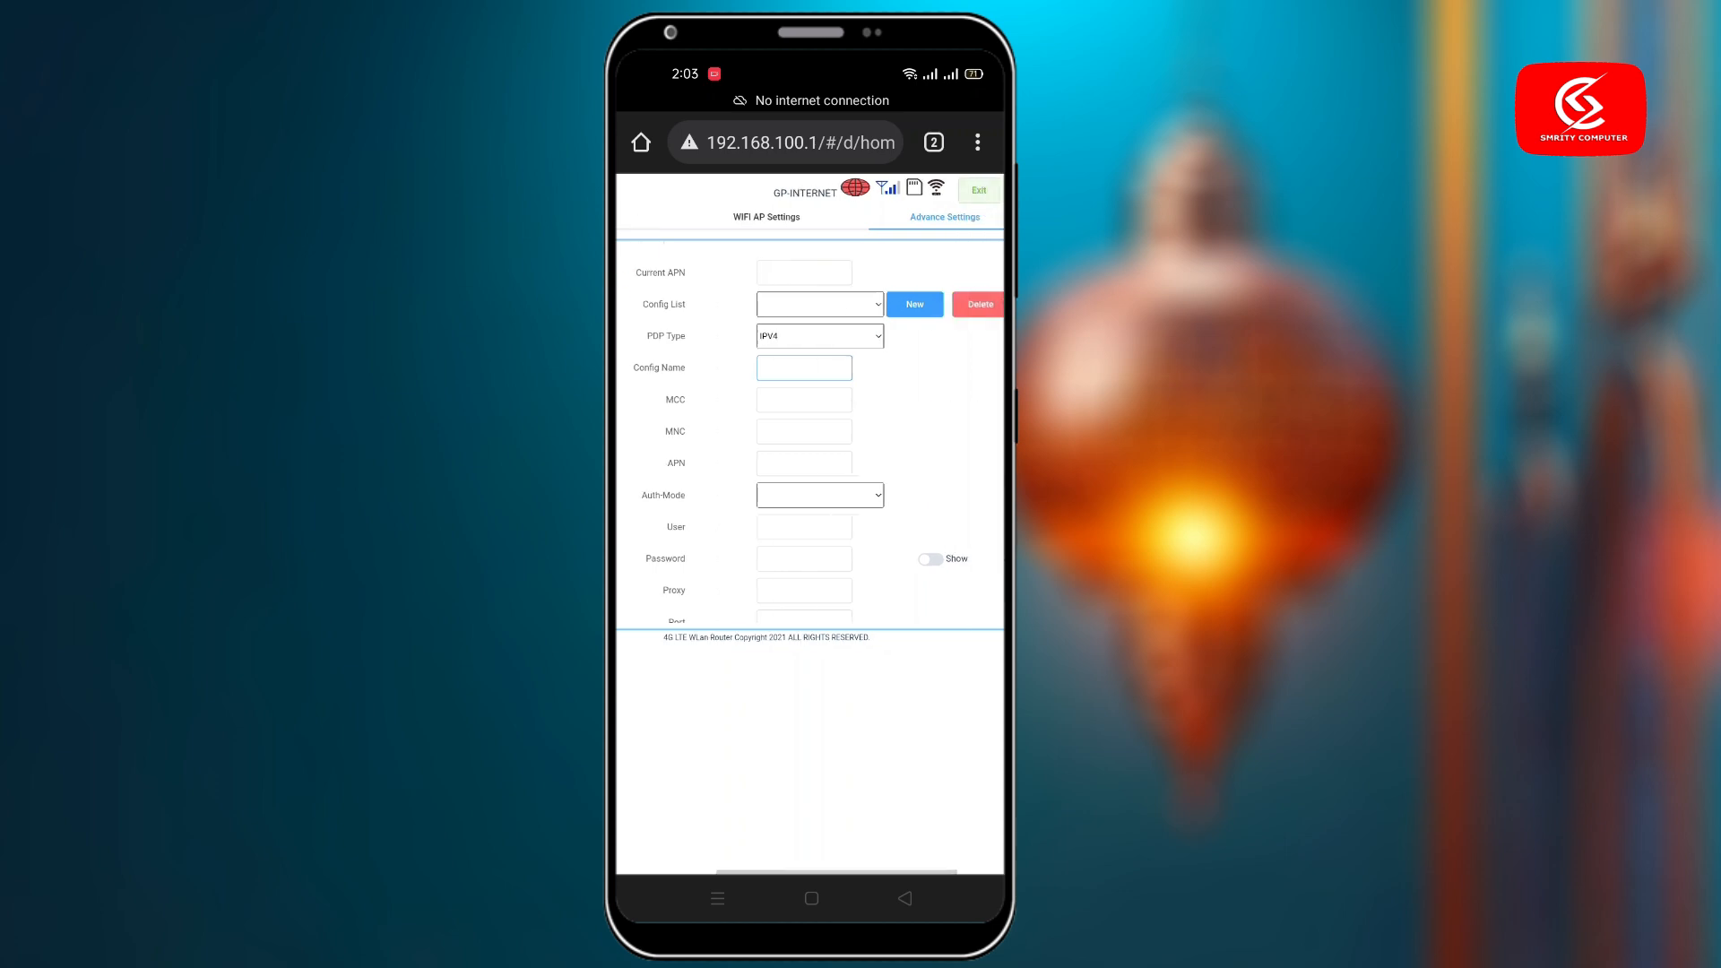
Create a My globe profile with the pasted APN internet.globe.com and save it.
left_click(912, 305)
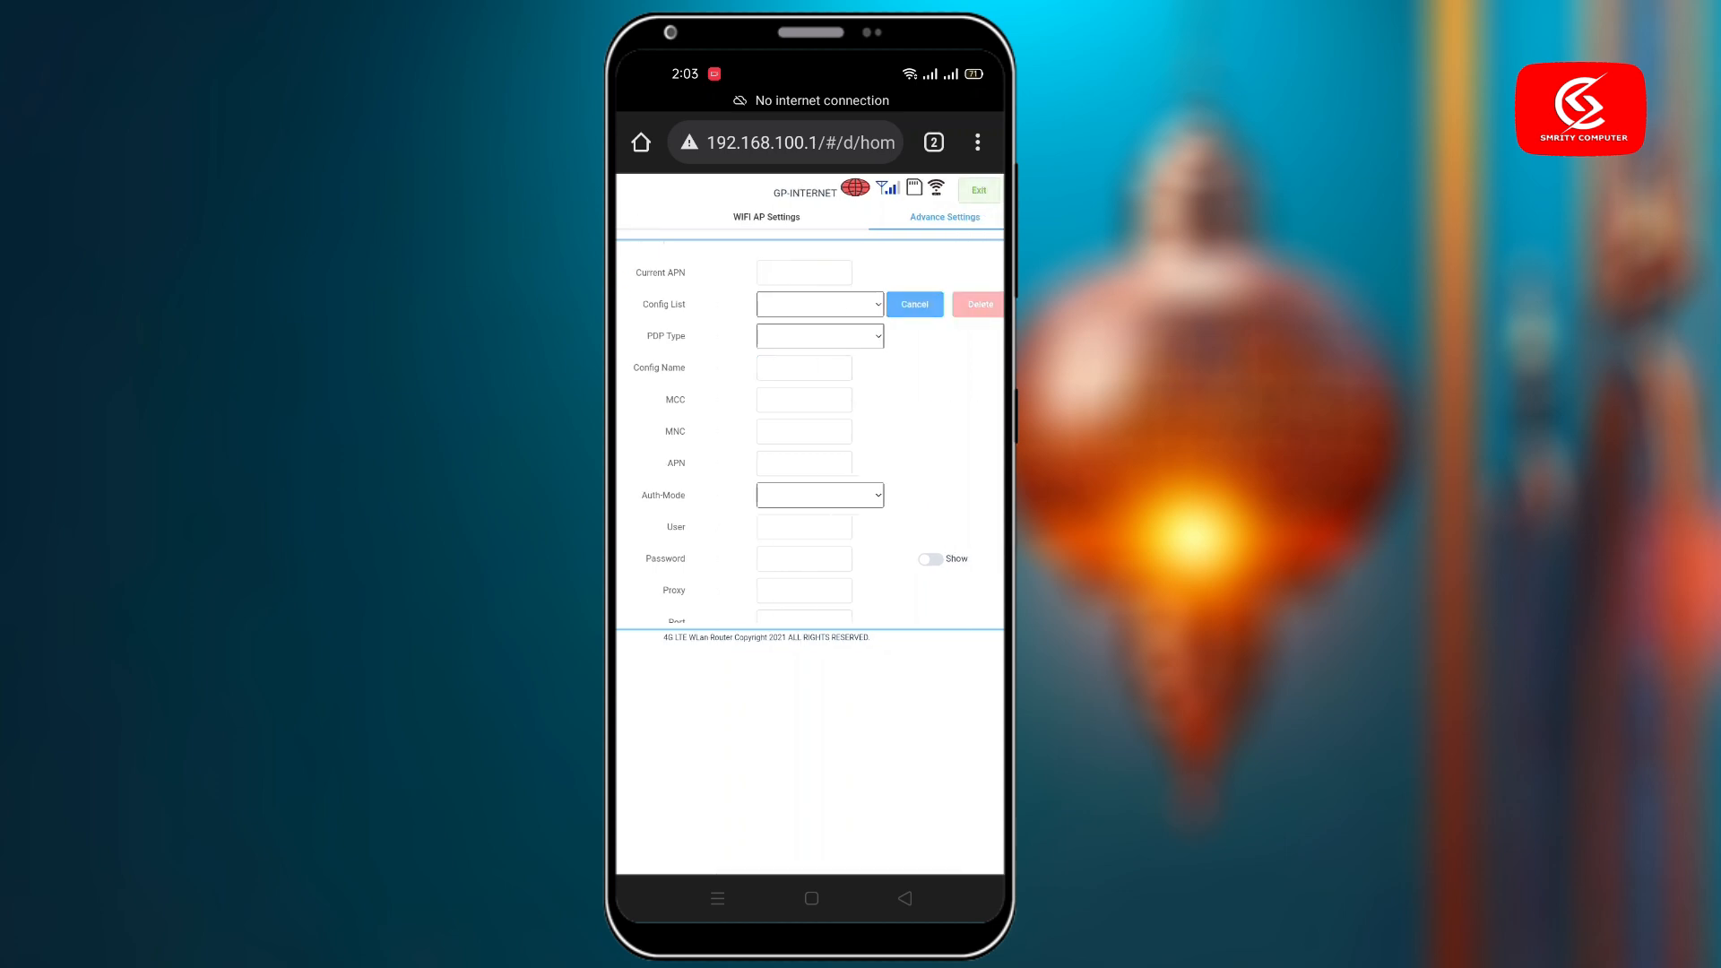
left_click(803, 368)
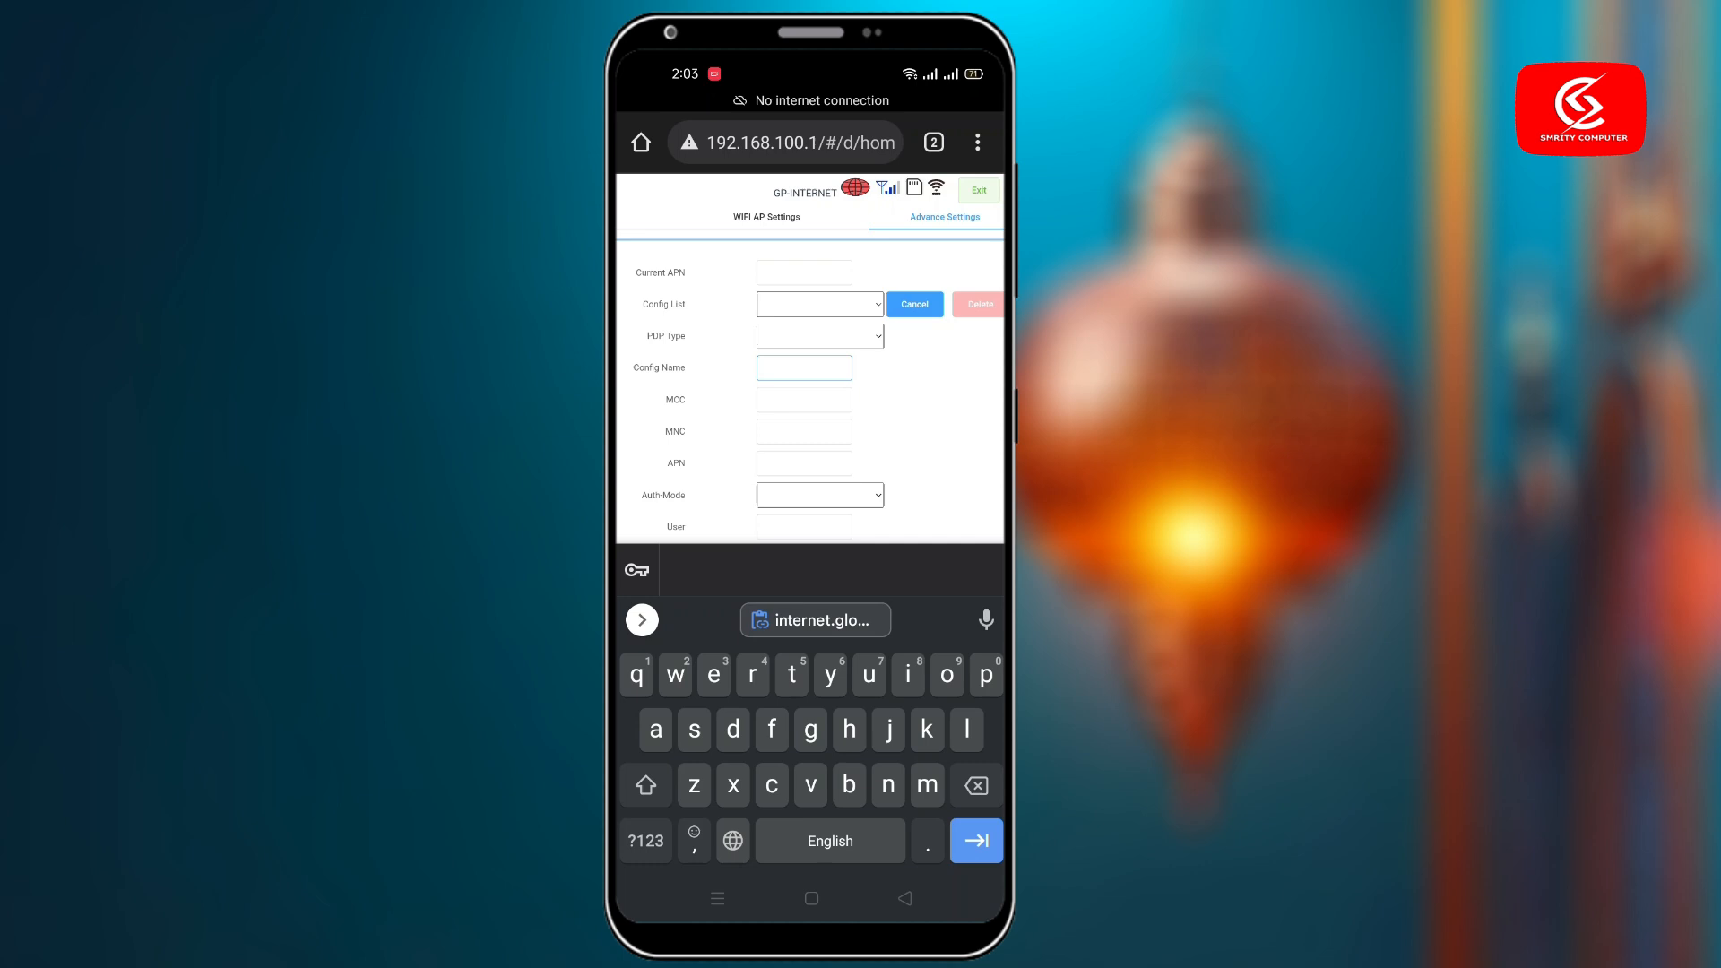
type("My globe")
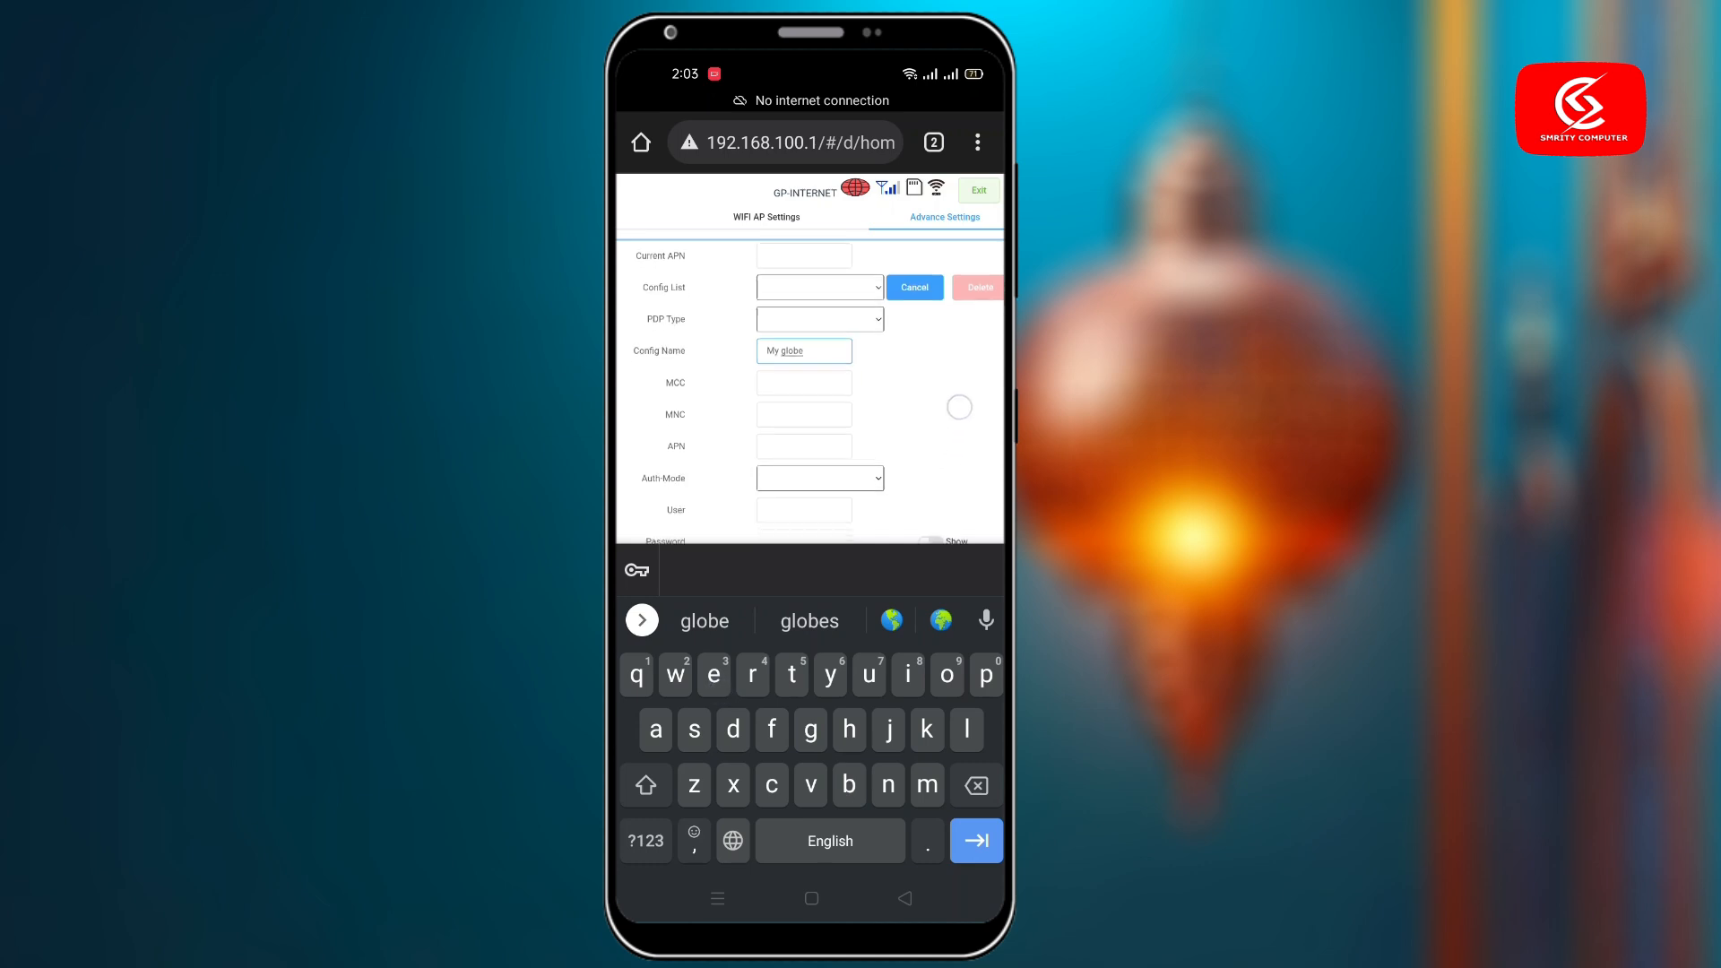
left_click(803, 418)
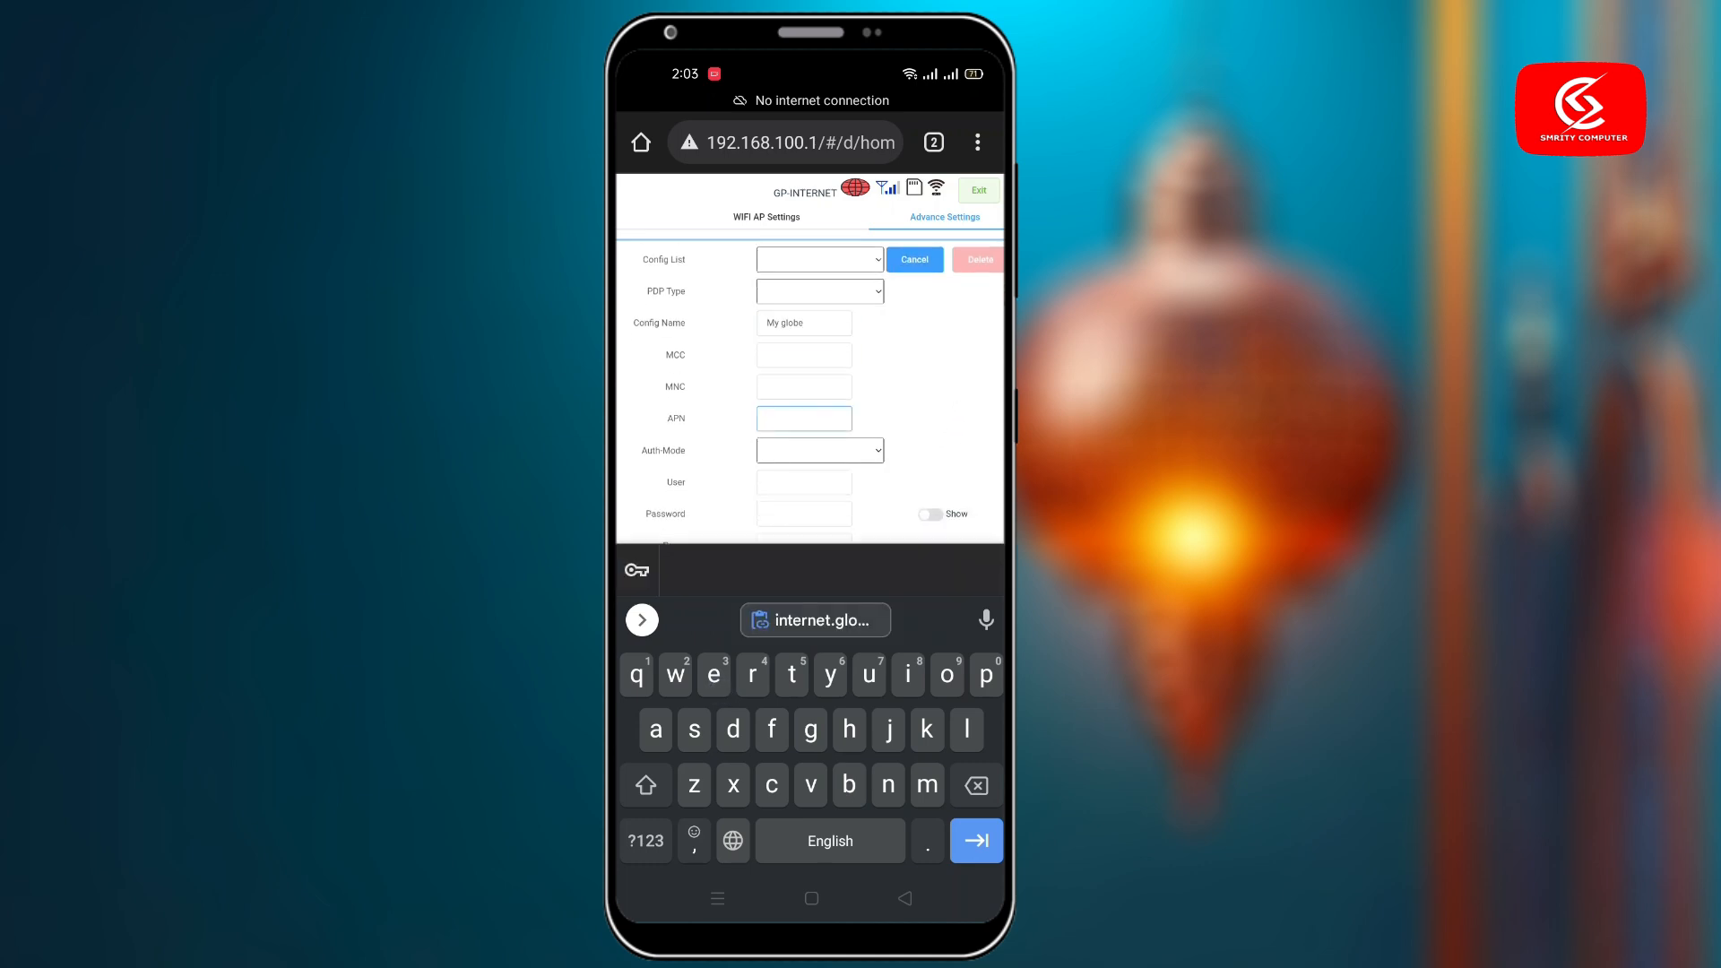
left_click(814, 620)
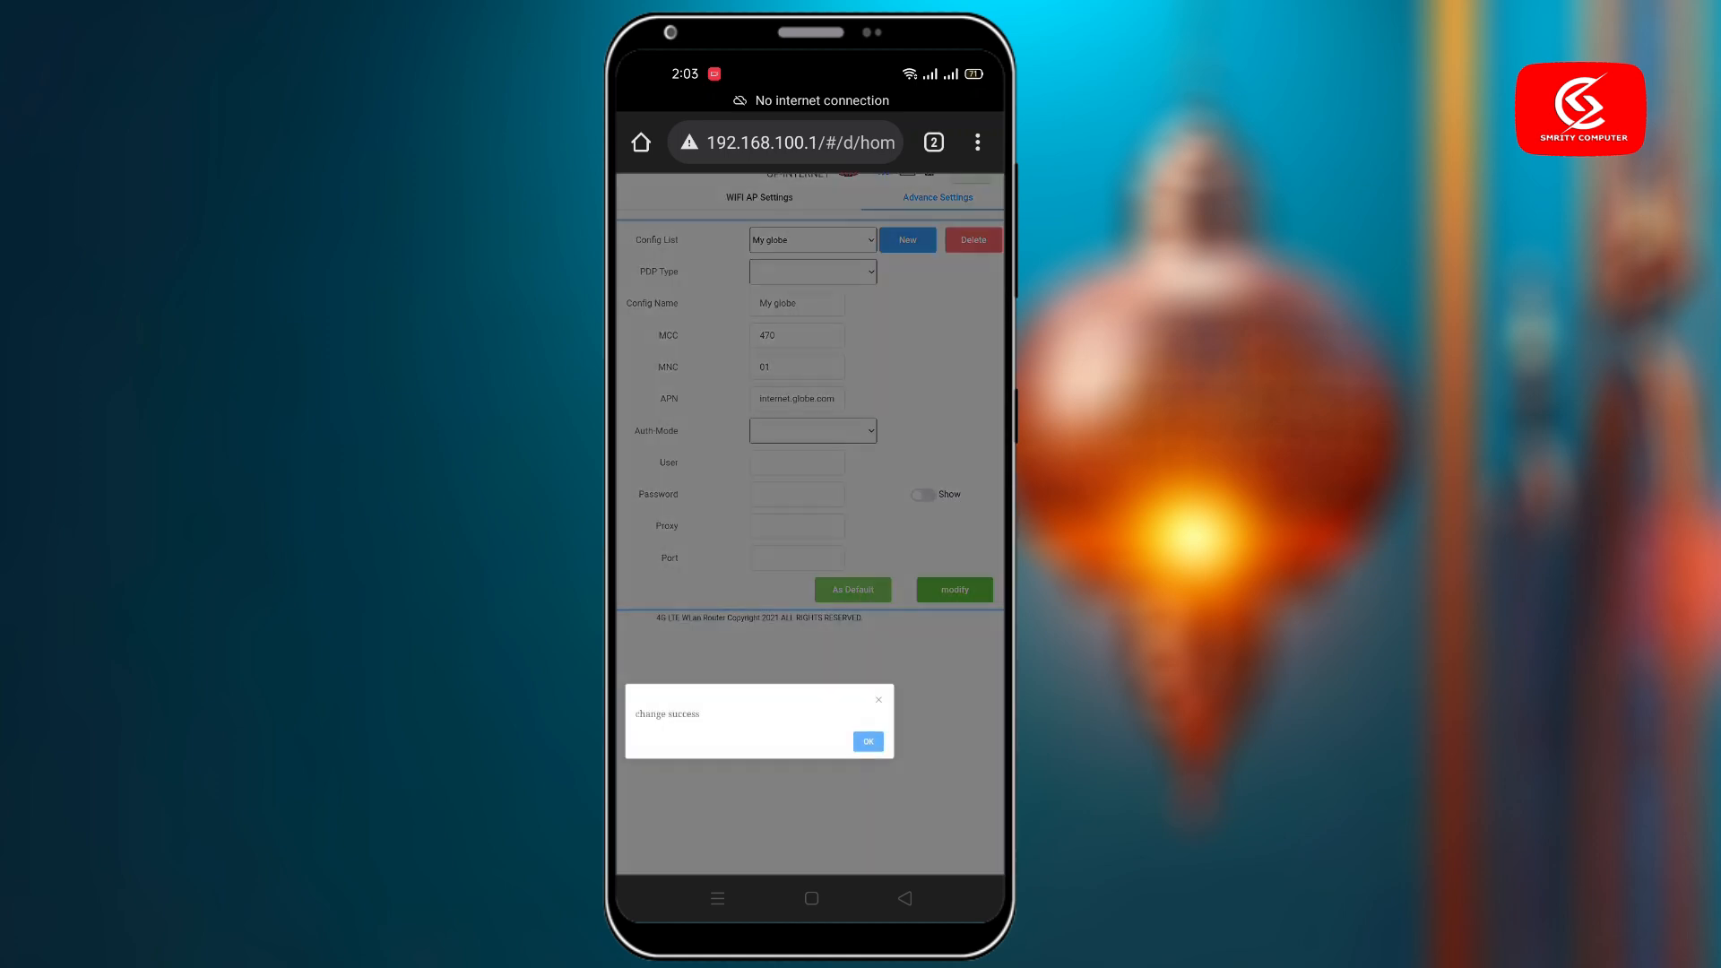
left_click(867, 741)
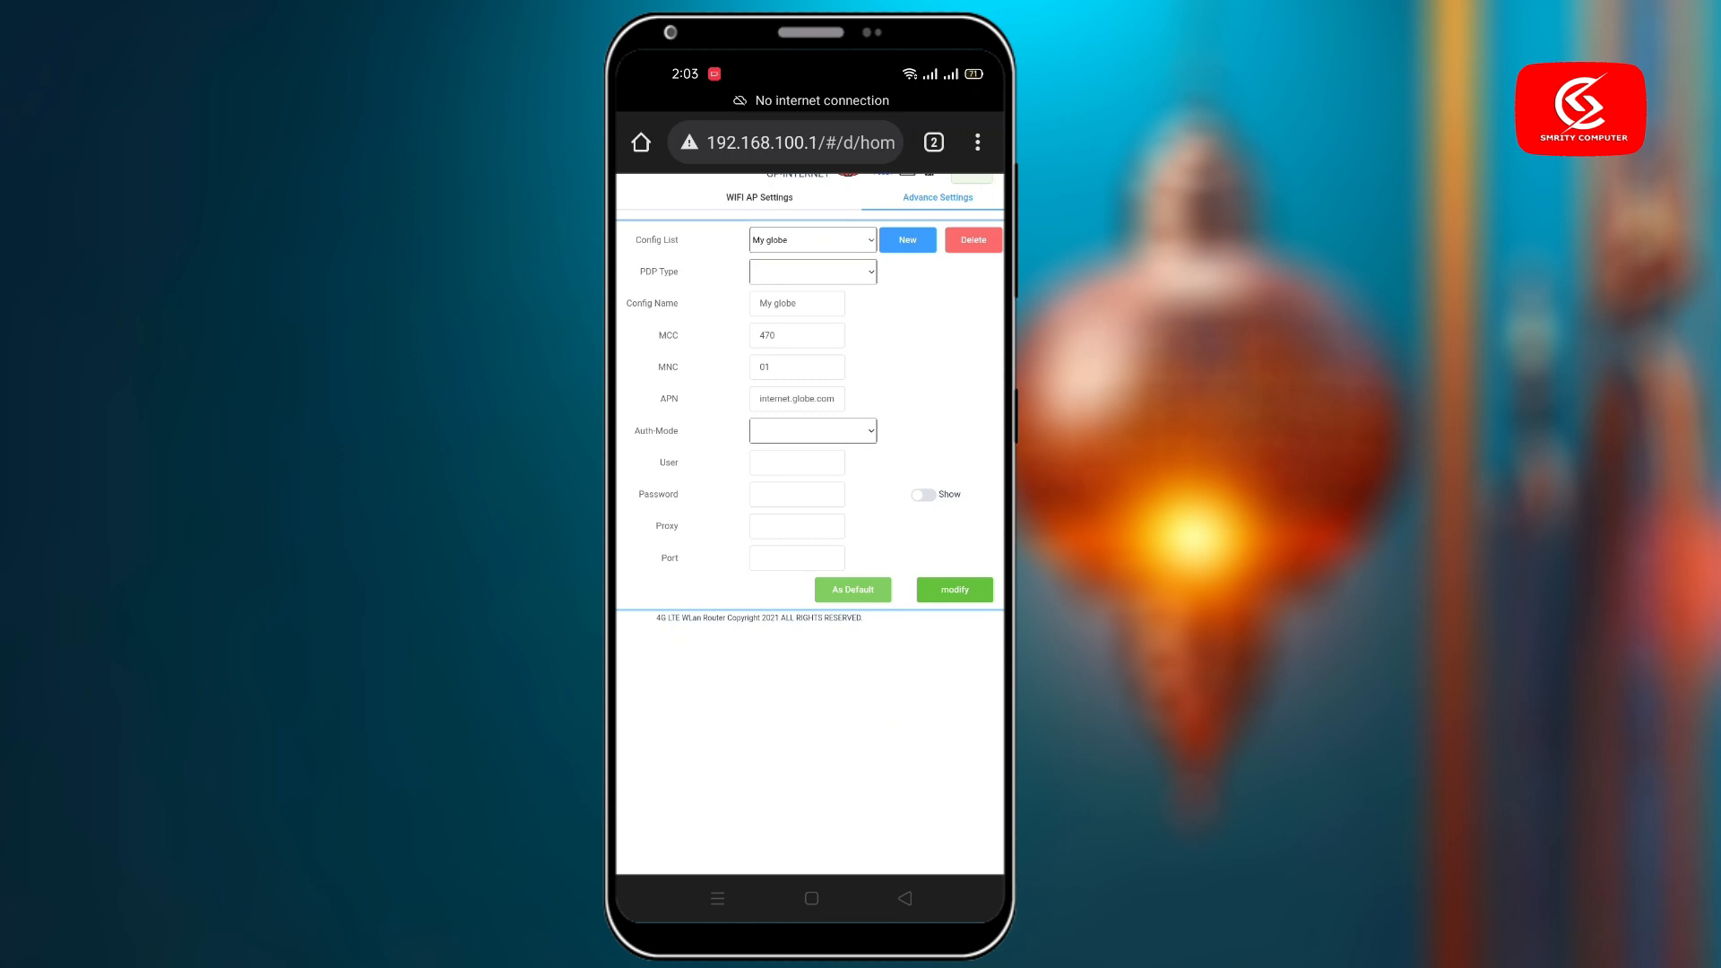
scroll("up", 3)
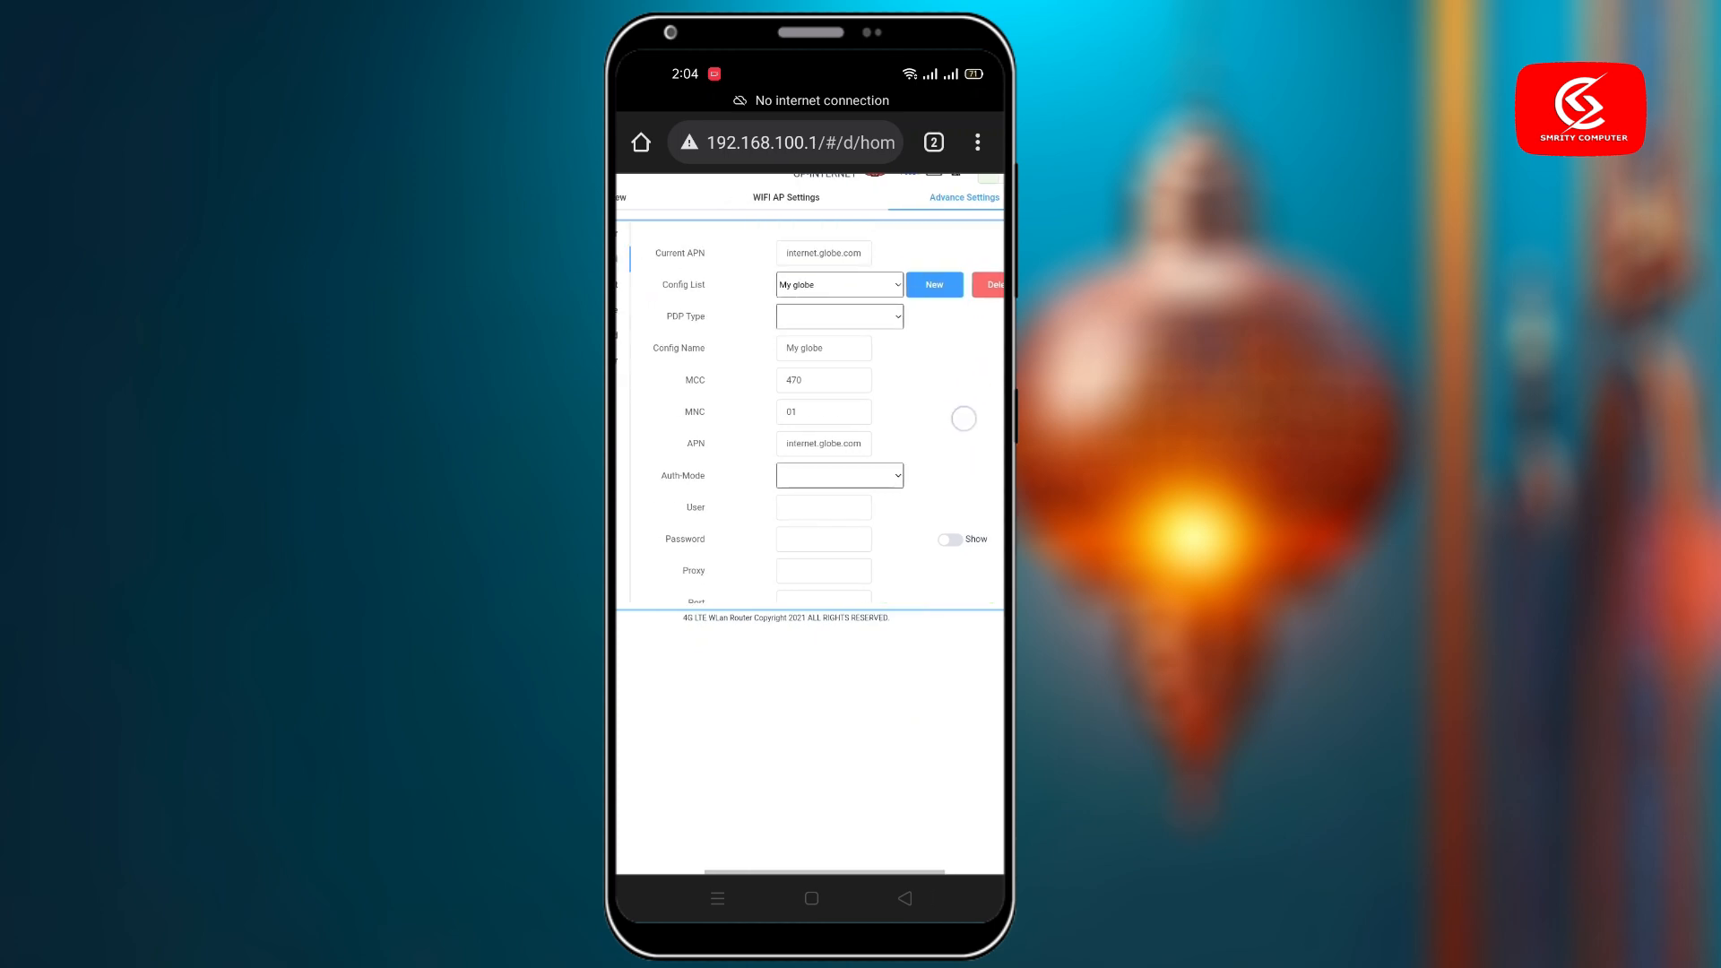
left_click(754, 198)
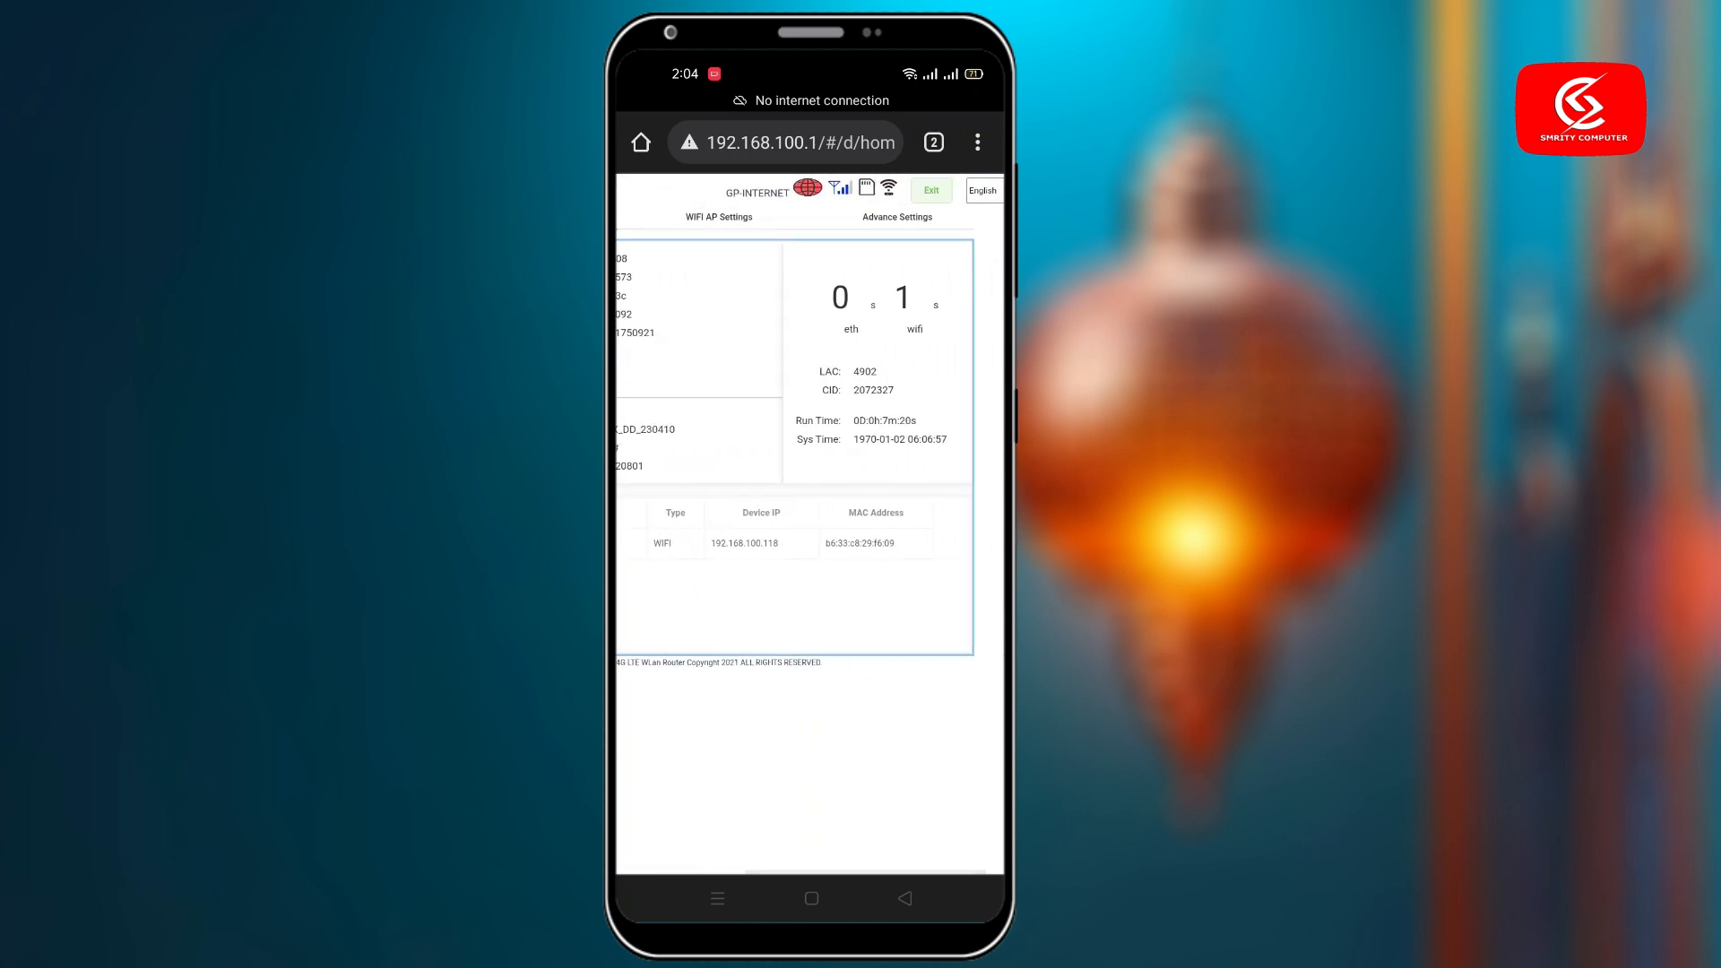
left_click(897, 217)
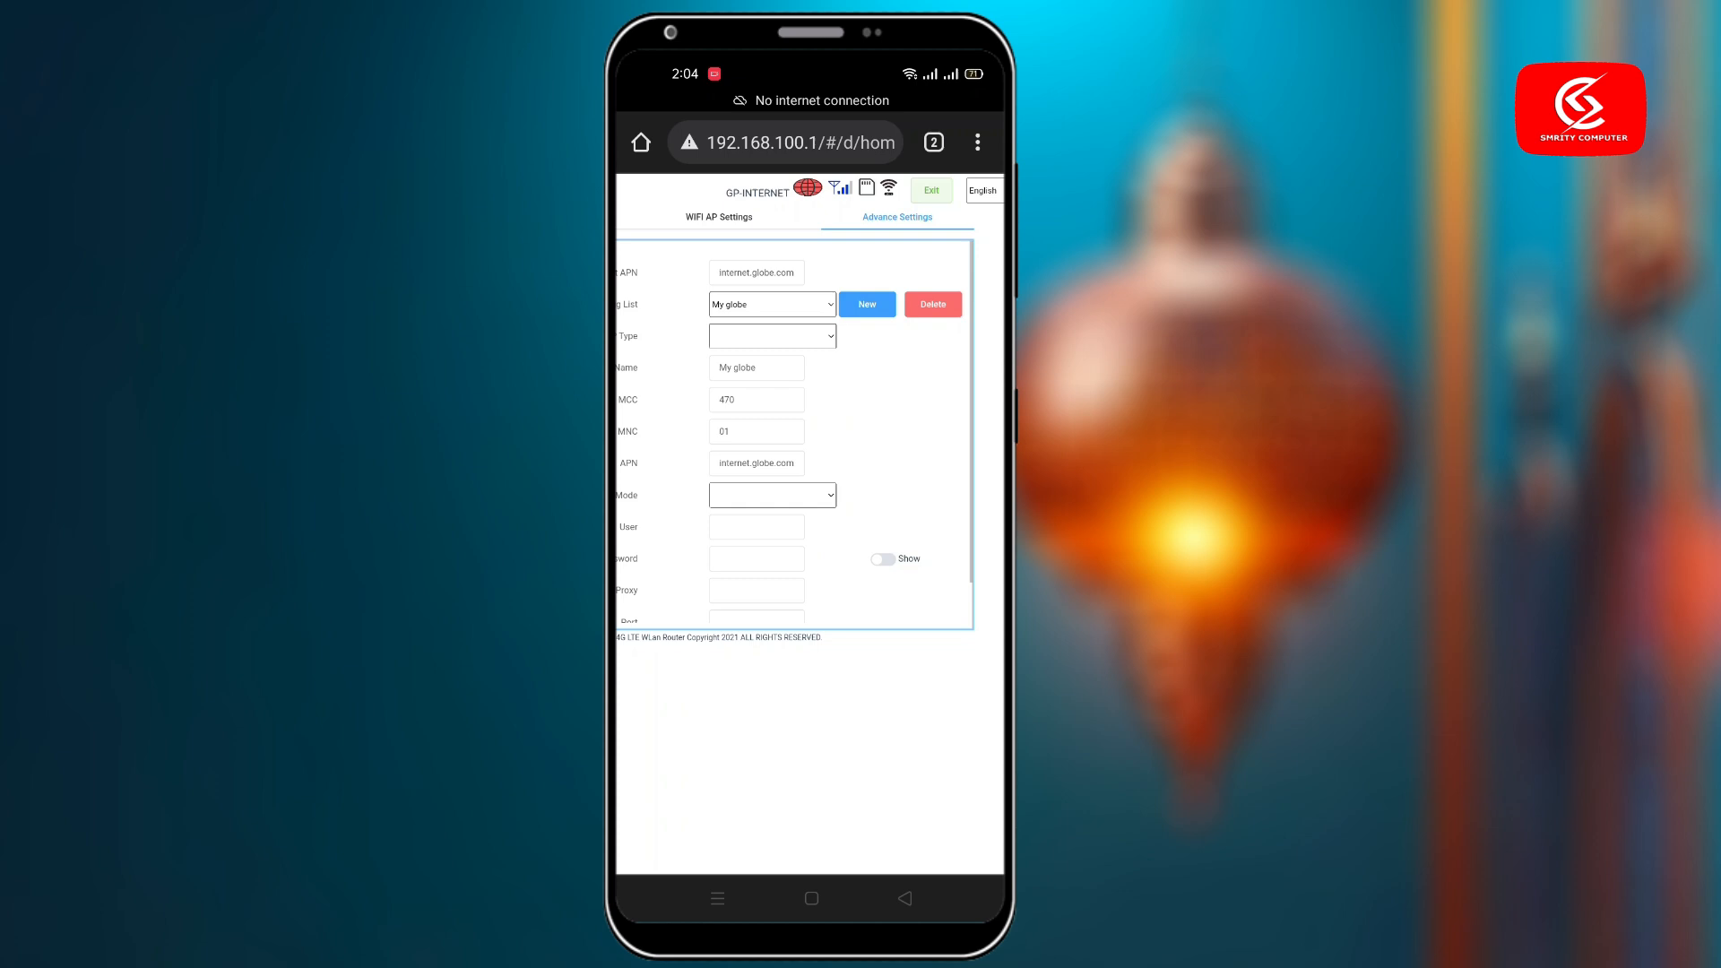
left_click(771, 305)
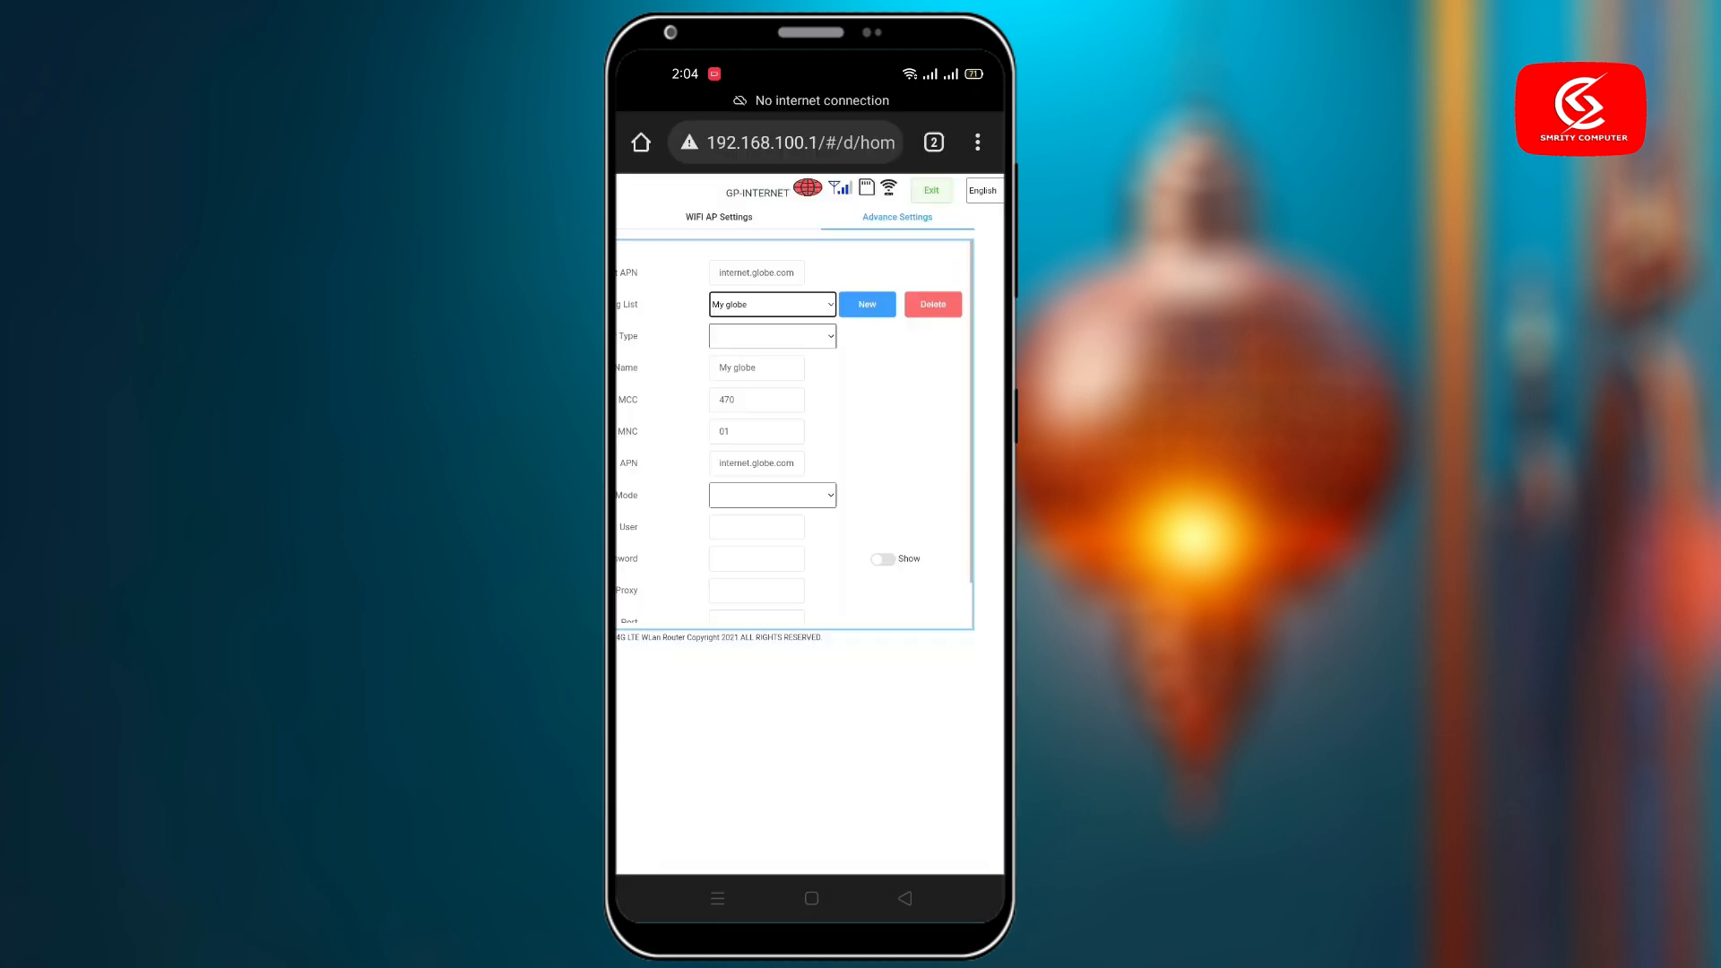
left_click(866, 305)
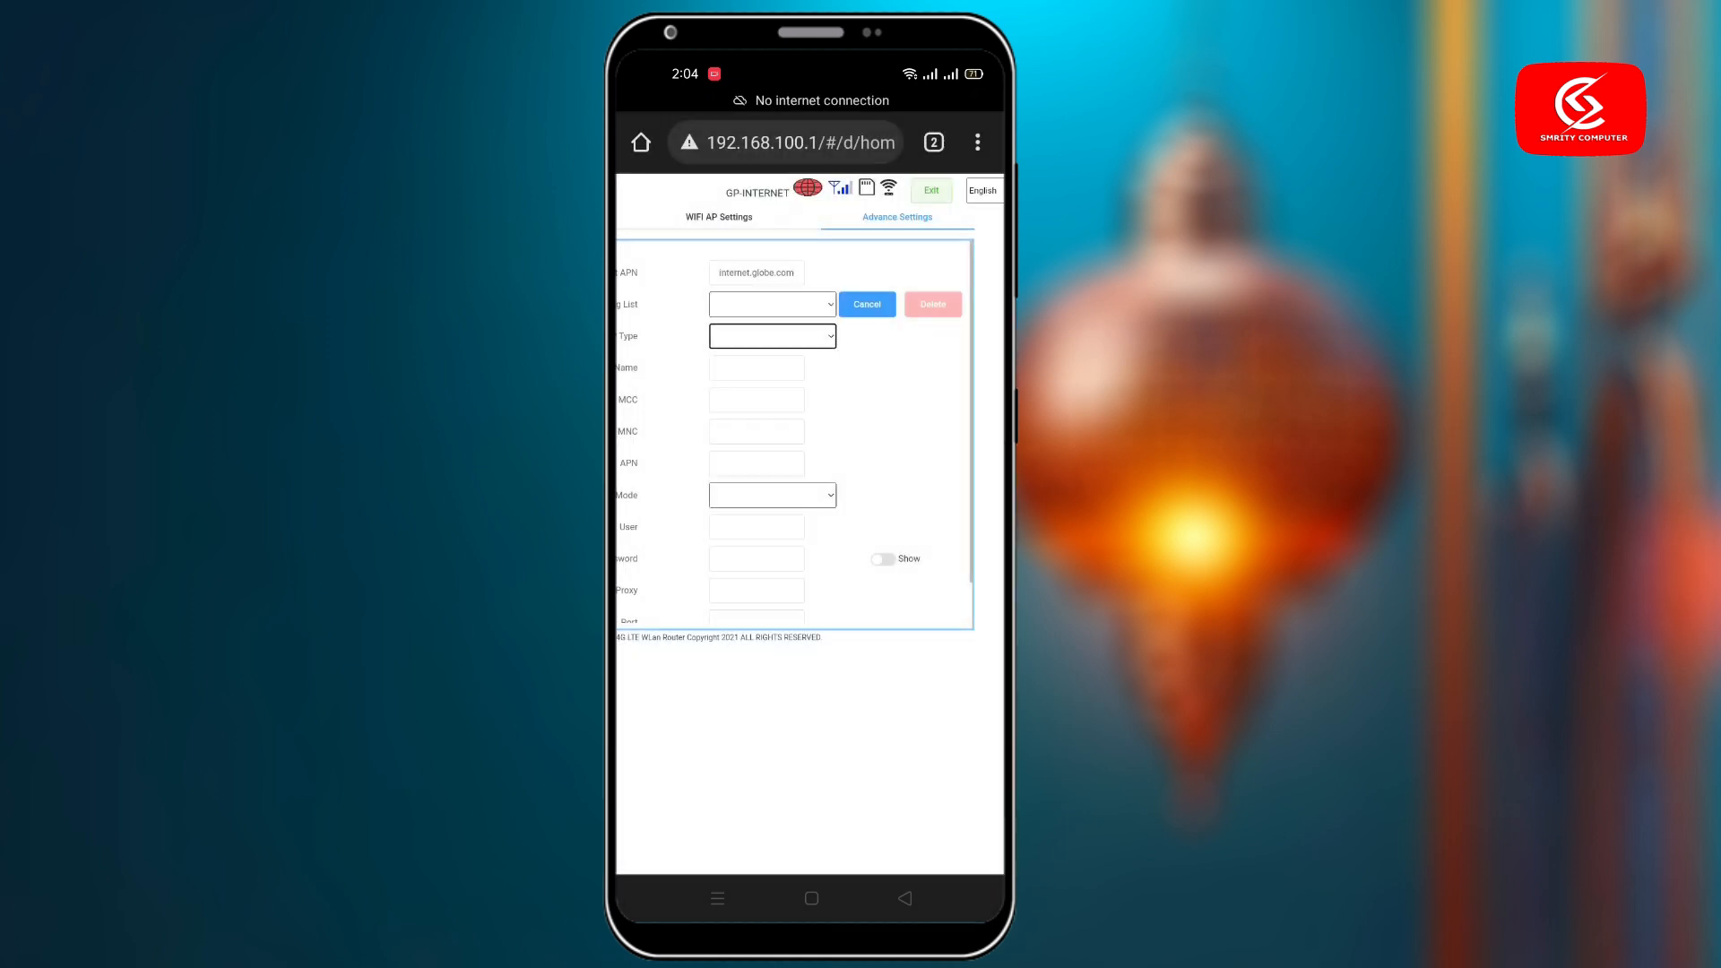
left_click(755, 368)
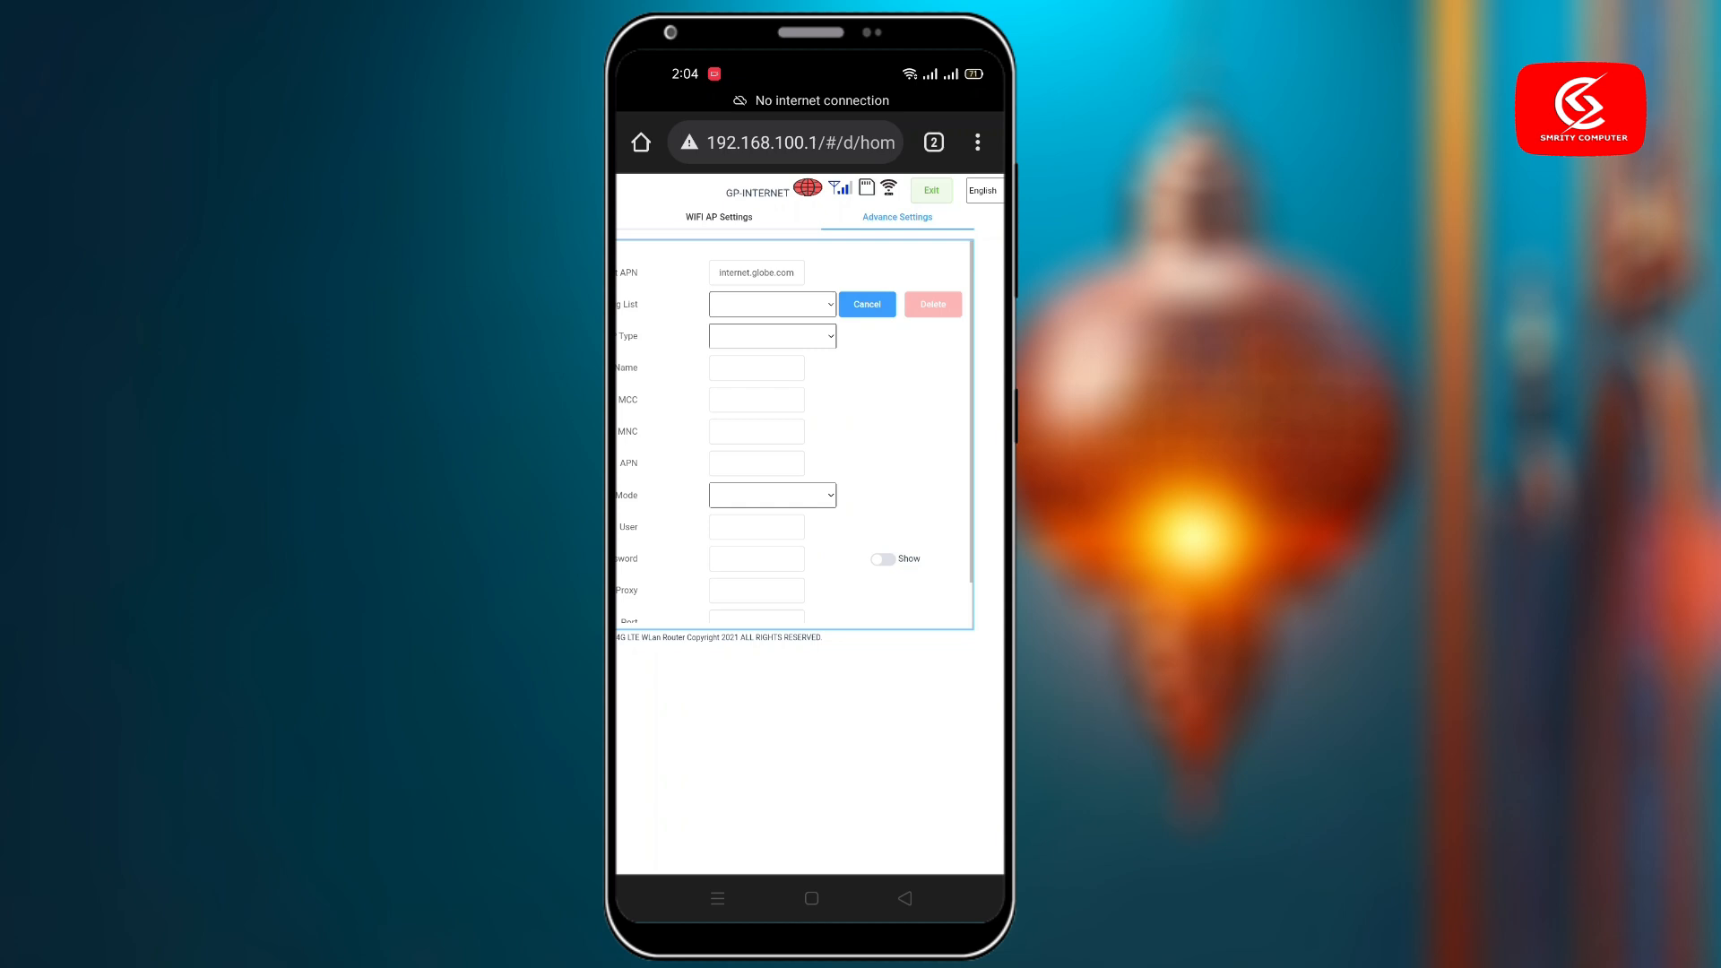
left_click(770, 305)
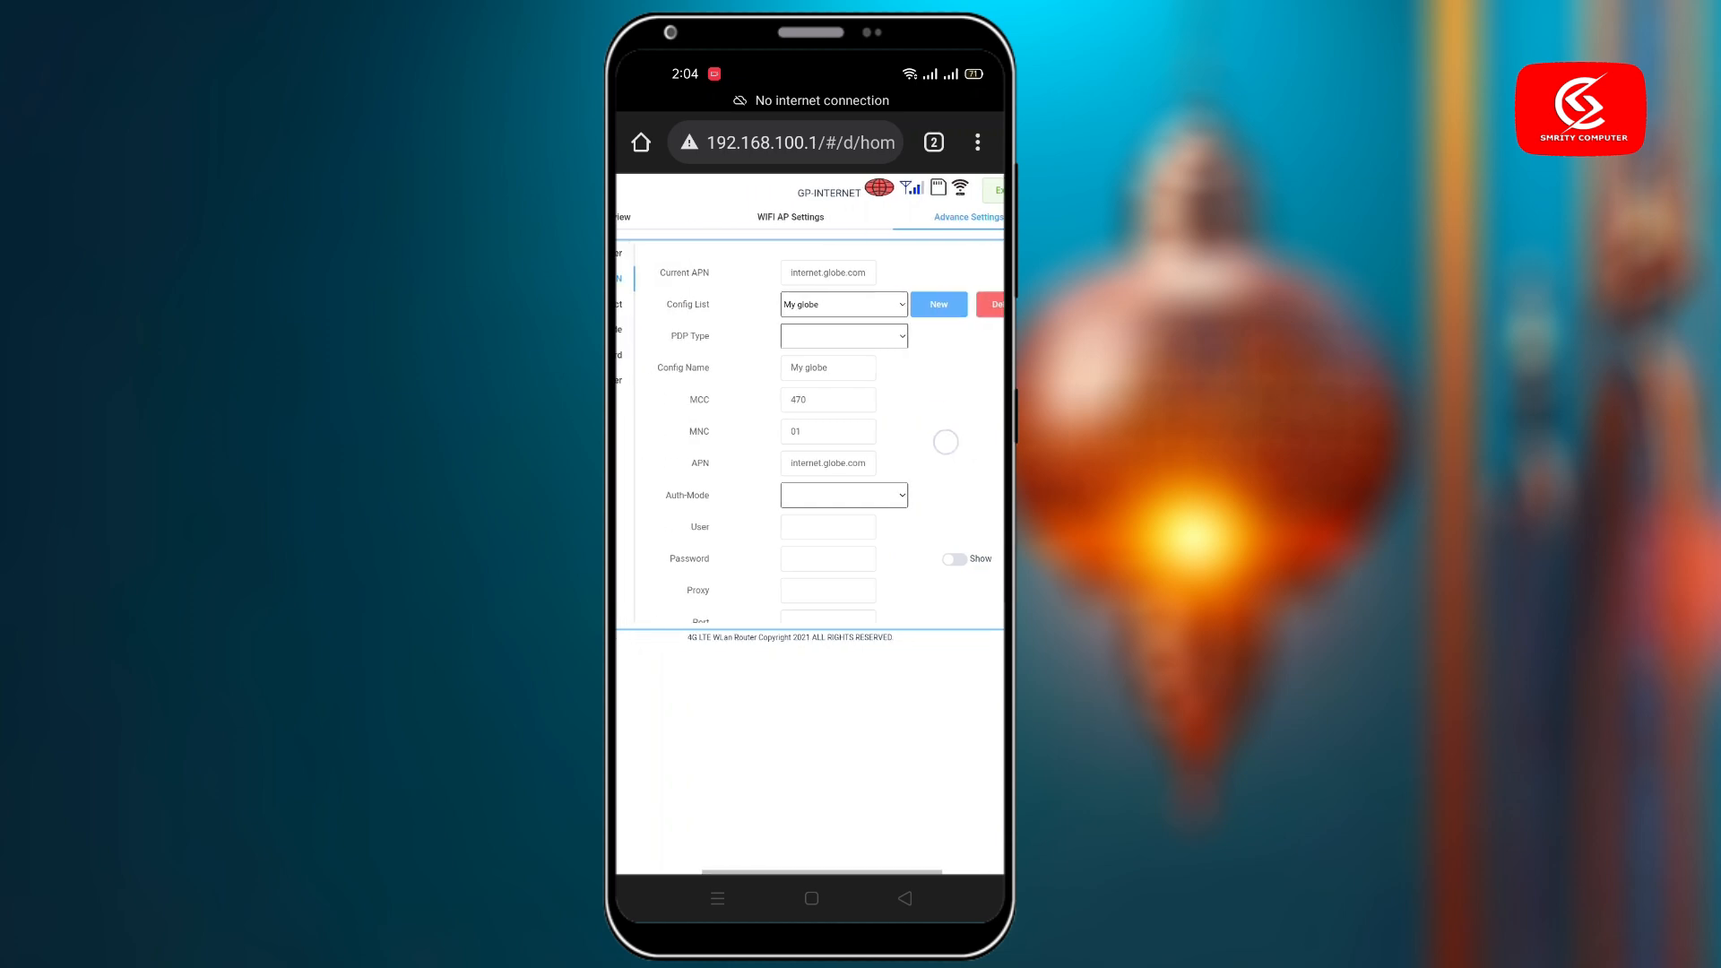
Recreate a Gpinternet profile with APN gpinternet and save it via modify.
left_click(937, 305)
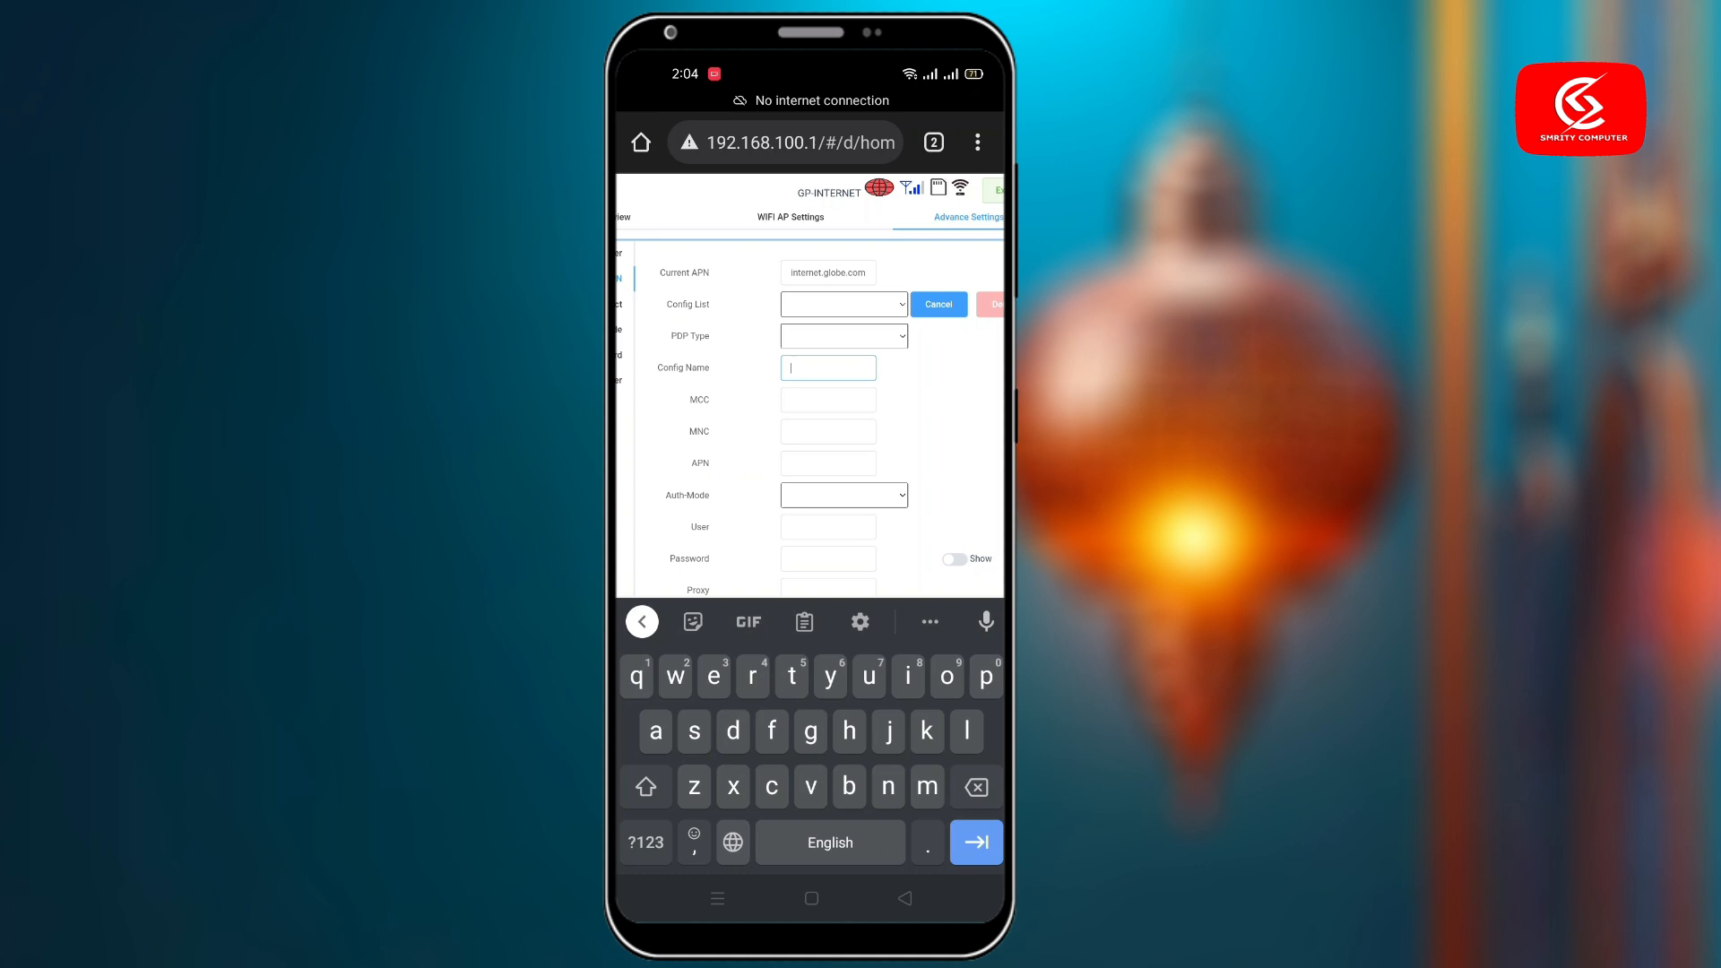
type("gpinternet")
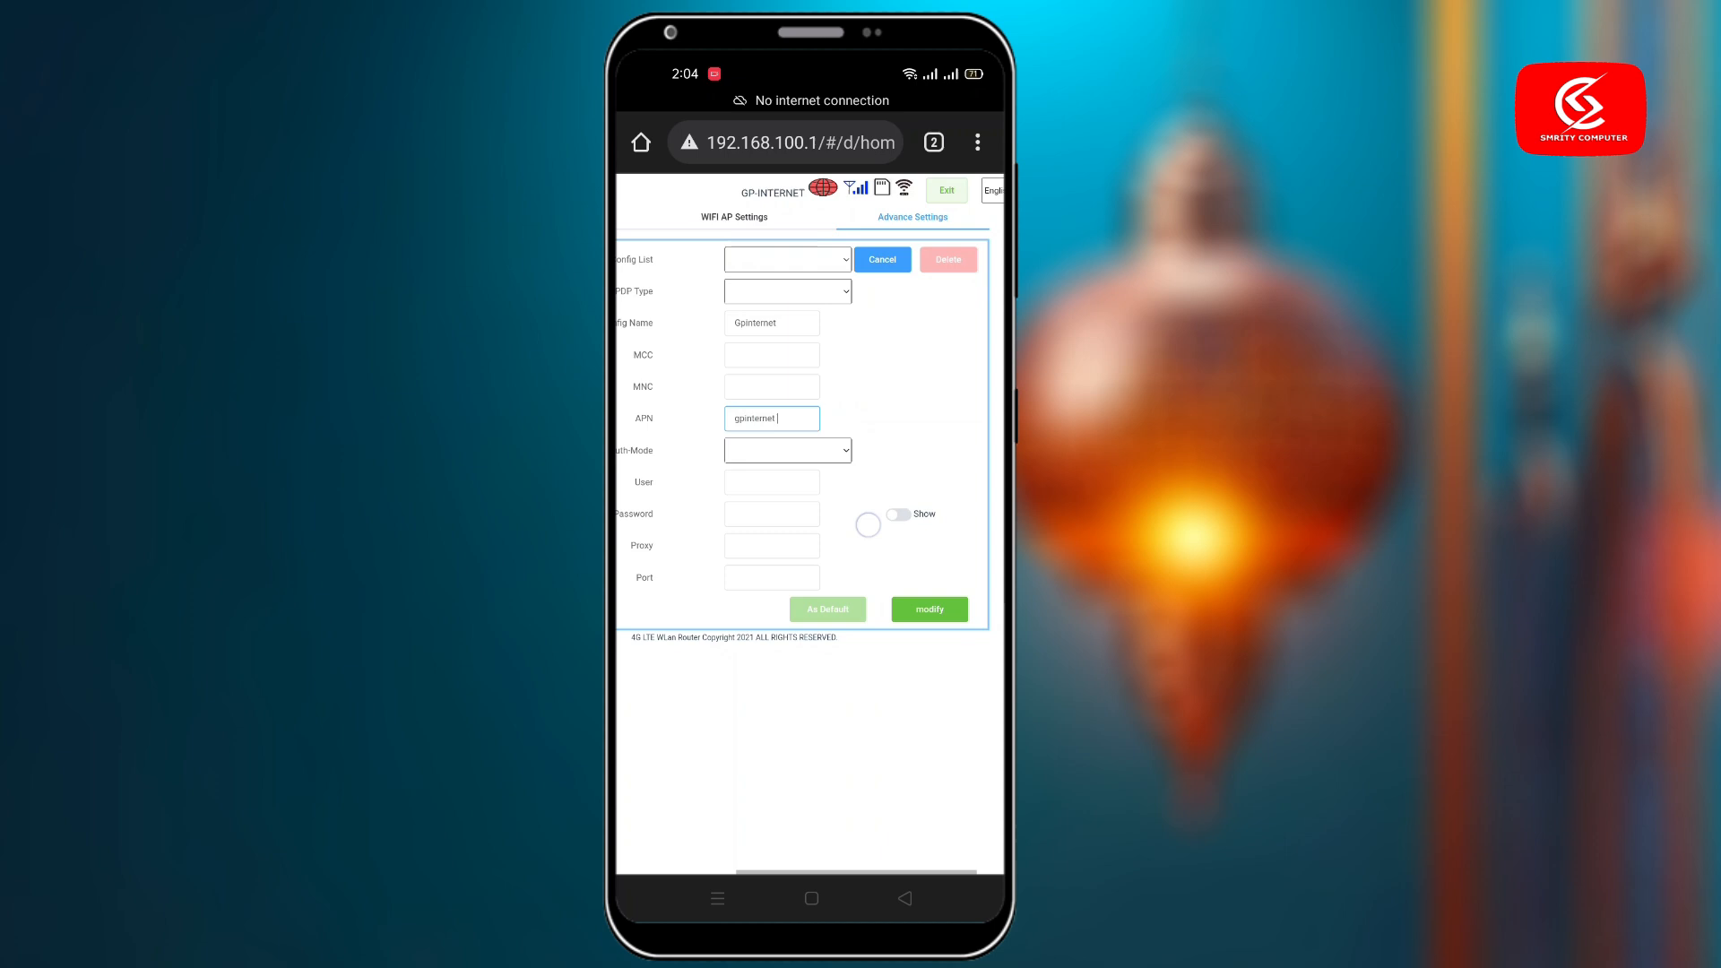
left_click(927, 609)
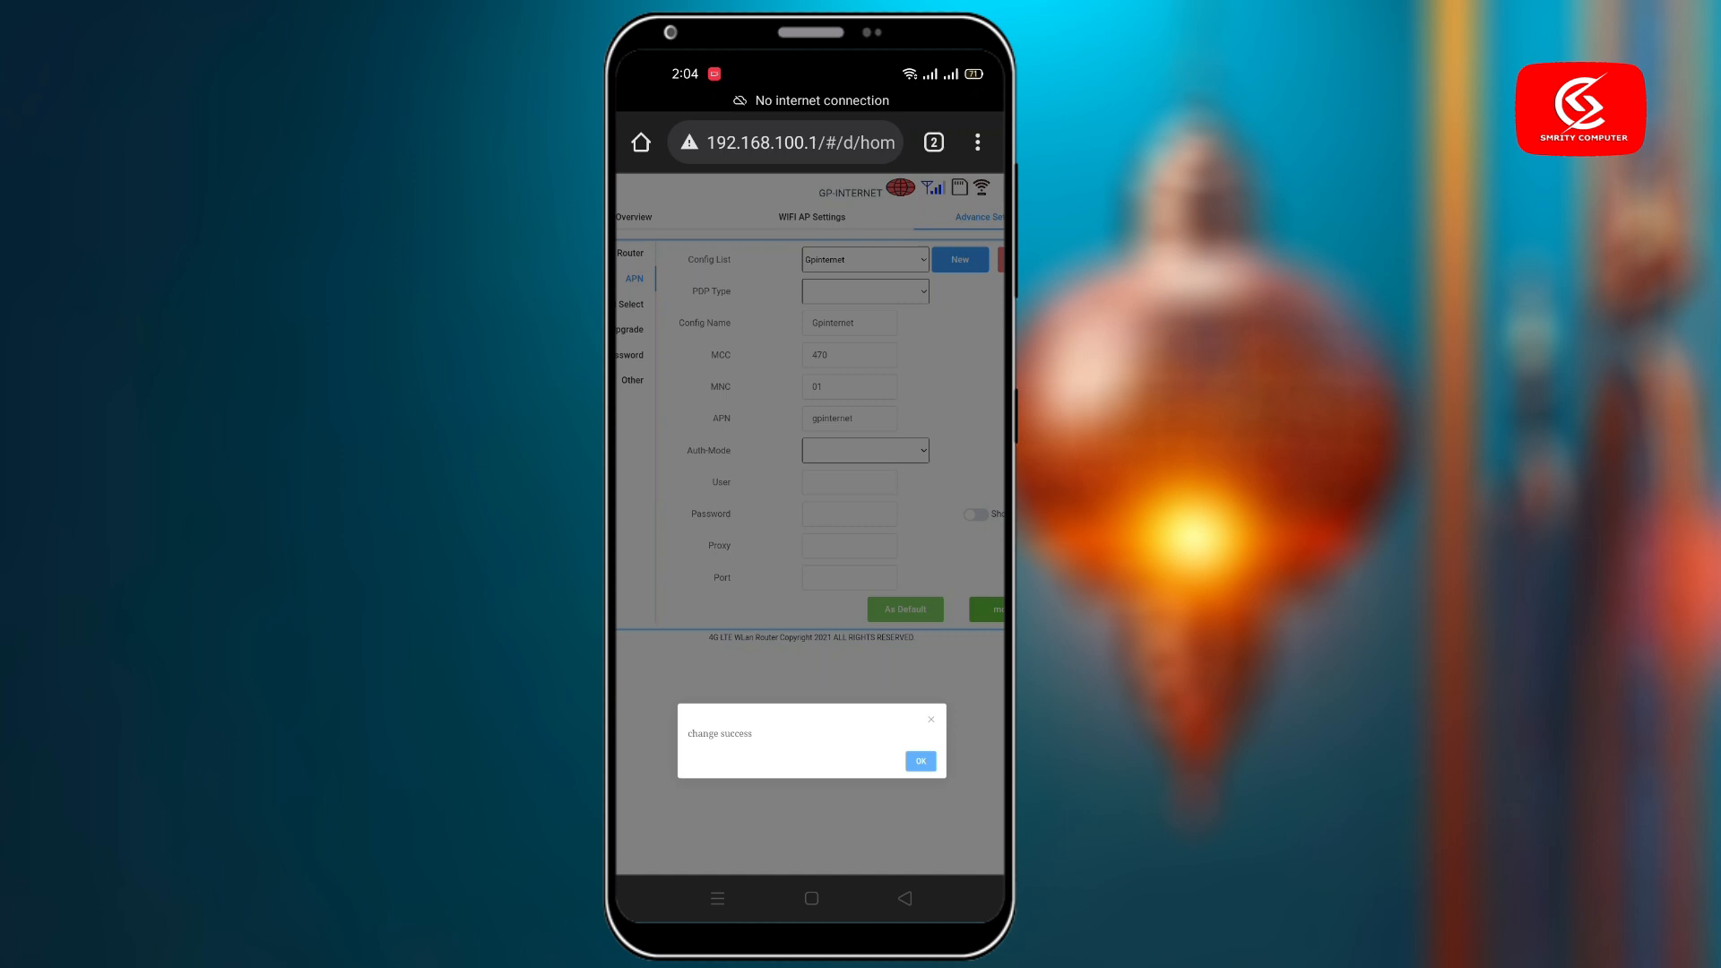
left_click(920, 760)
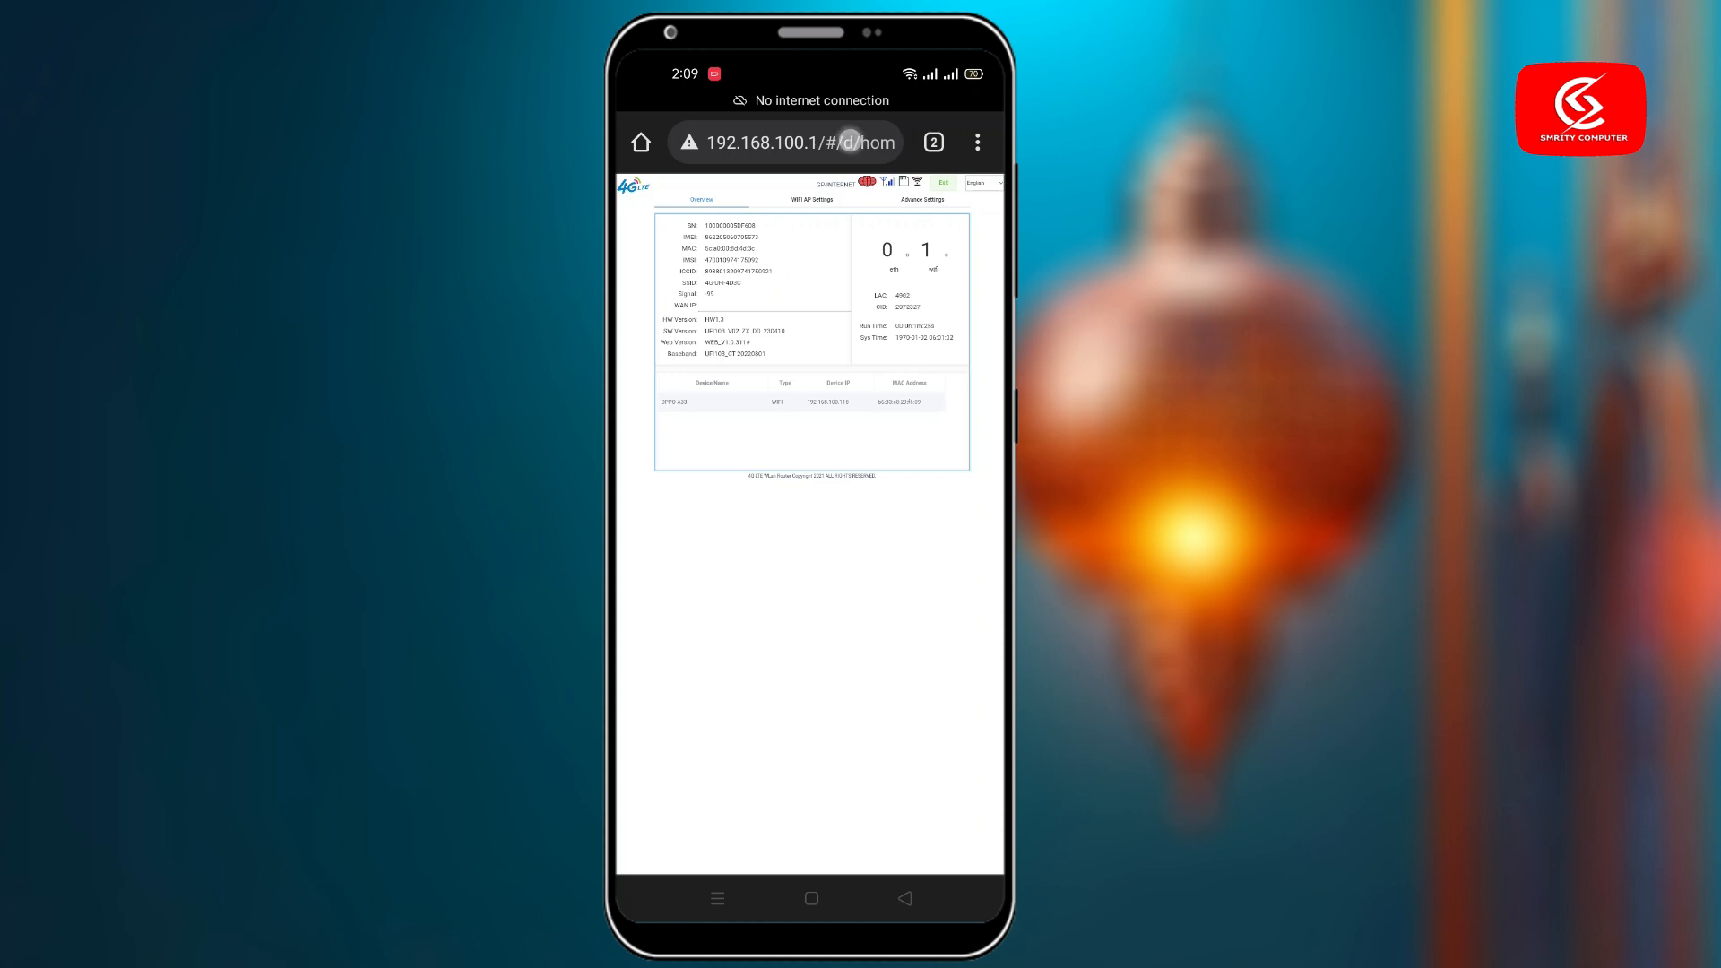
Load google.com, retrying once until the page comes up with the connection restored.
left_click(786, 141)
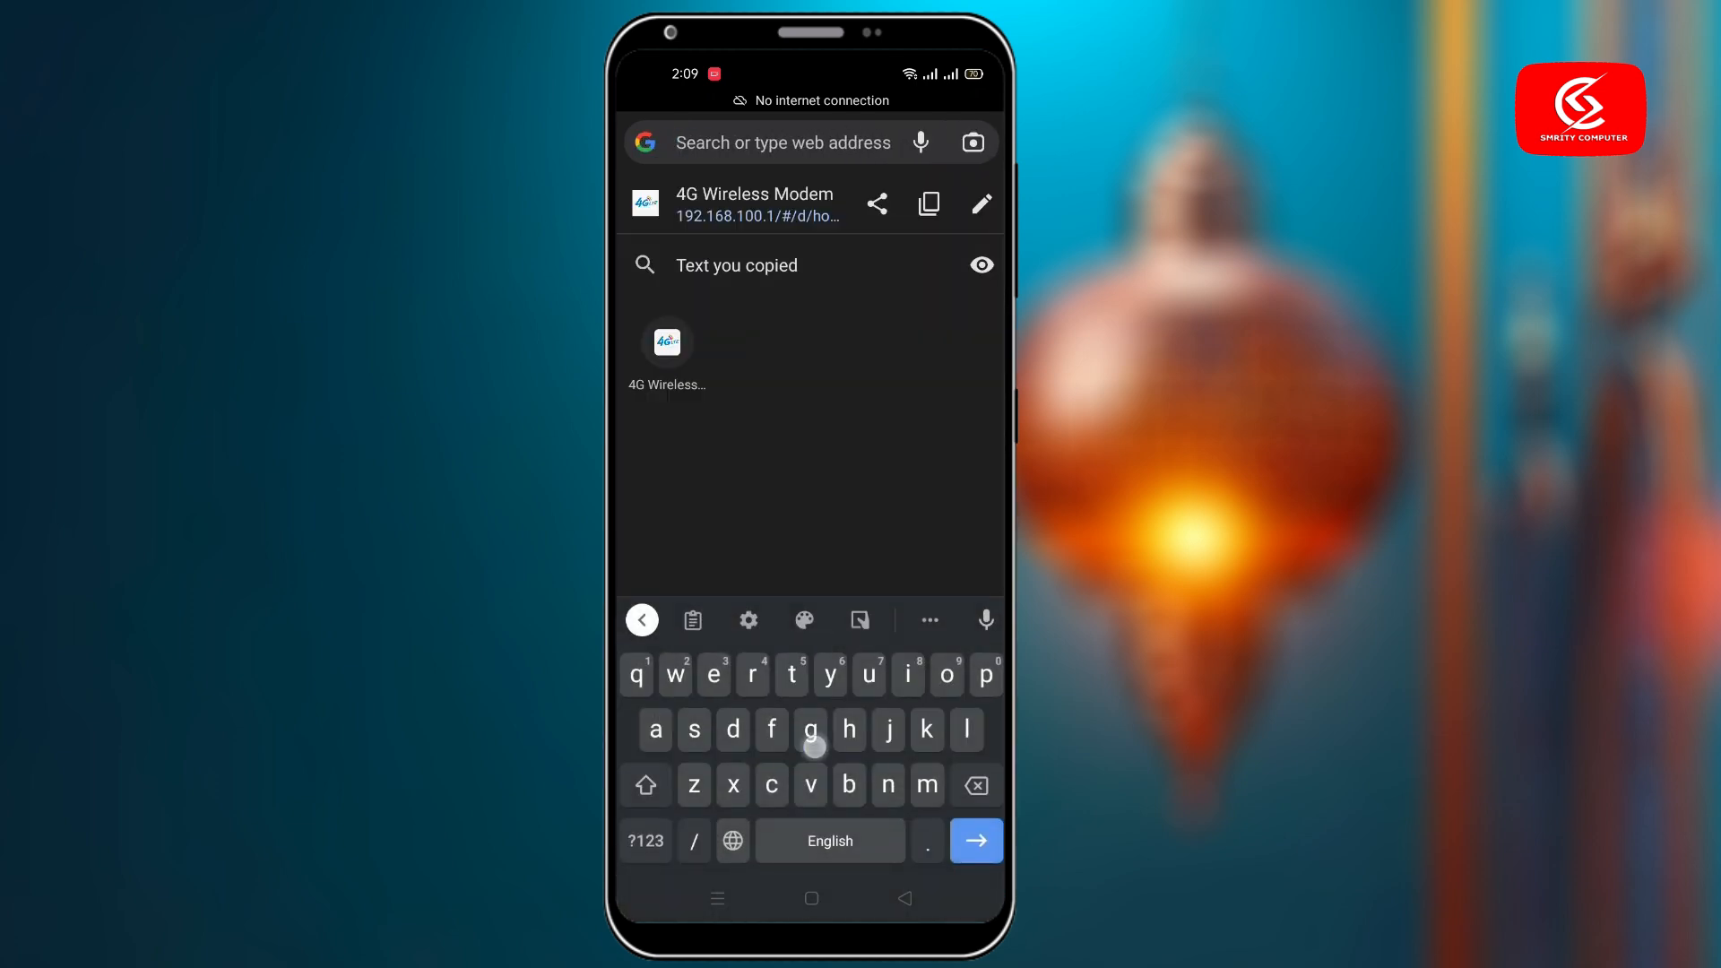
type("google.com")
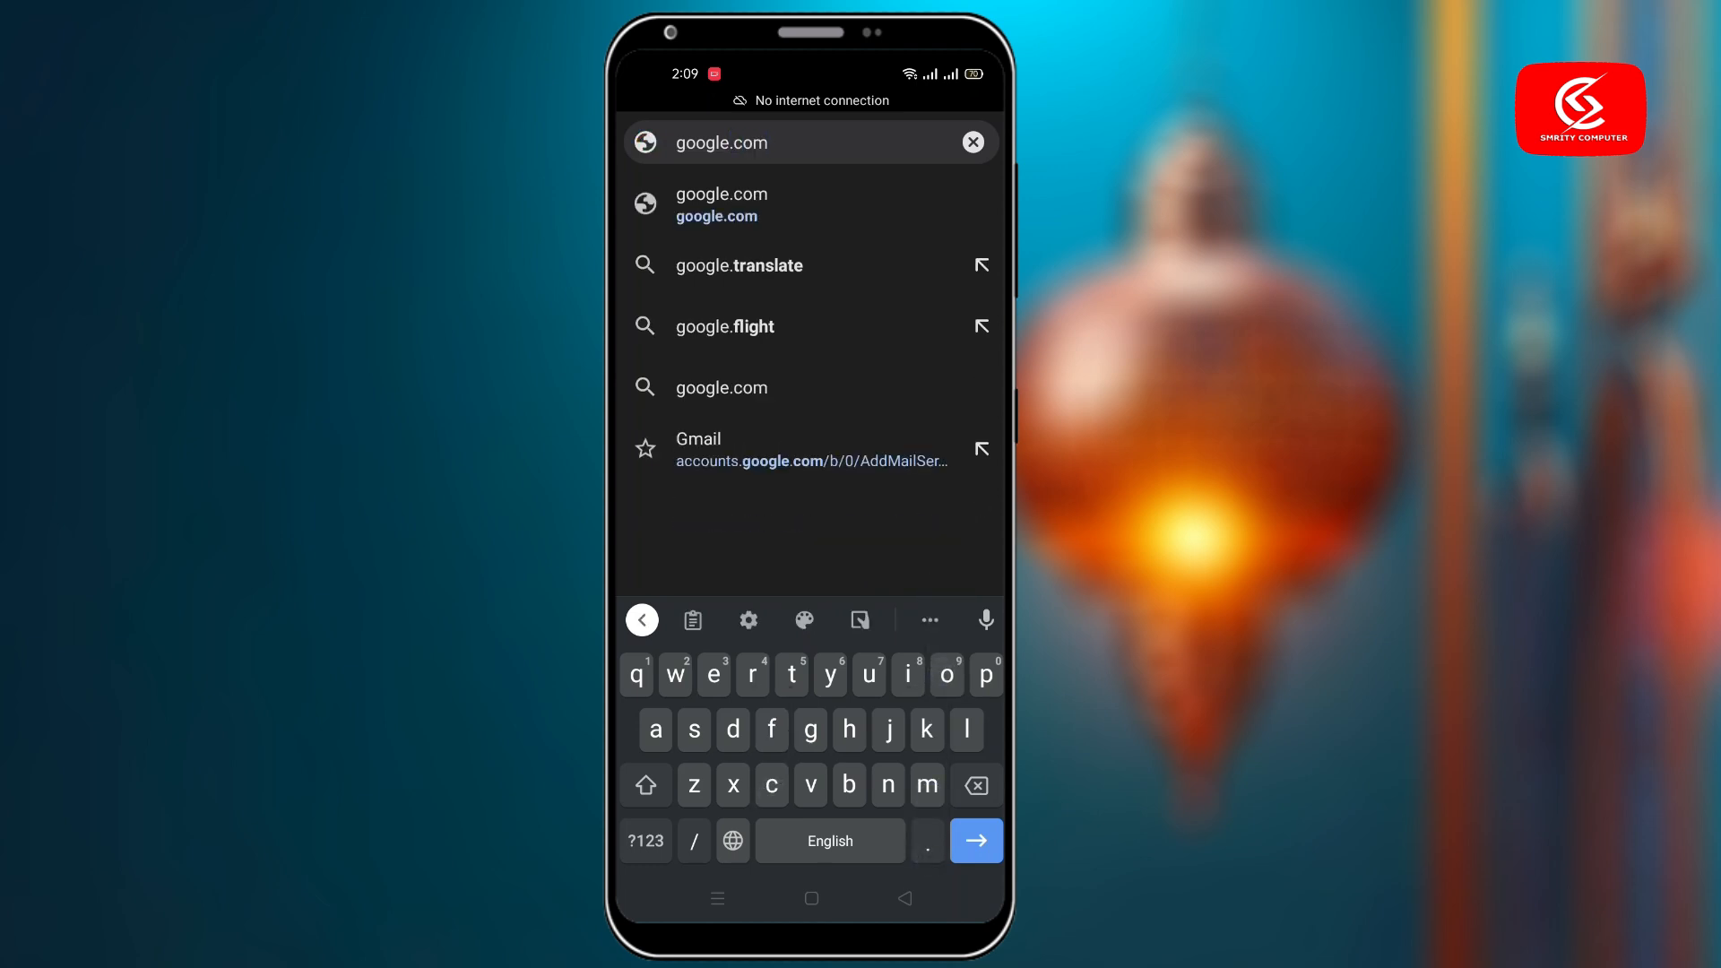
left_click(975, 840)
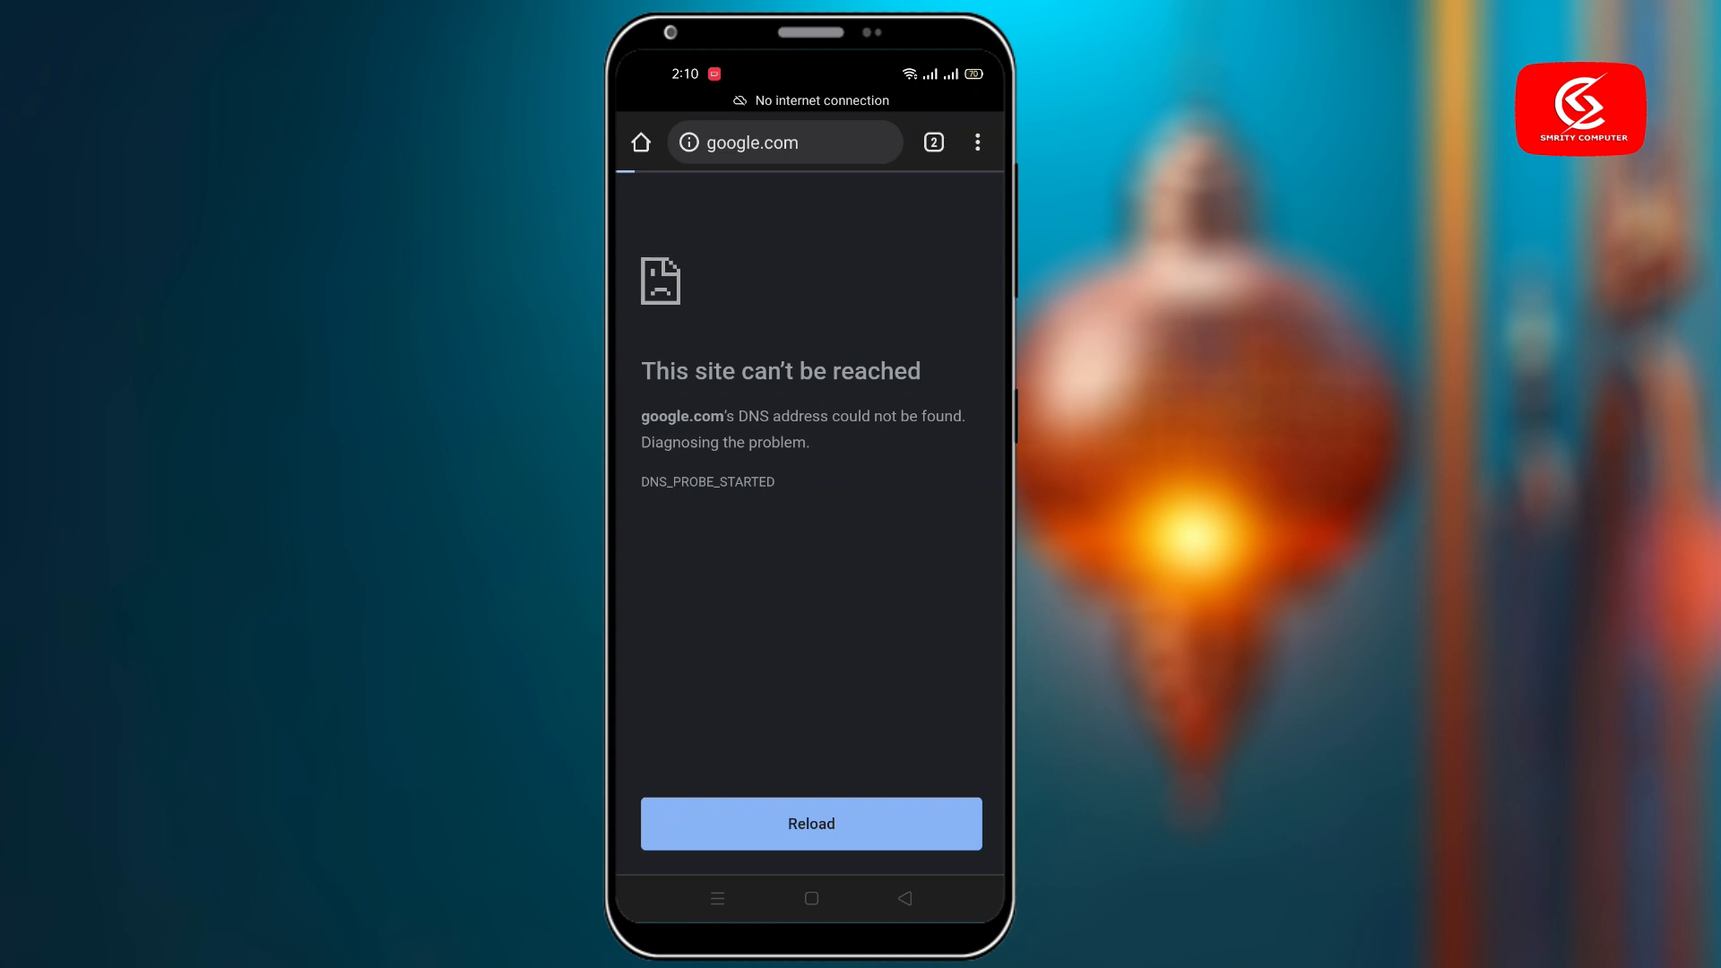
left_click(810, 822)
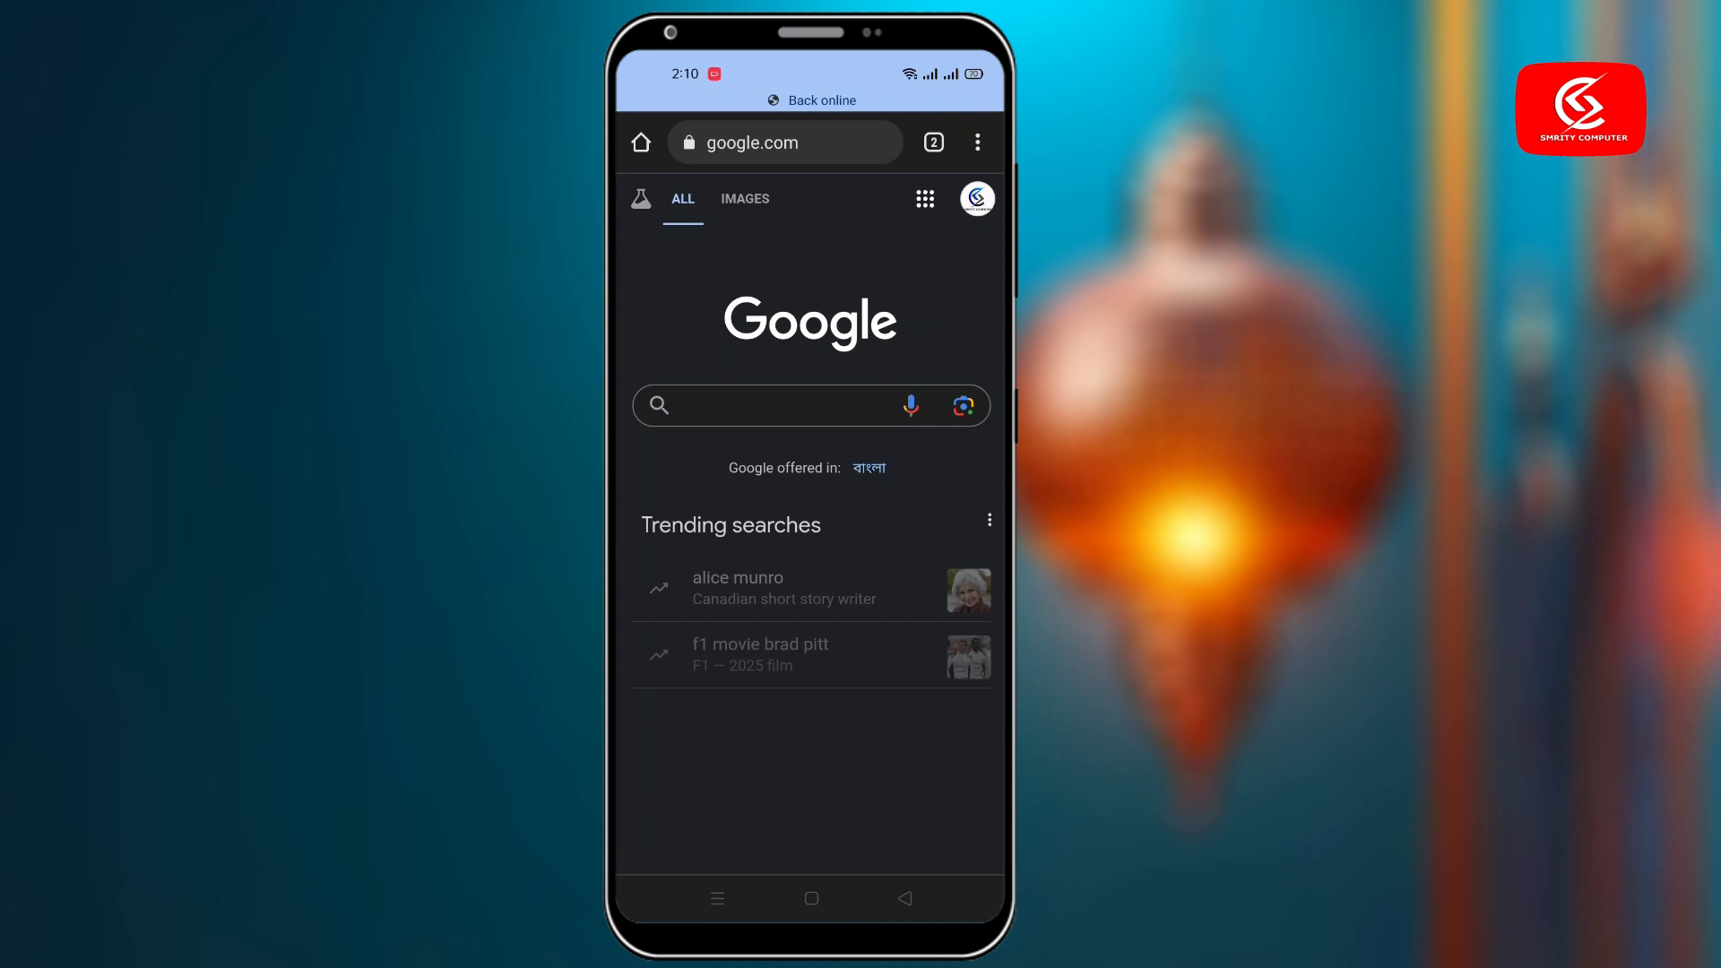
Run a test search for 'bdhhdd' and scroll through the returned results.
scroll("up", 3)
type("bdhh")
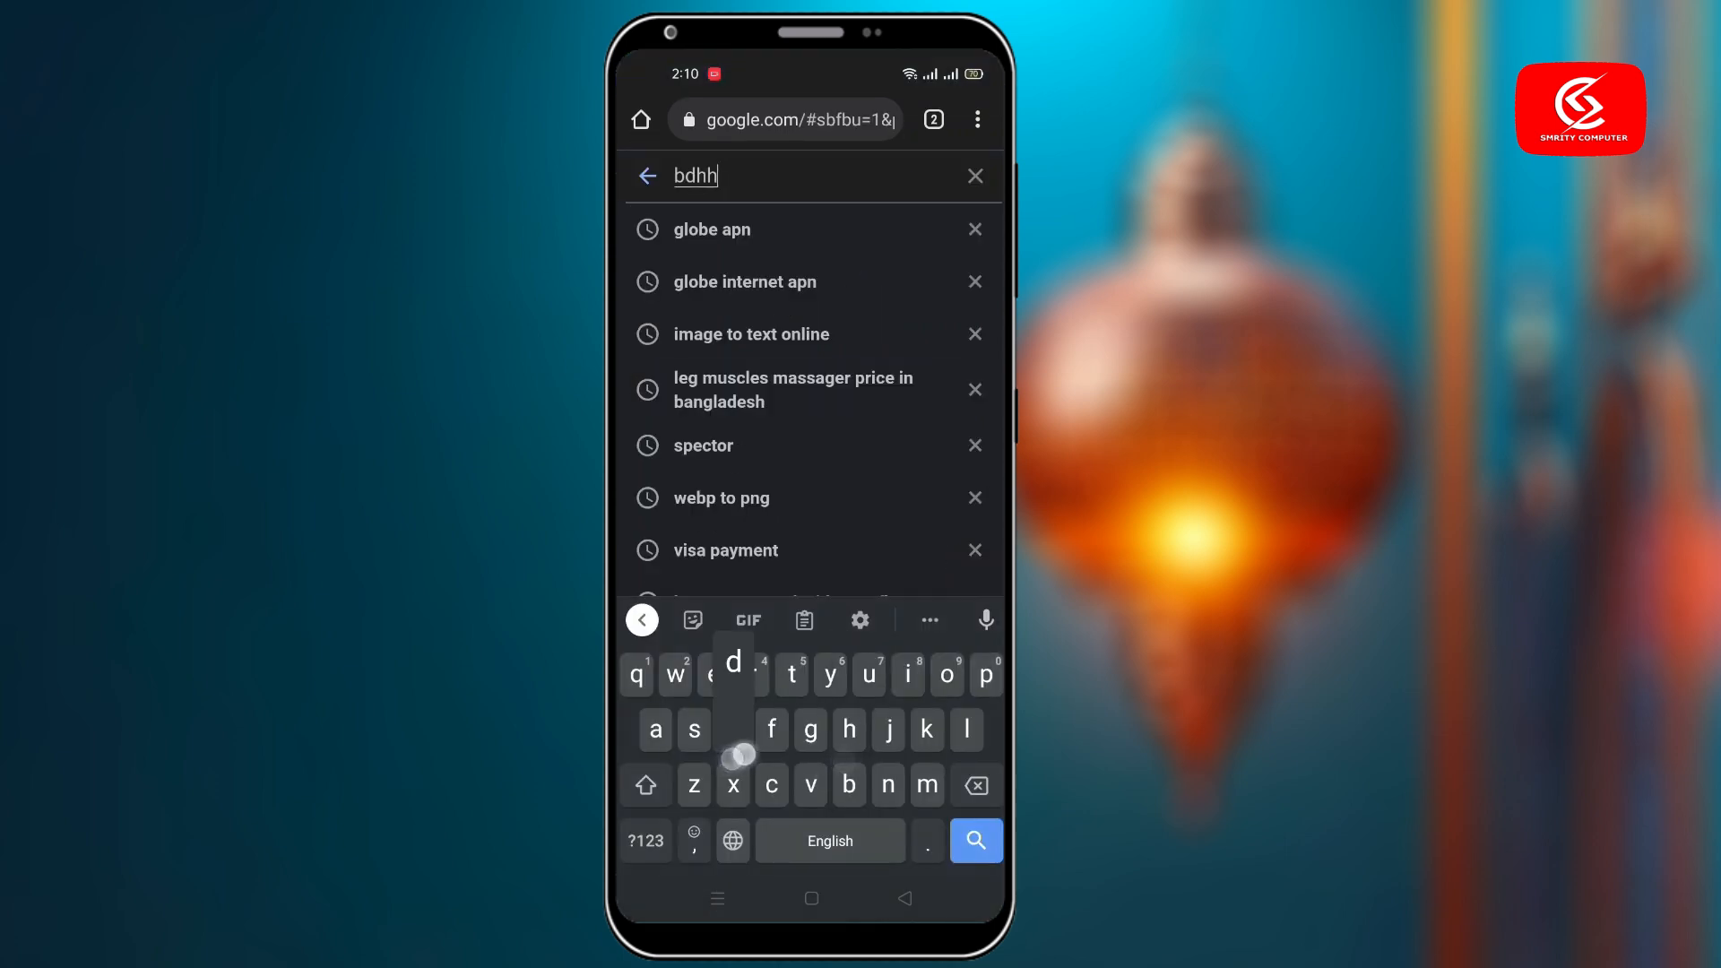
left_click(975, 839)
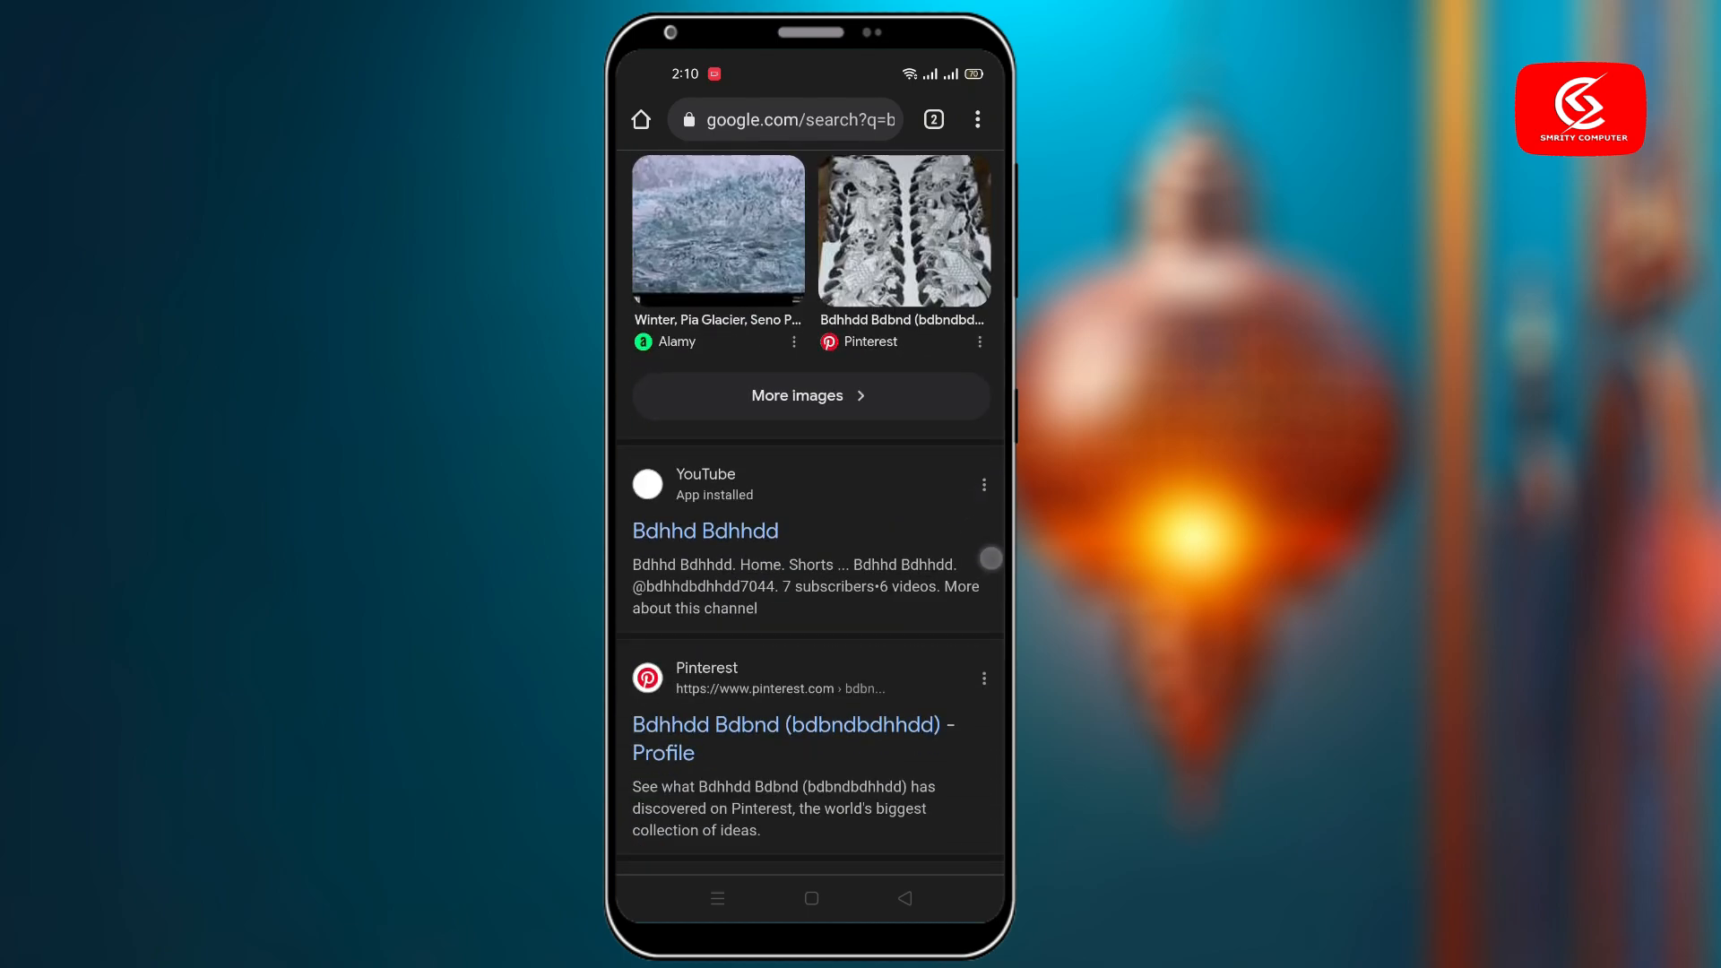
scroll("down", 3)
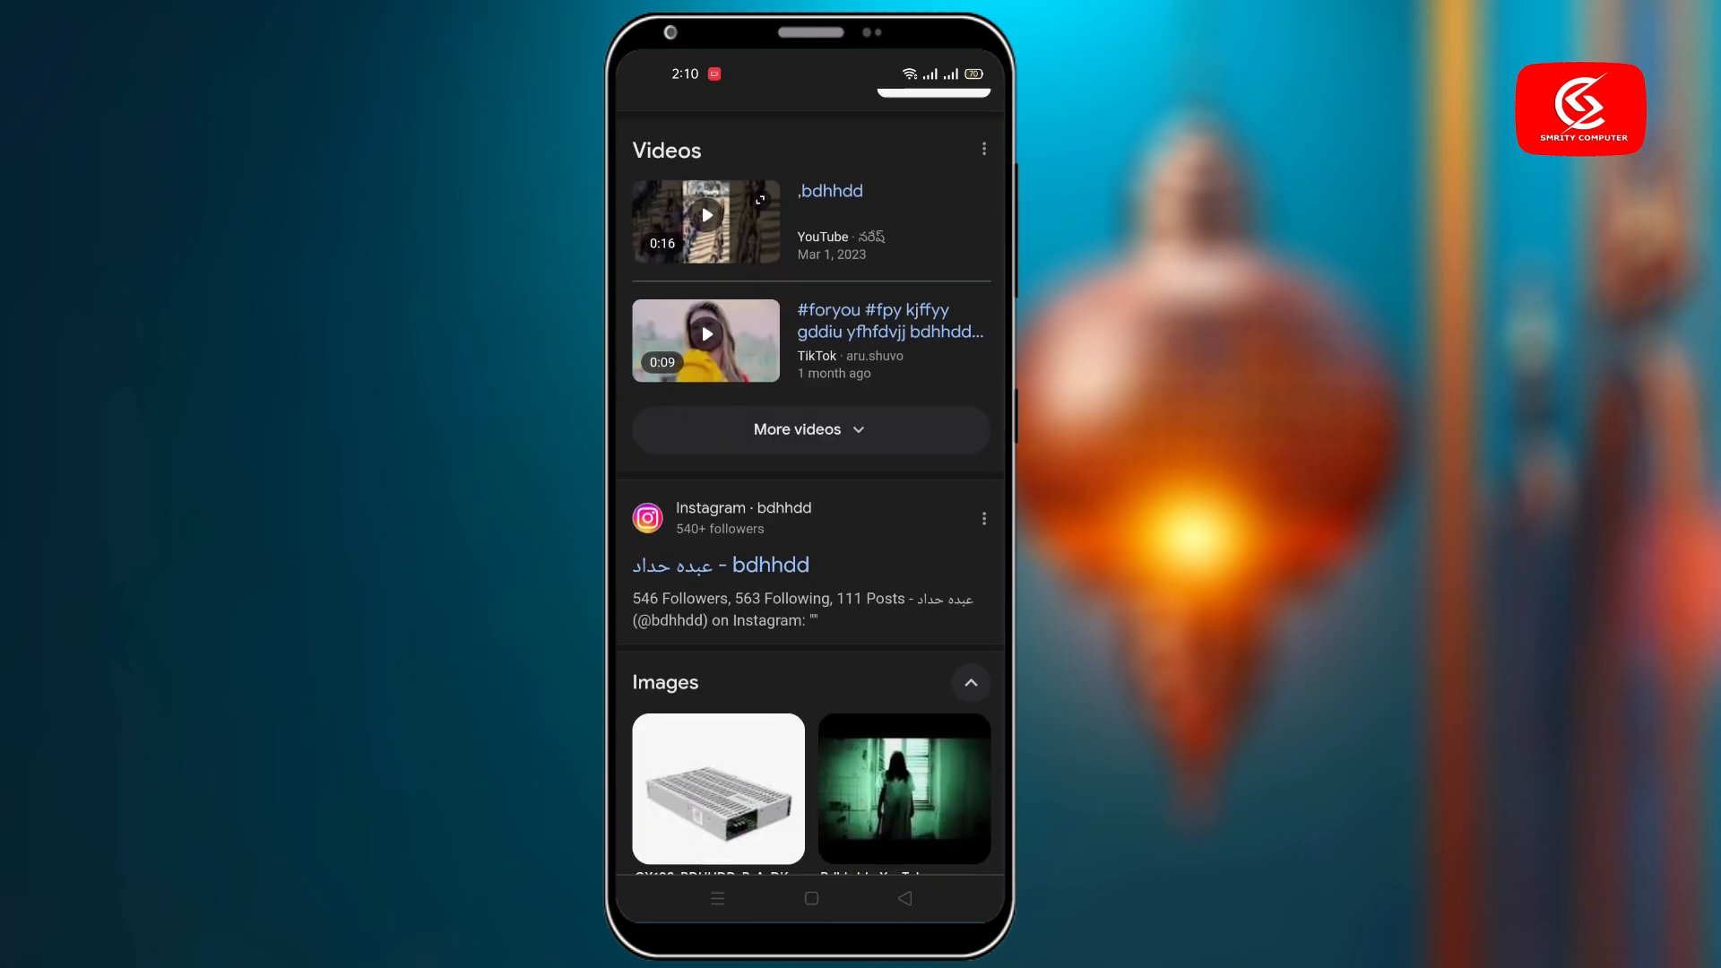